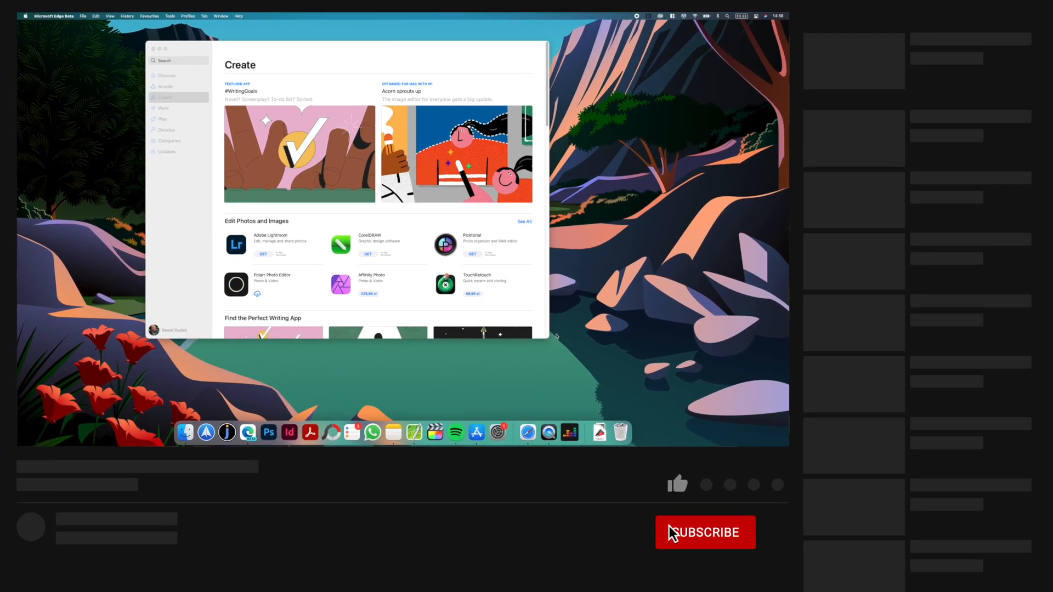
# Search the App Store for 'magnet' and show the Magnet app's product page
pyautogui.click(705, 533)
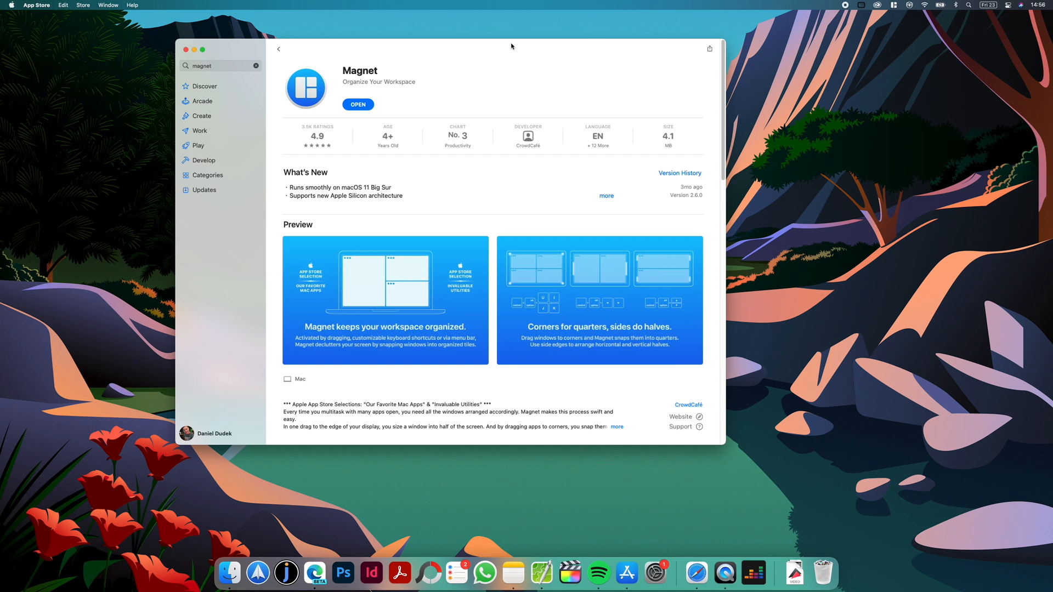
pyautogui.moveTo(353, 51)
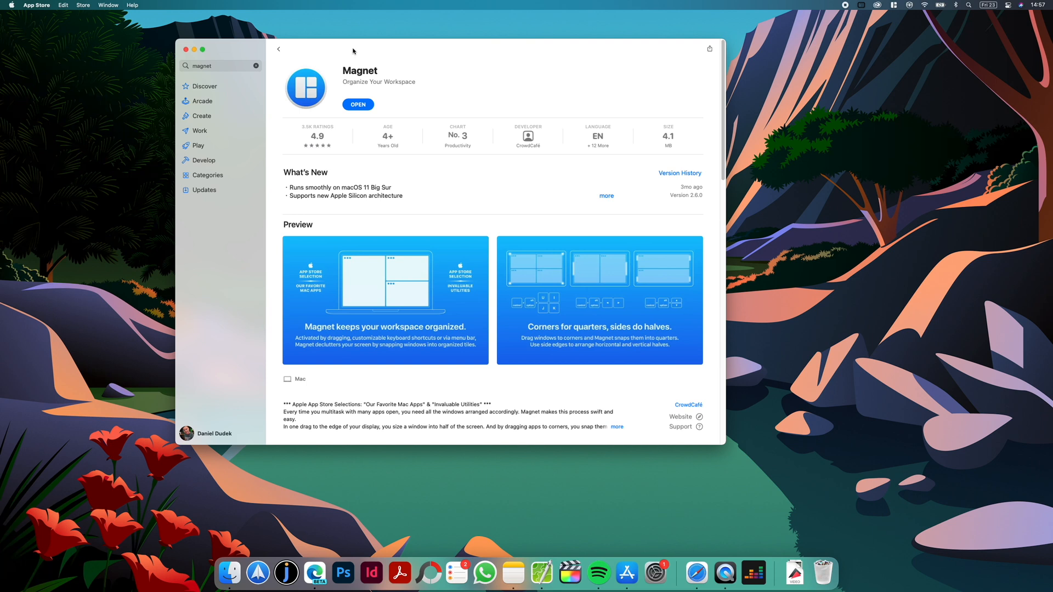
pyautogui.moveTo(196, 47)
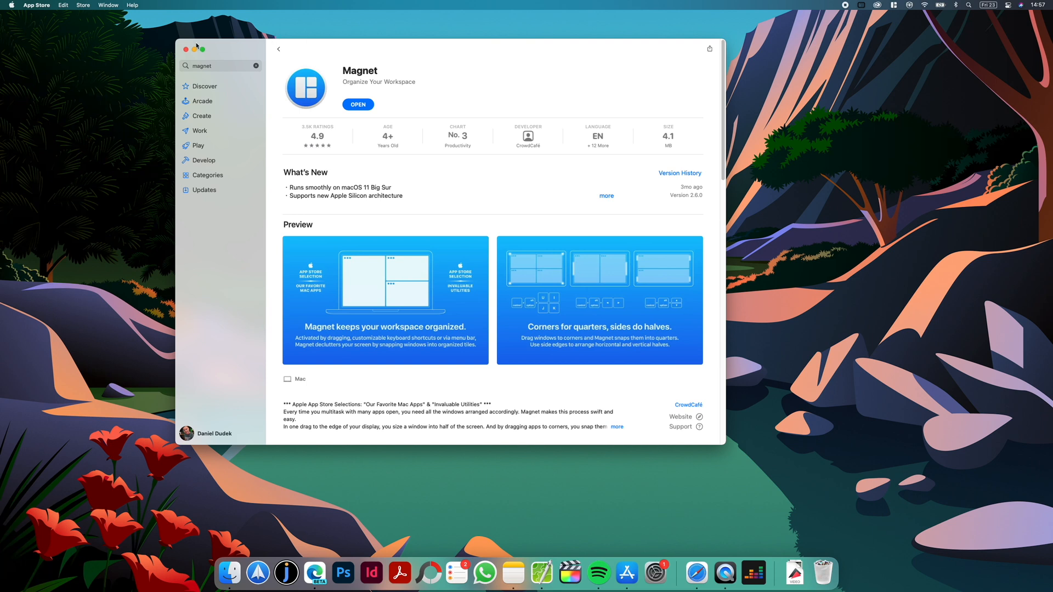
pyautogui.click(202, 48)
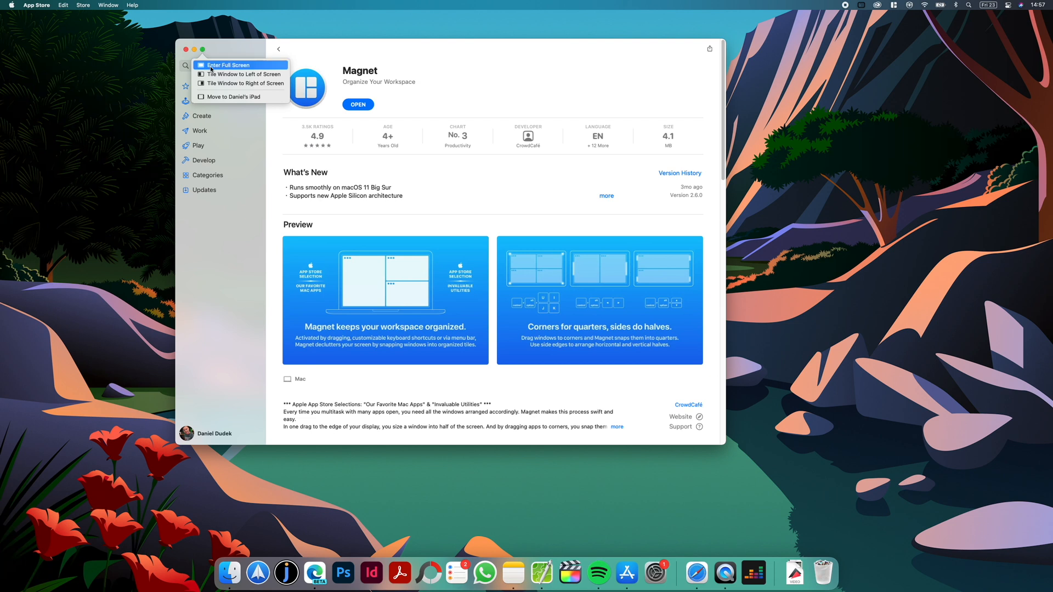
pyautogui.moveTo(240, 73)
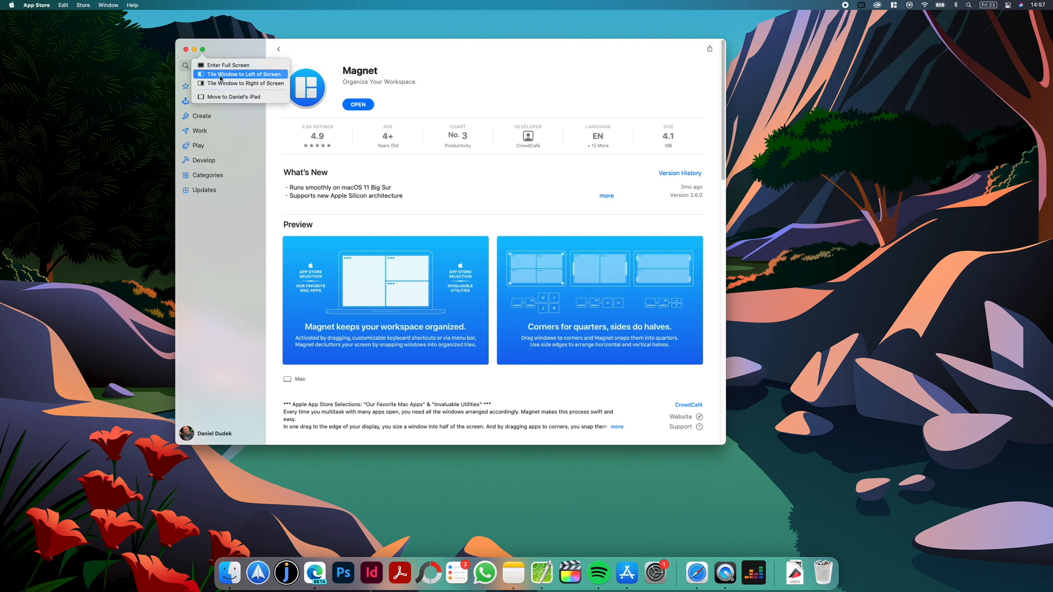
pyautogui.moveTo(231, 65)
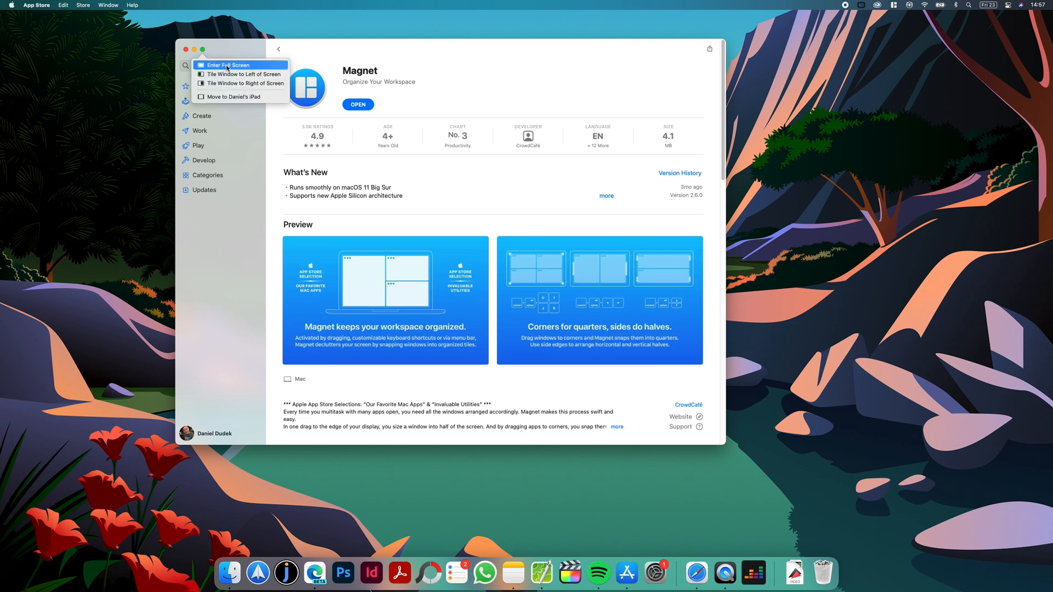
pyautogui.moveTo(229, 49)
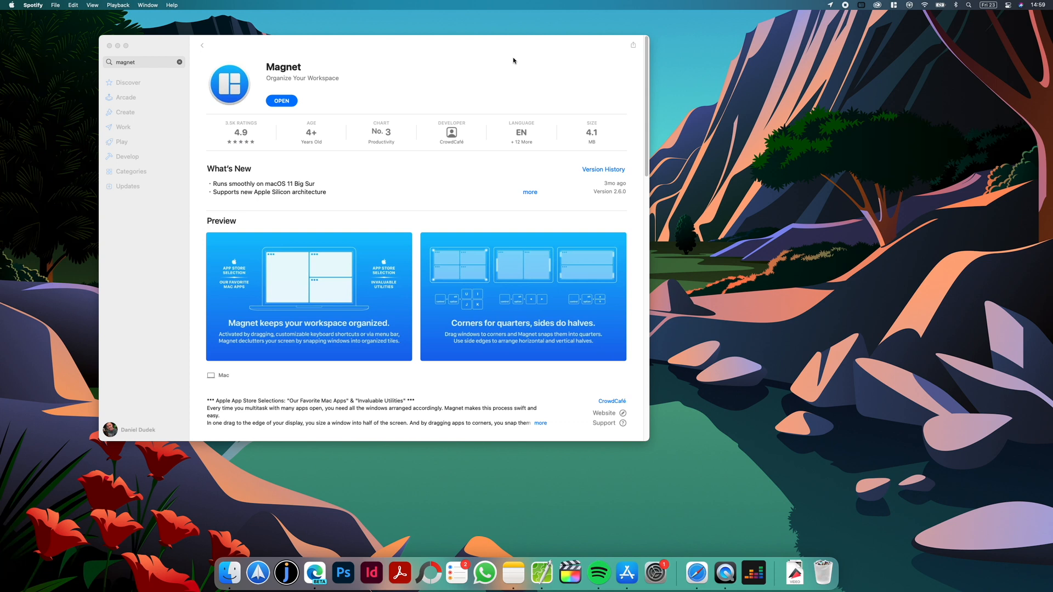
pyautogui.moveTo(474, 51)
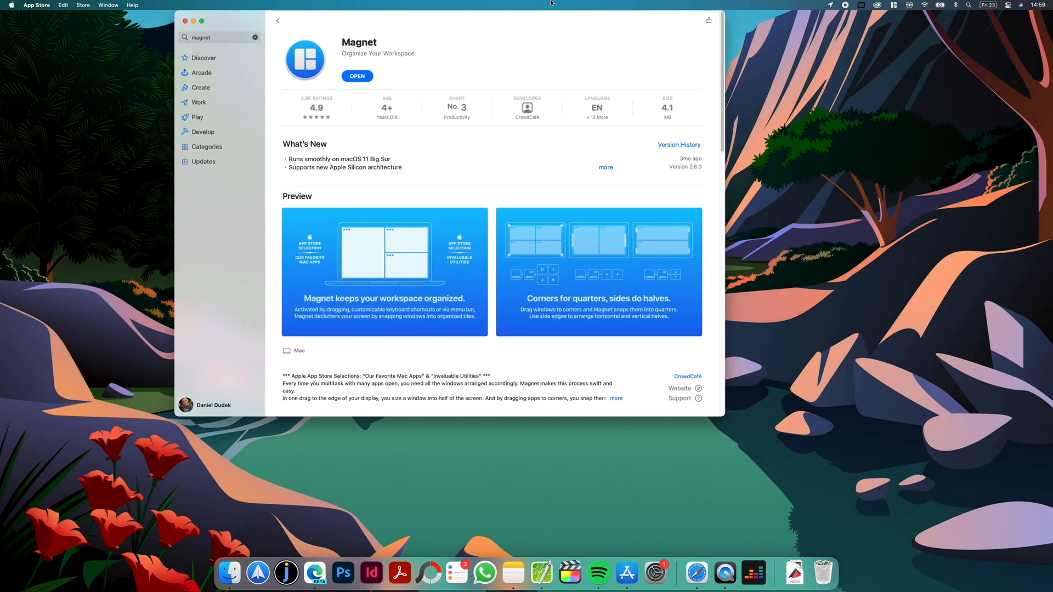
# Snap Spotify to the left half and App Store into the bottom-right quarter
pyautogui.click(202, 21)
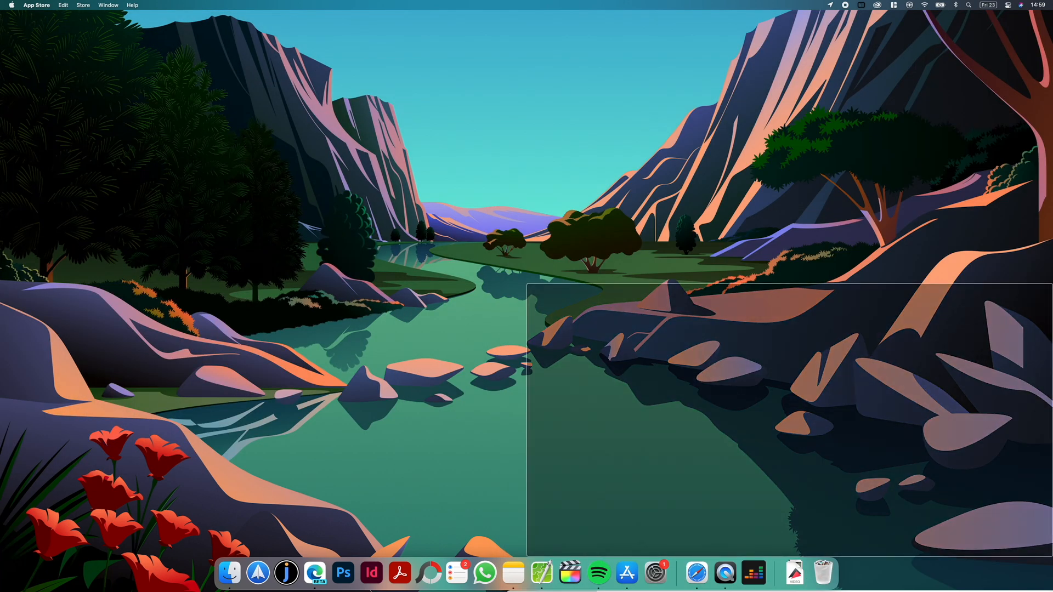
pyautogui.click(626, 572)
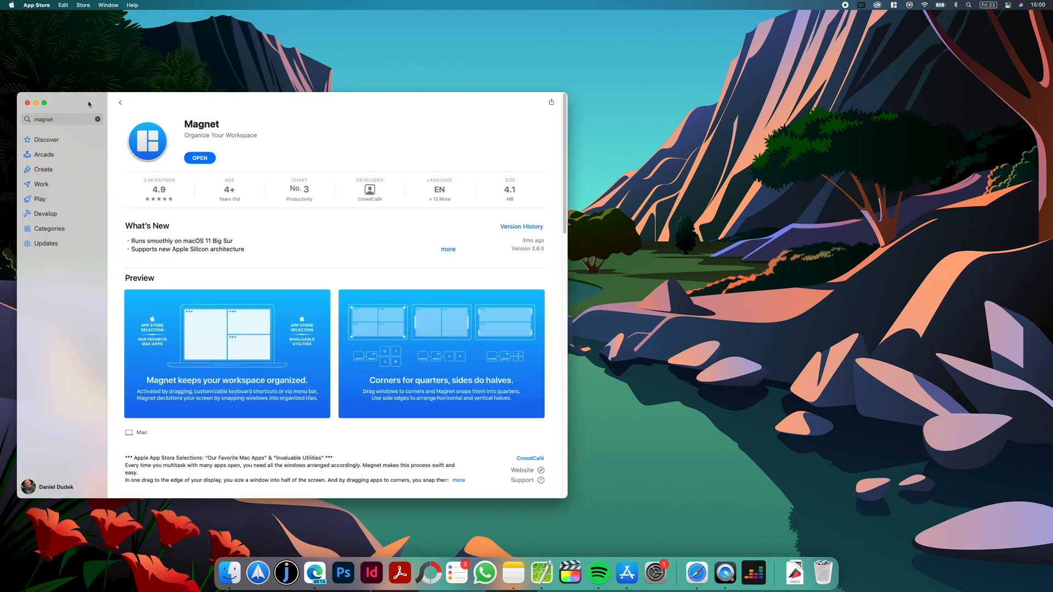
pyautogui.click(27, 103)
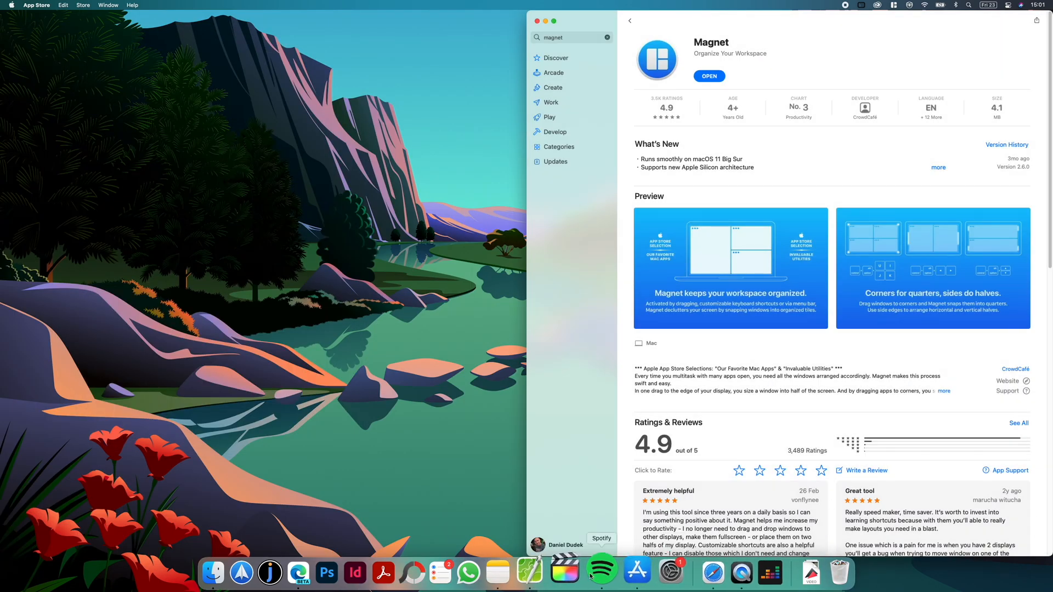
pyautogui.click(600, 573)
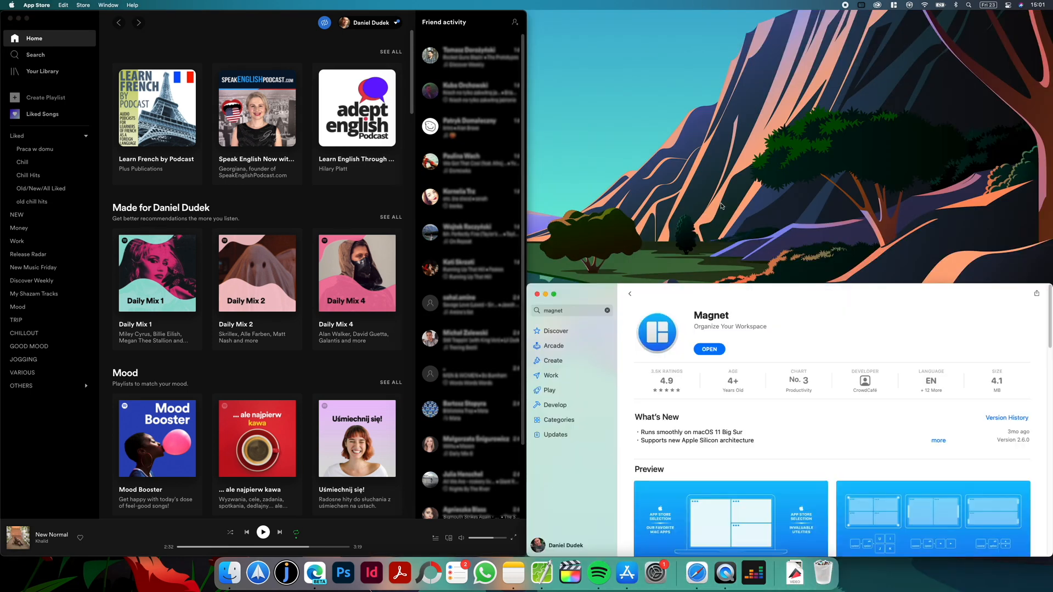
pyautogui.moveTo(566, 89)
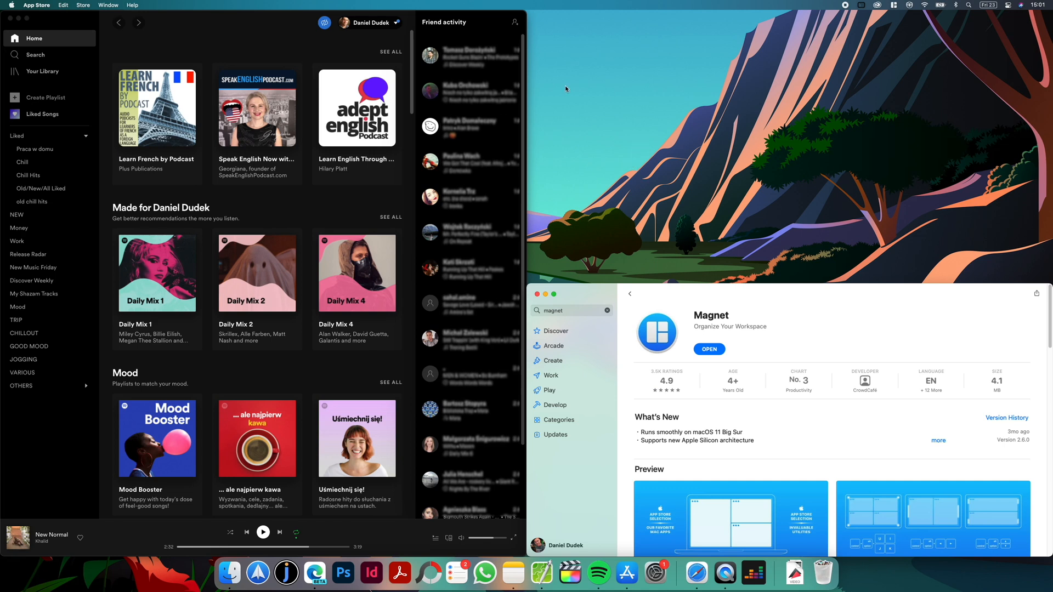
# Use Magnet's menu-bar Right position to dock Safari on the right half
pyautogui.click(894, 4)
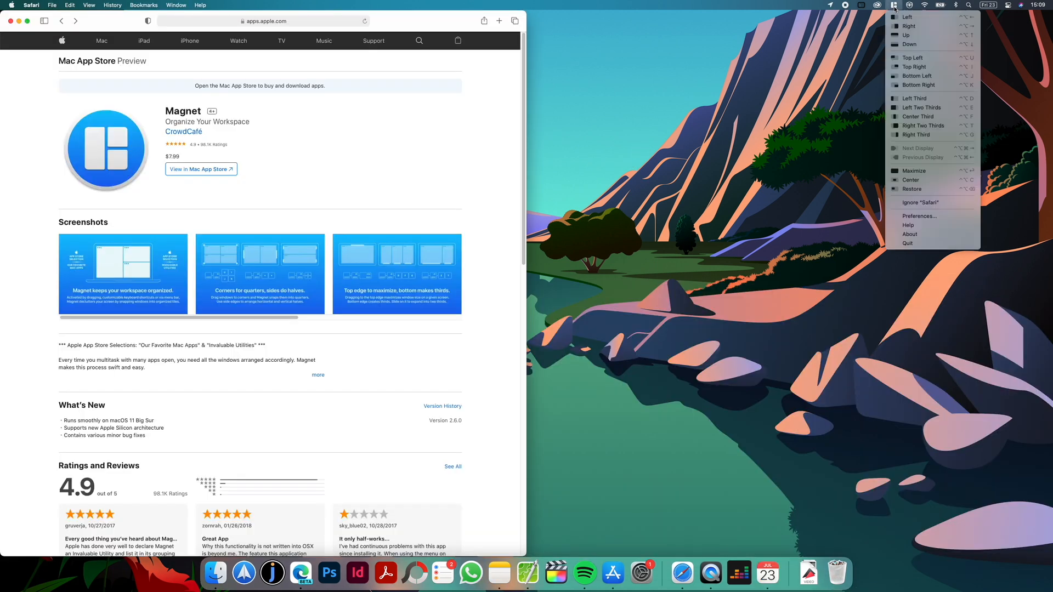
pyautogui.moveTo(914, 16)
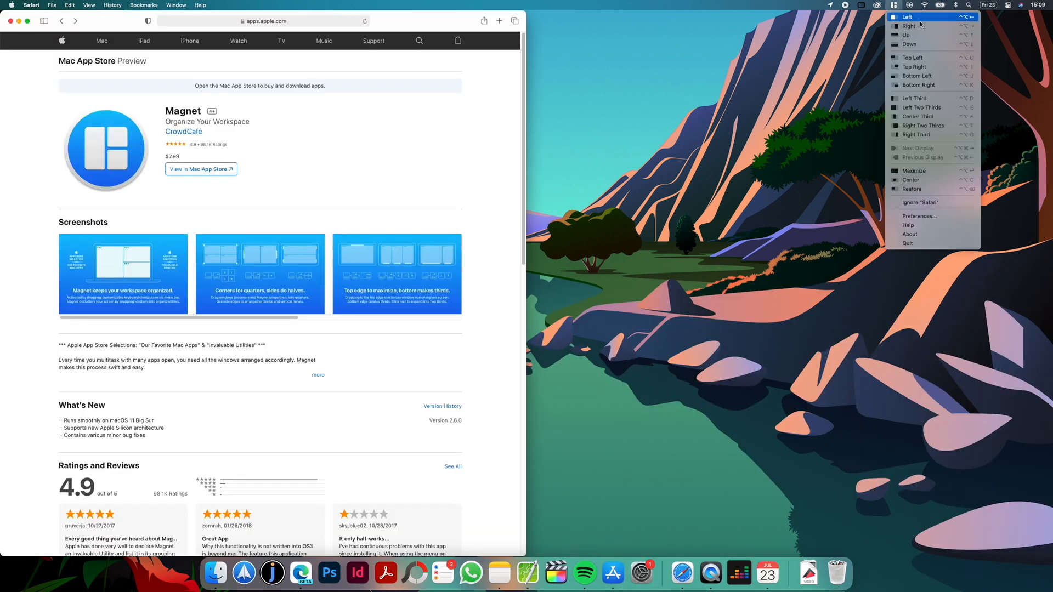
pyautogui.moveTo(917, 97)
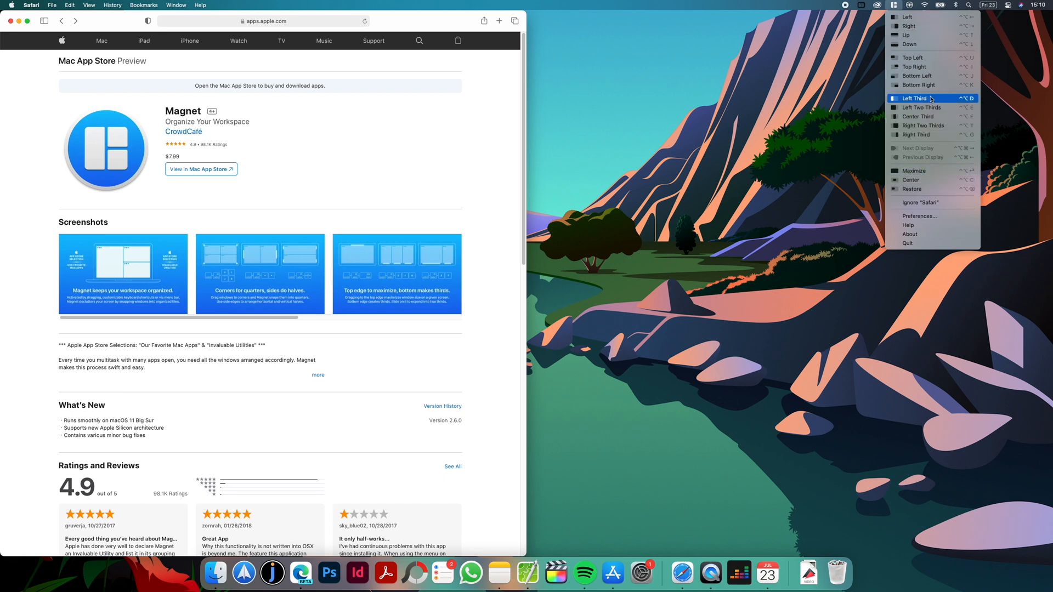
pyautogui.click(915, 134)
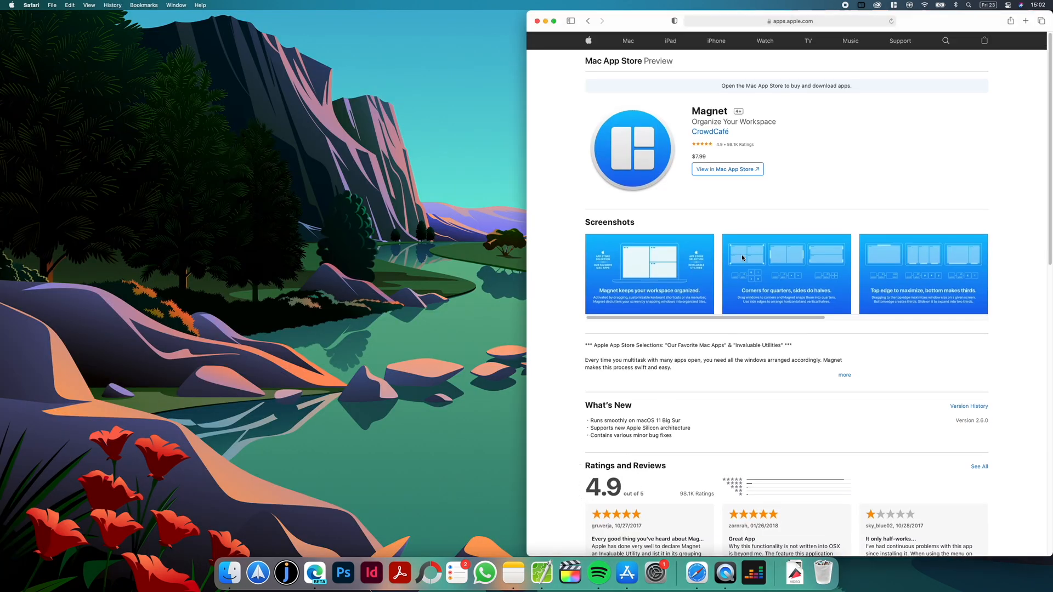
pyautogui.moveTo(765, 158)
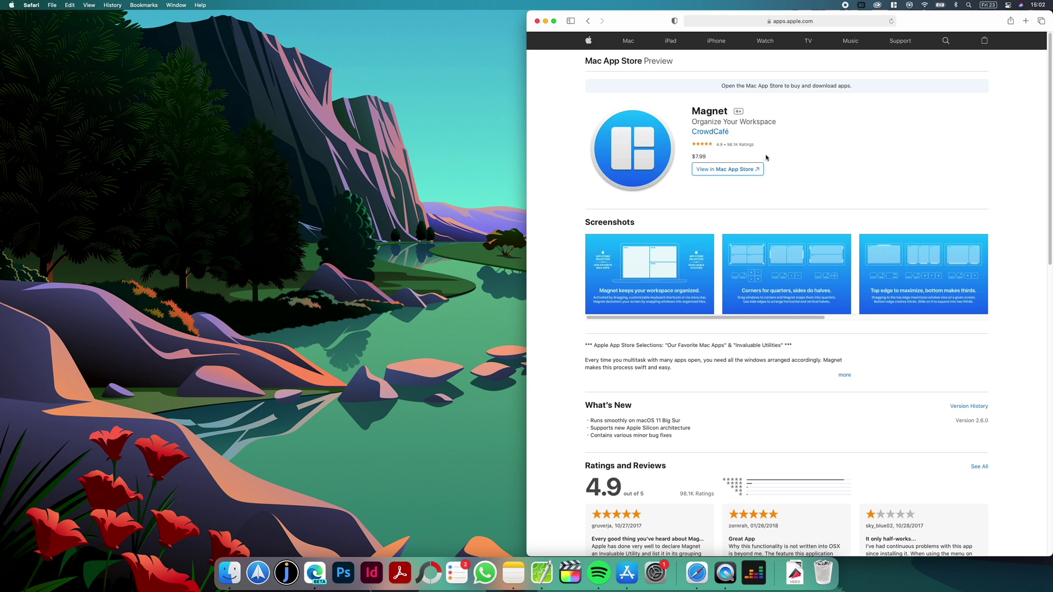
pyautogui.moveTo(576, 85)
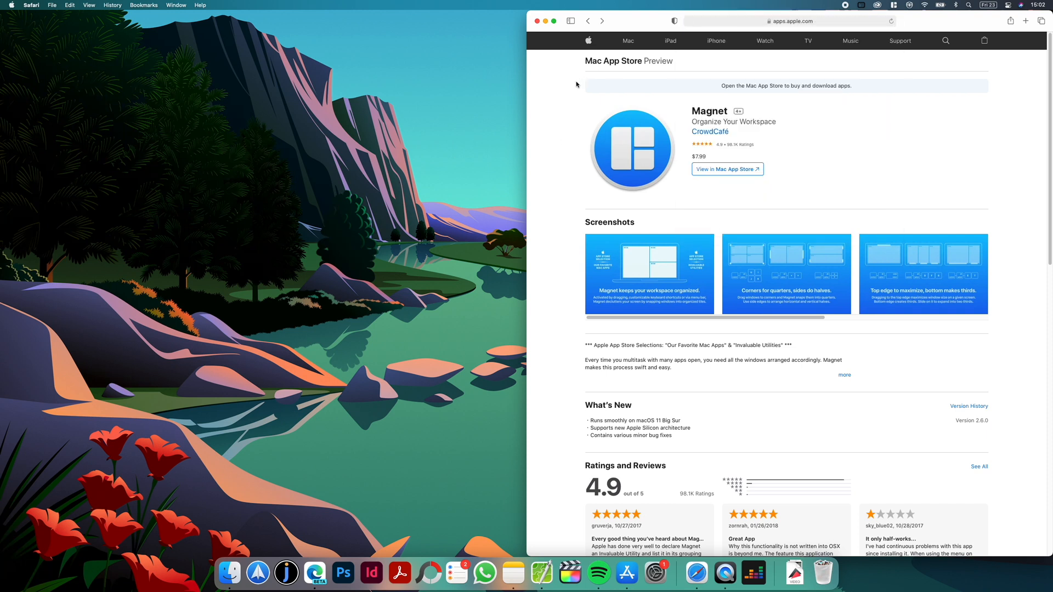
# Load the Itsycal menu bar calendar page on mowglii.com in Safari
pyautogui.click(789, 20)
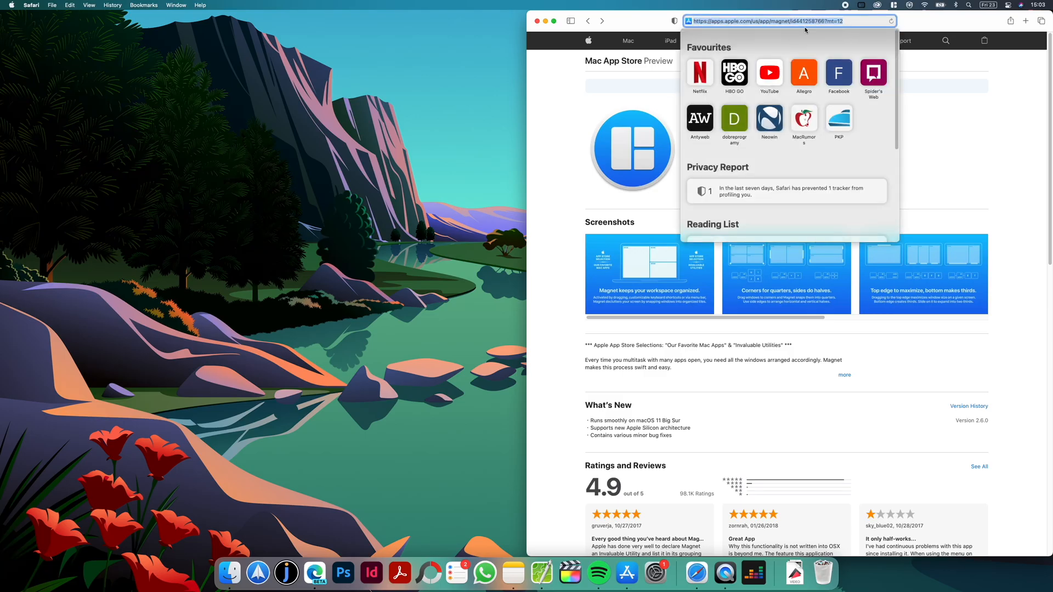
pyautogui.write('it')
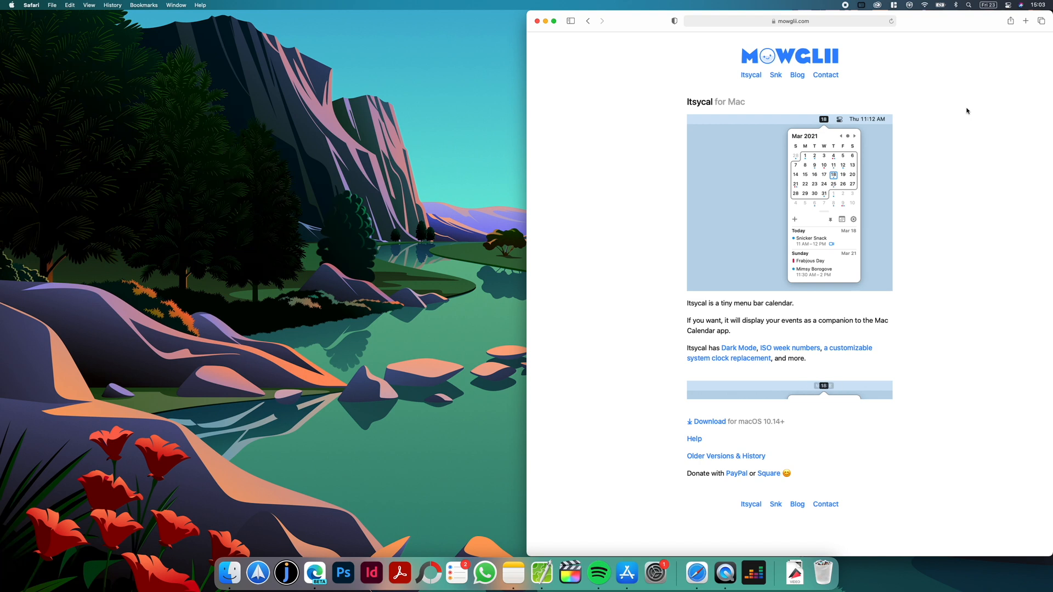
pyautogui.moveTo(824, 390)
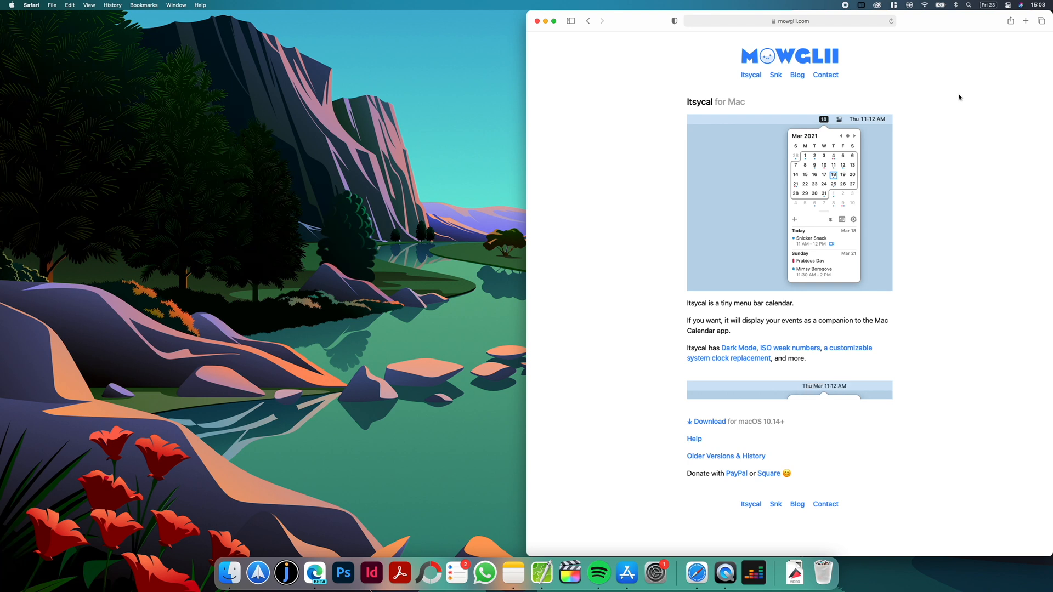
pyautogui.moveTo(973, 99)
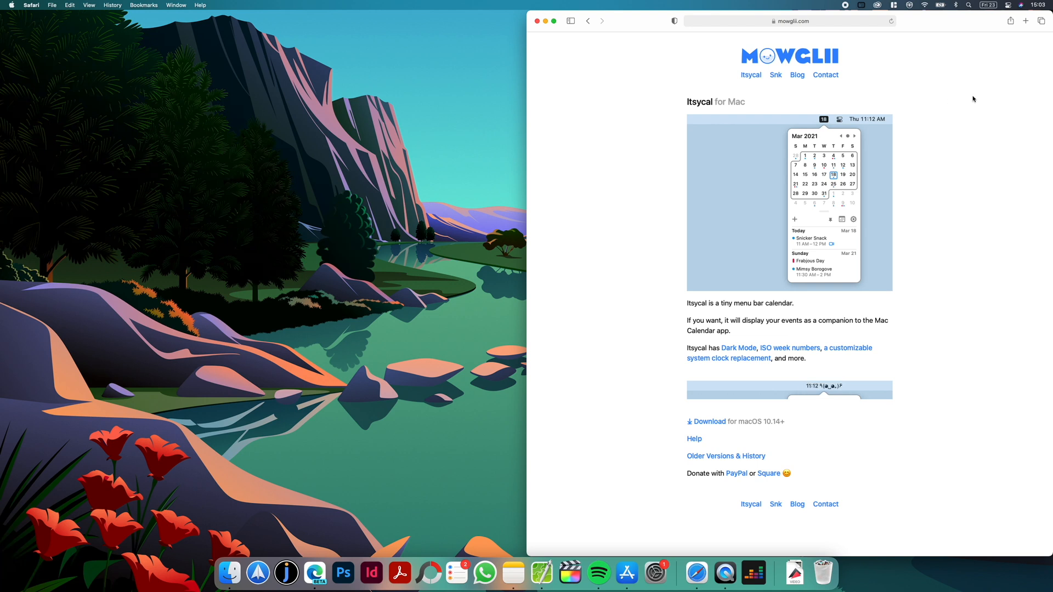
pyautogui.moveTo(983, 48)
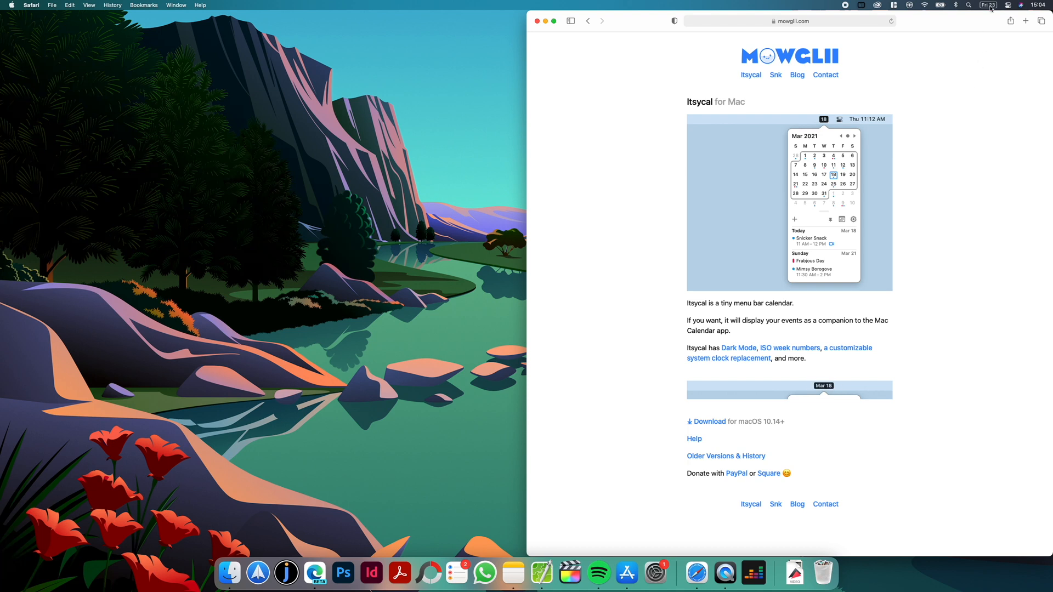
# Browse the Itsycal menu bar calendar from June to July and ahead to September 2021
pyautogui.click(988, 5)
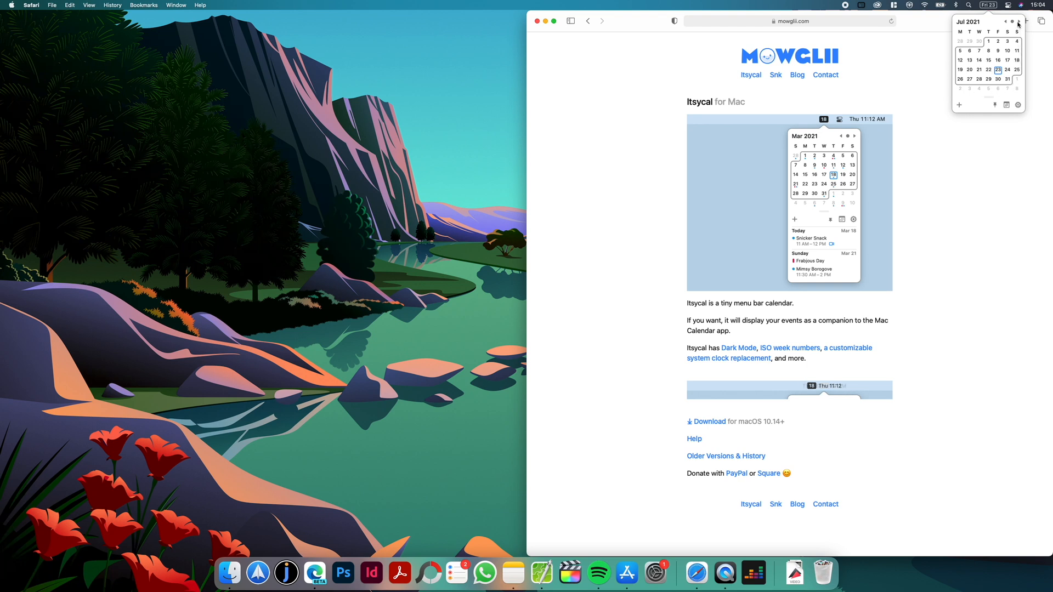
pyautogui.click(1006, 22)
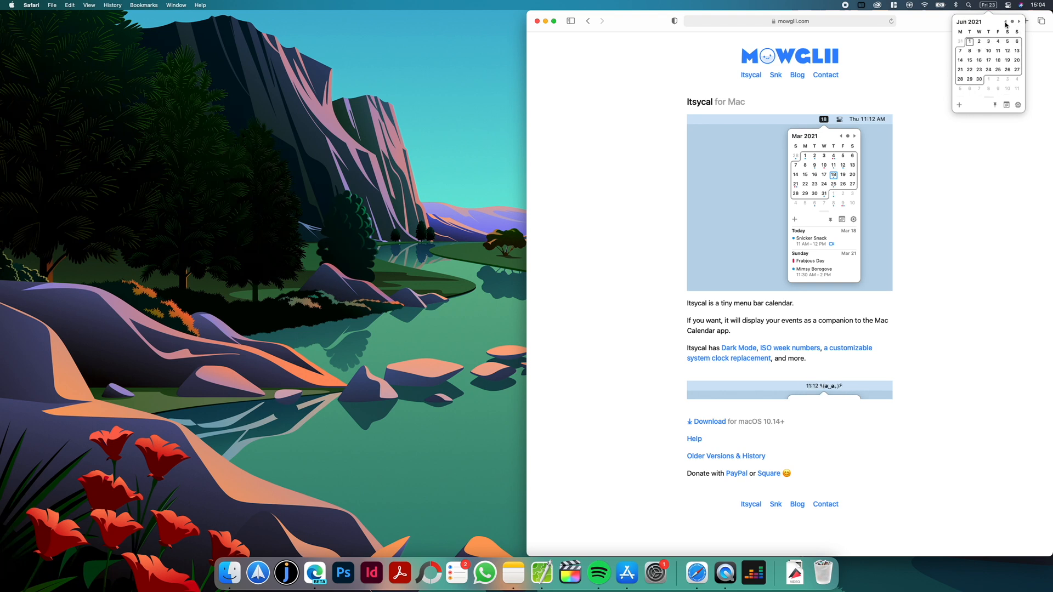
pyautogui.click(1017, 22)
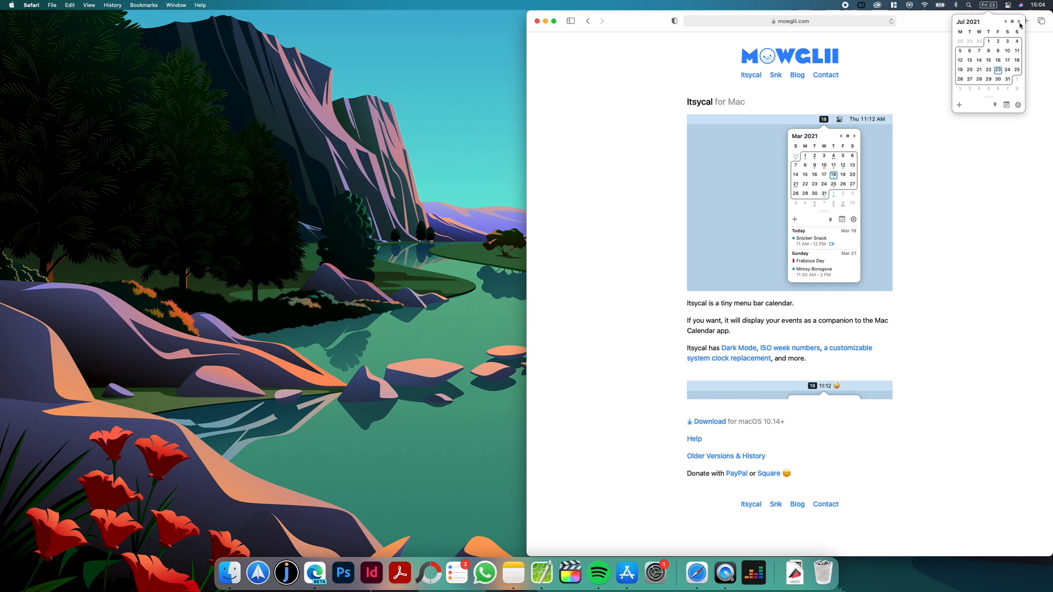
pyautogui.click(1018, 21)
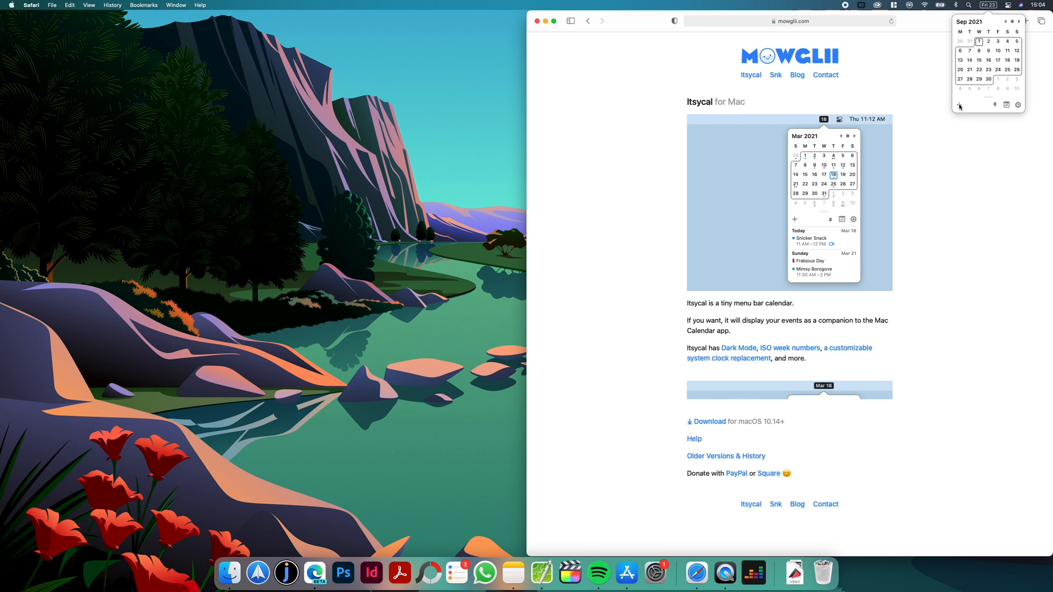
# Bring up the full Calendar app on September 2021 and reshow the Itsycal dropdown
pyautogui.click(960, 105)
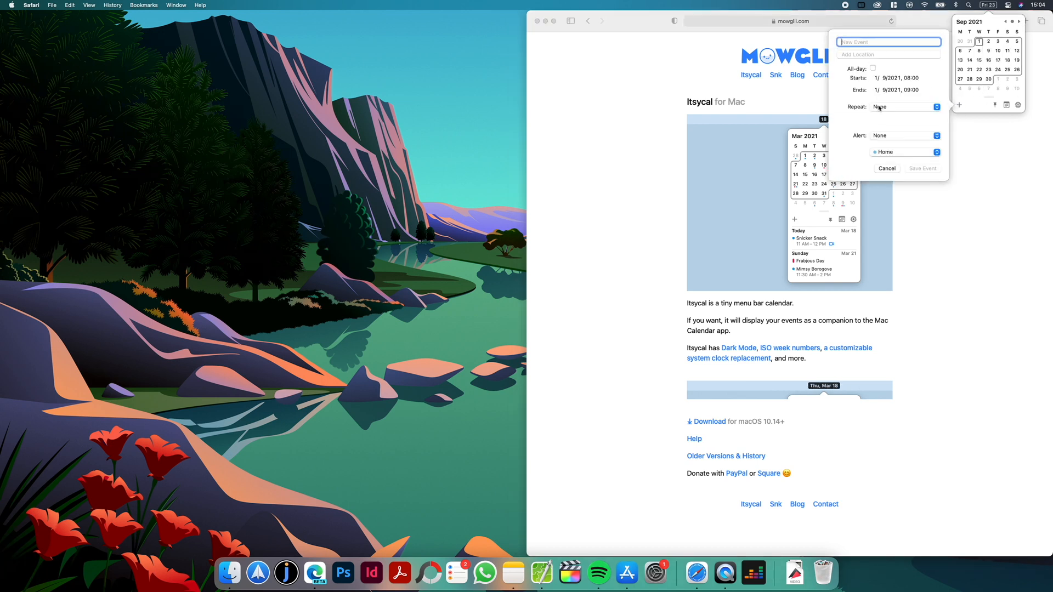
pyautogui.click(765, 573)
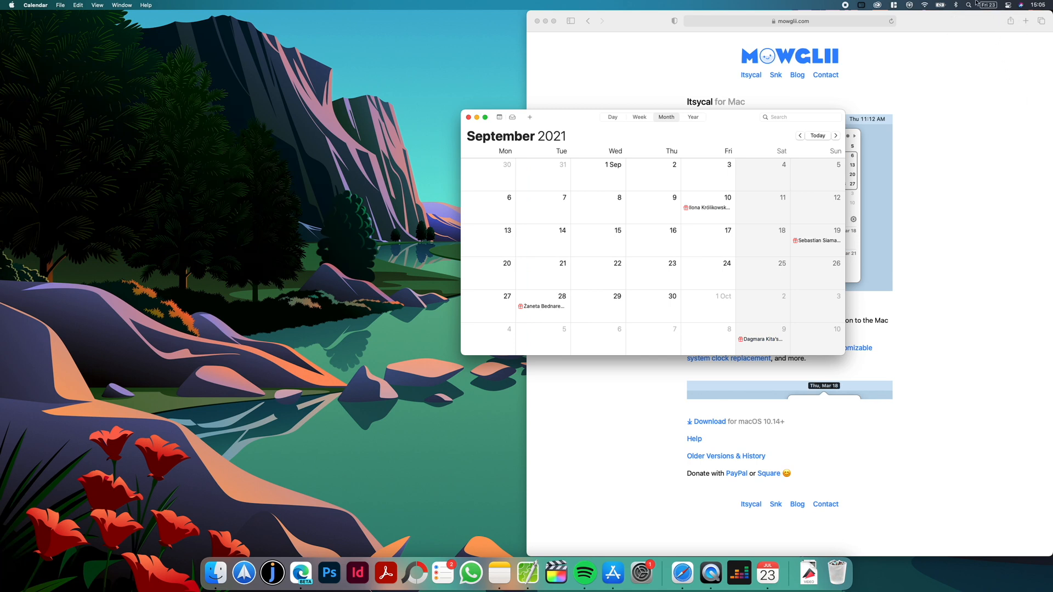
pyautogui.click(981, 4)
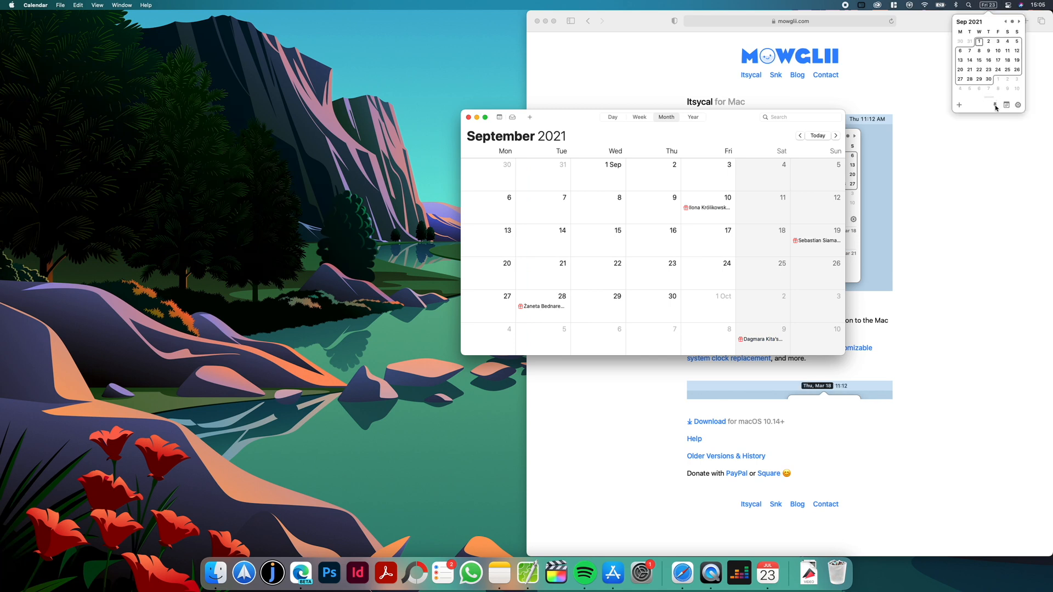
pyautogui.moveTo(980, 21)
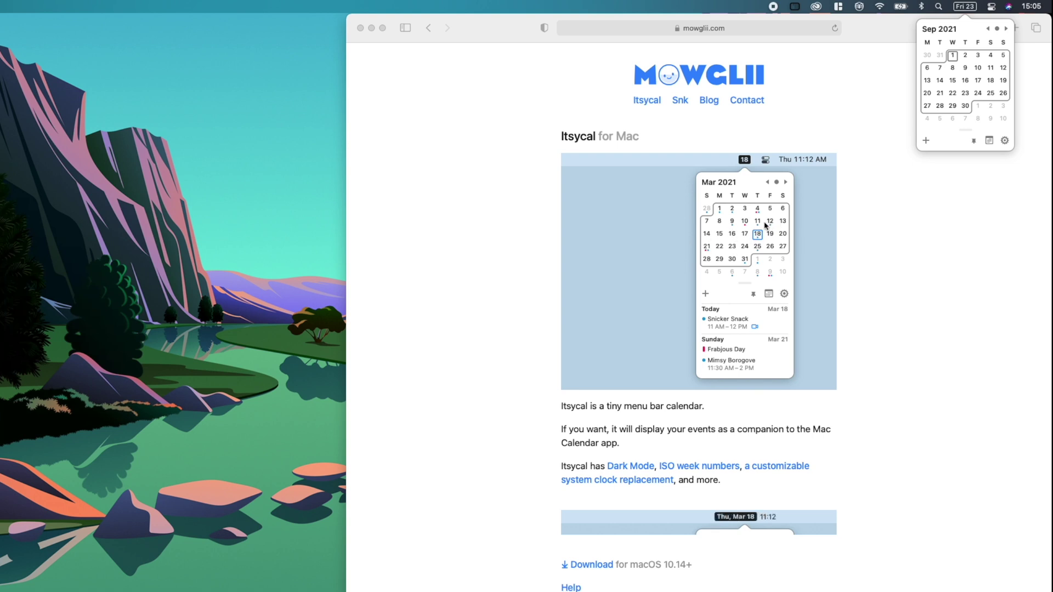
pyautogui.moveTo(728, 238)
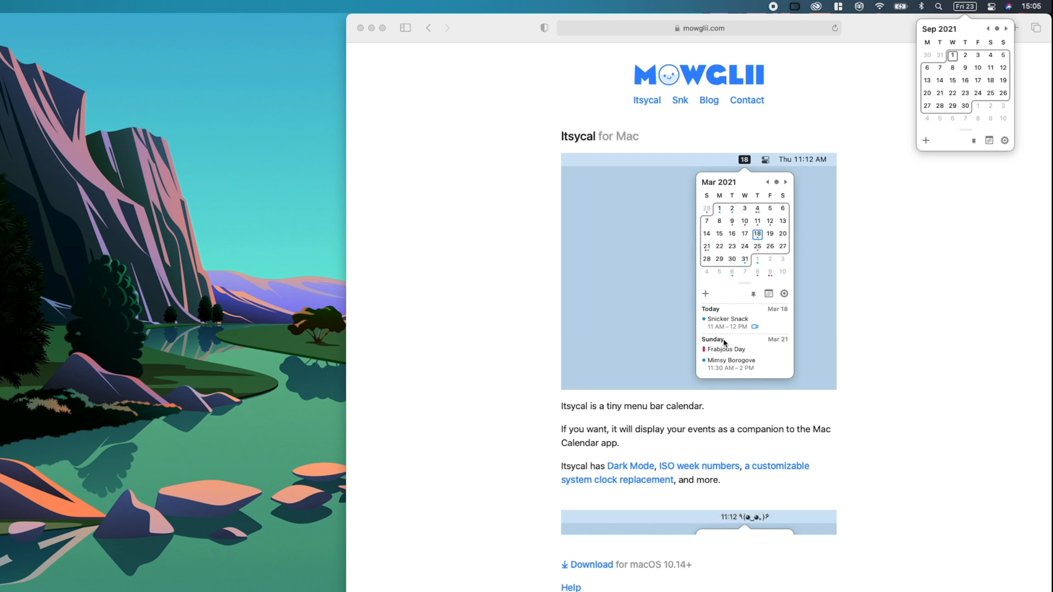
pyautogui.moveTo(923, 299)
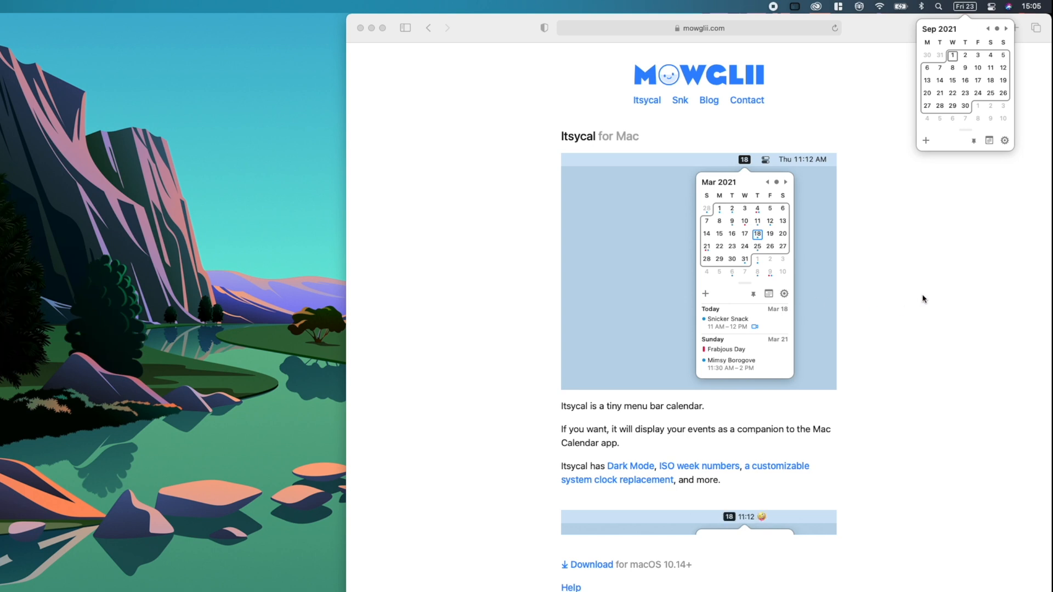
pyautogui.moveTo(792, 327)
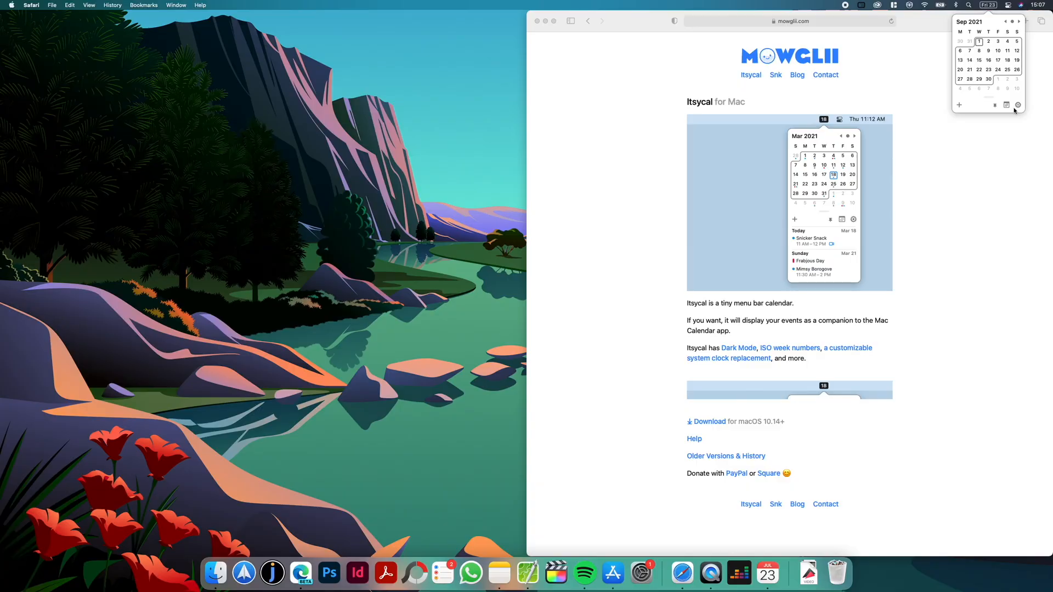
# Review Itsycal's Appearance preferences, close them, and load the DockMate page in Safari
pyautogui.click(1018, 105)
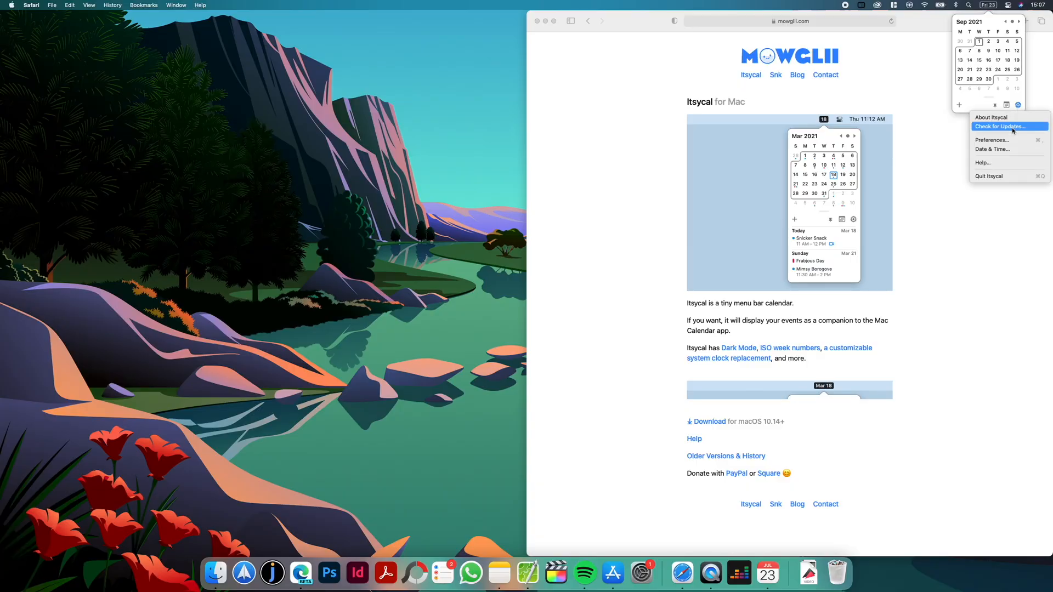
pyautogui.click(991, 139)
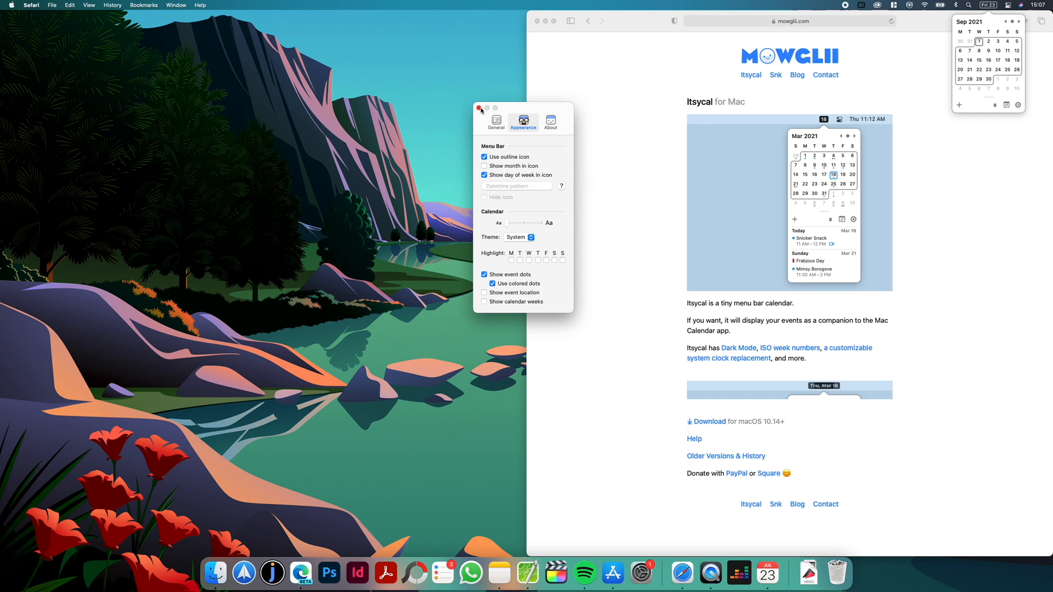
pyautogui.click(479, 108)
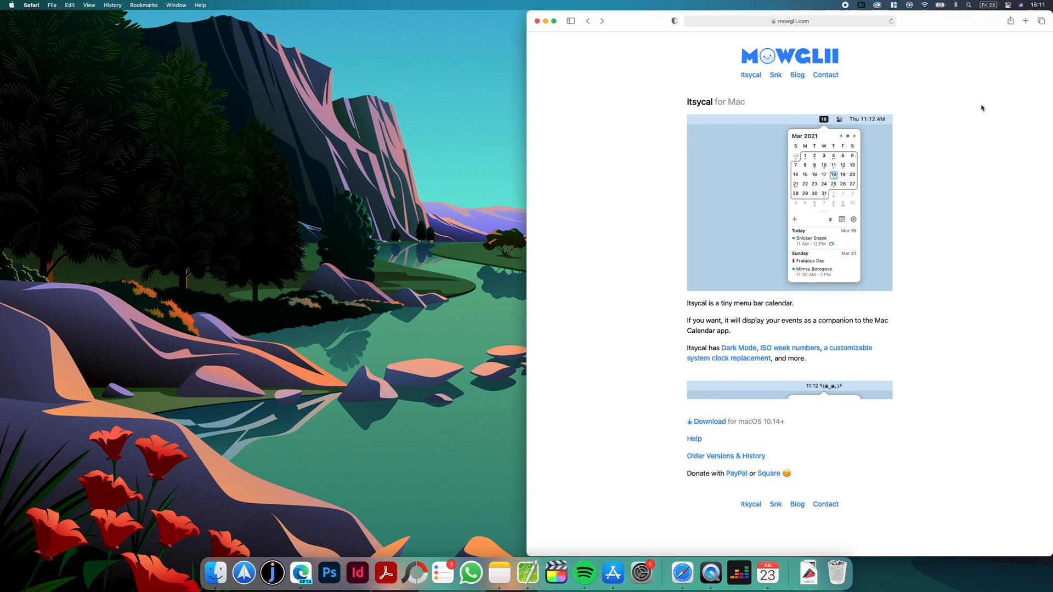
pyautogui.click(789, 21)
pyautogui.write('acenhance')
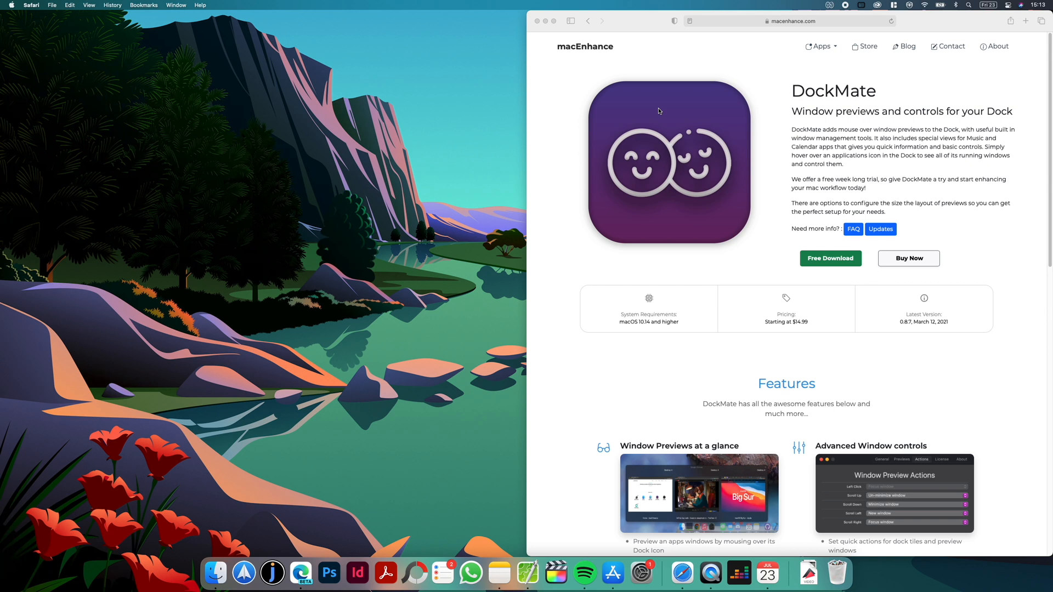
pyautogui.moveTo(606, 110)
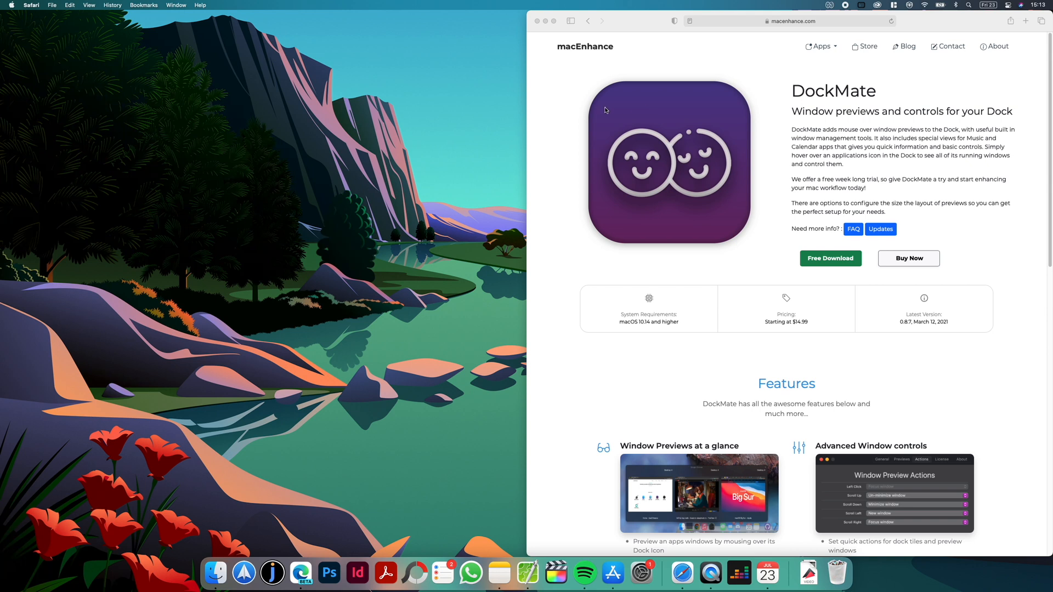
pyautogui.moveTo(431, 136)
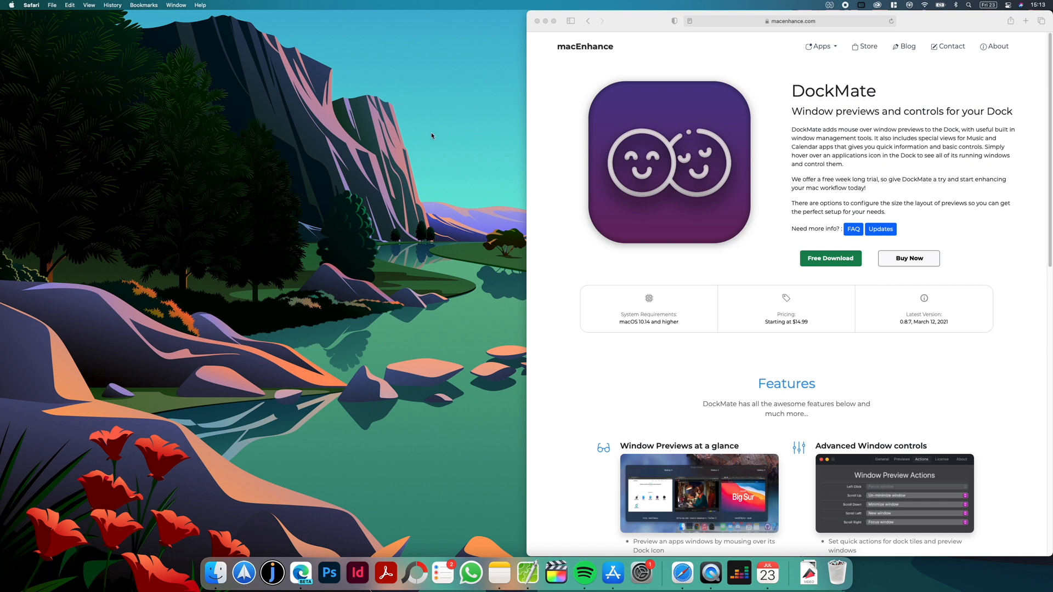
pyautogui.moveTo(357, 376)
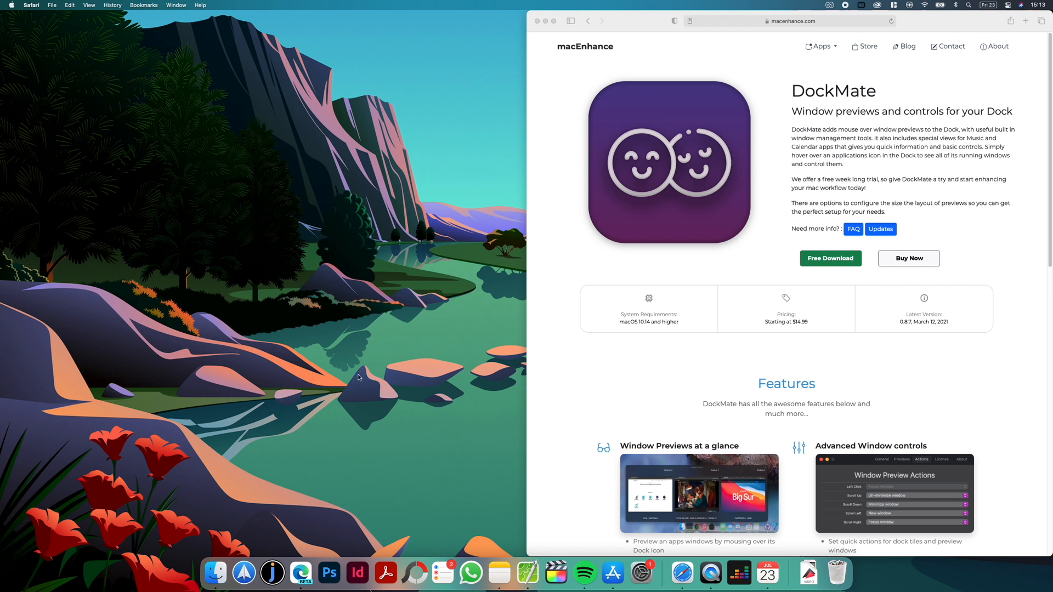
pyautogui.moveTo(355, 438)
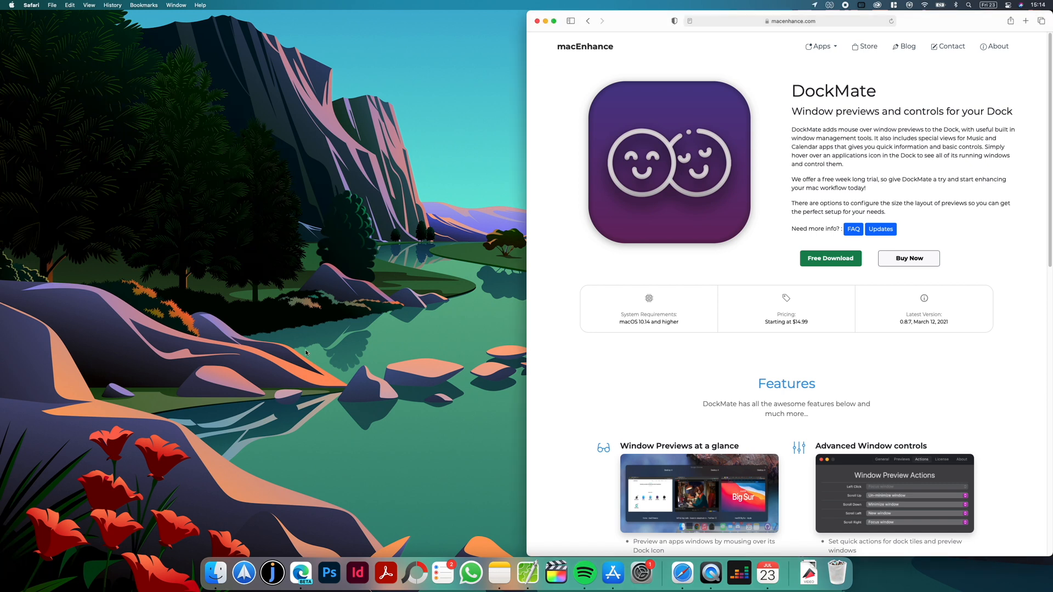
pyautogui.moveTo(298, 573)
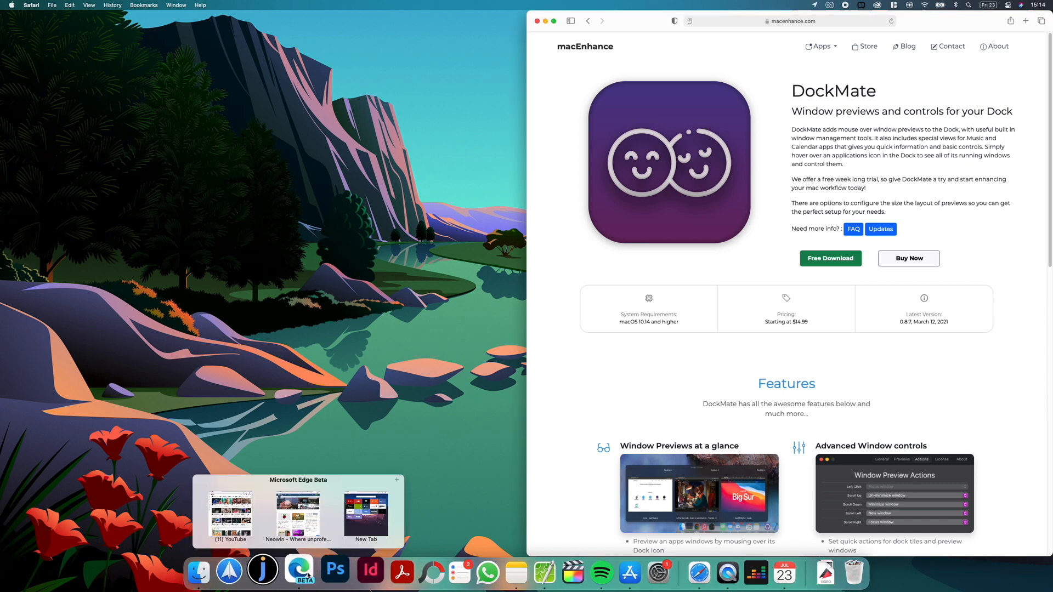
# Bring the Edge Beta New Tab window forward from DockMate's preview and view the feature list
pyautogui.click(297, 516)
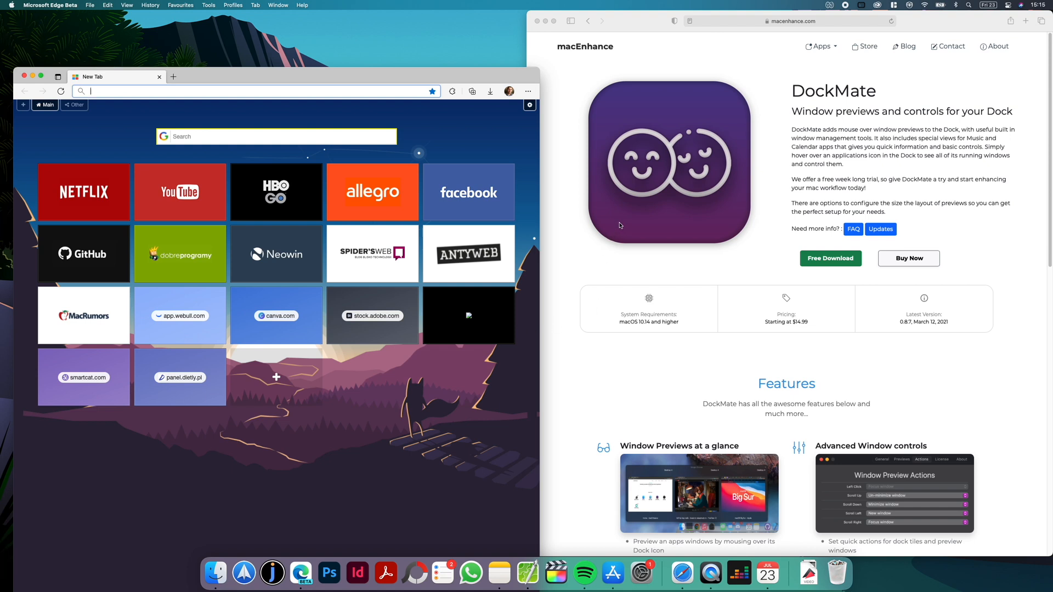
pyautogui.scroll(-3)
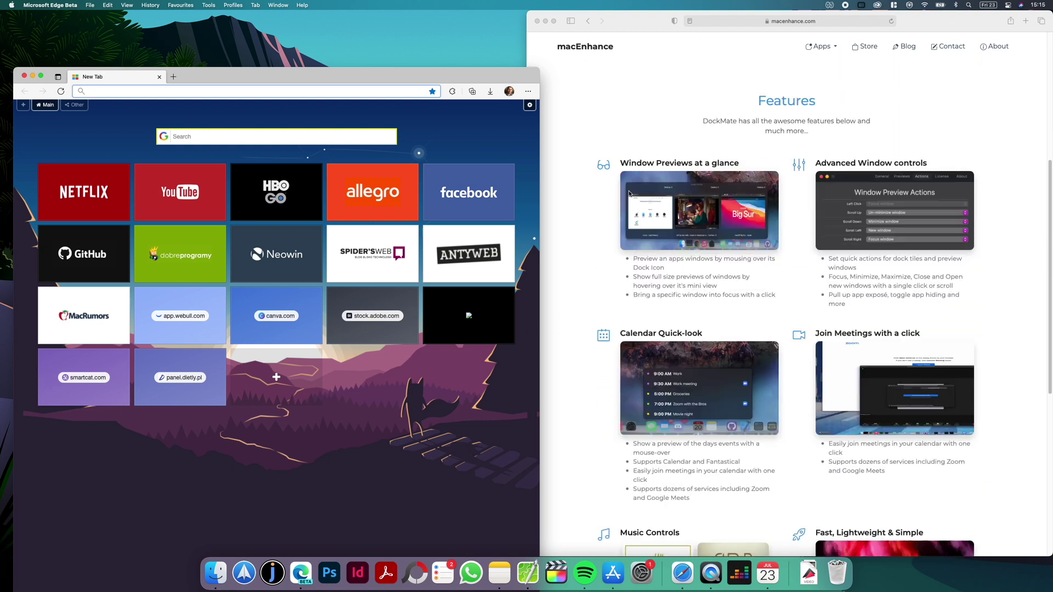
pyautogui.scroll(-3)
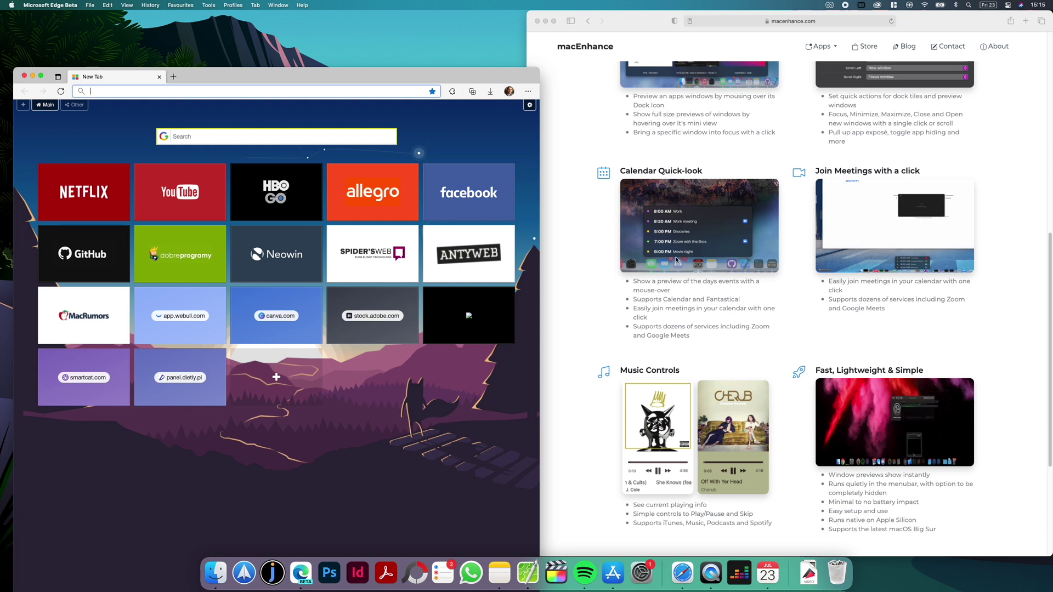
pyautogui.scroll(-3)
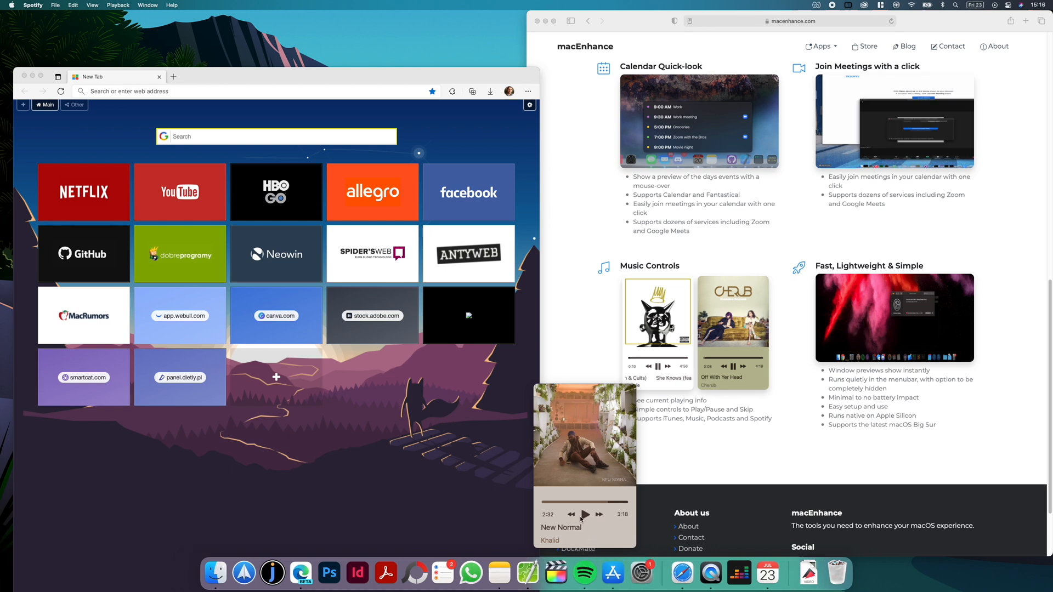
pyautogui.moveTo(585, 546)
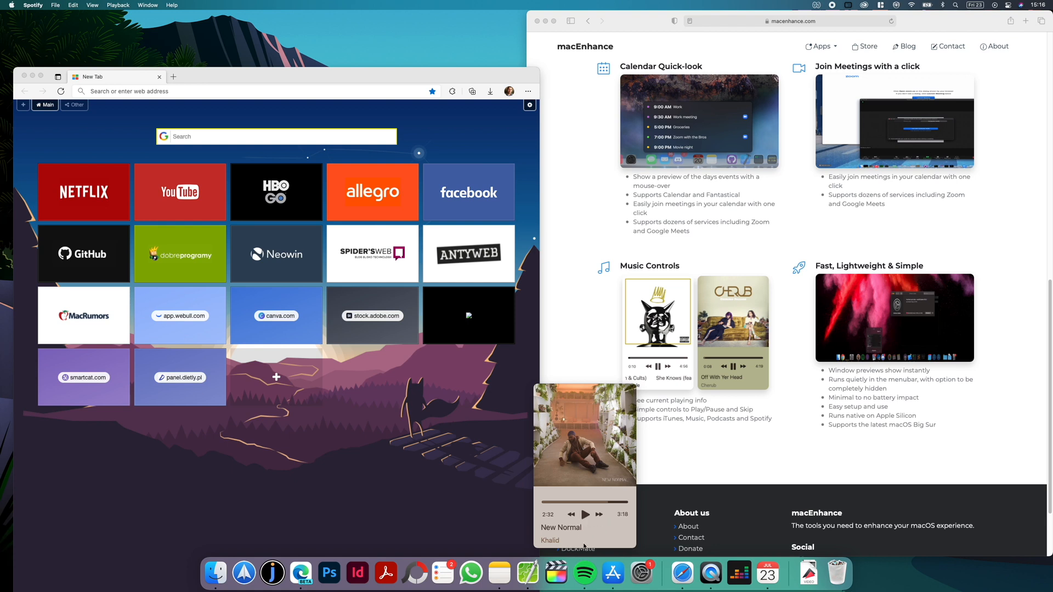
pyautogui.scroll(3)
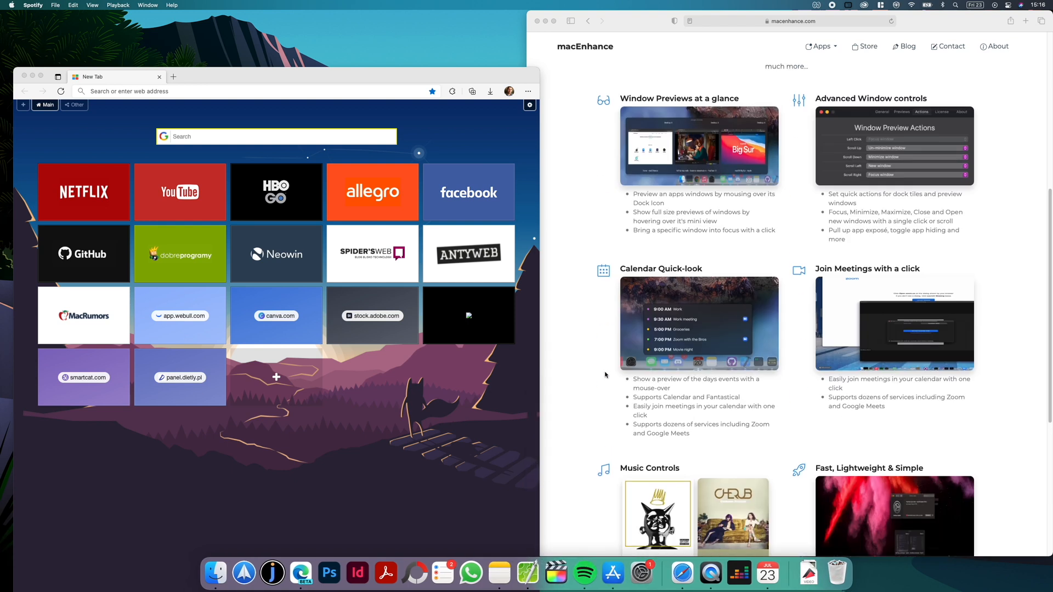
pyautogui.scroll(3)
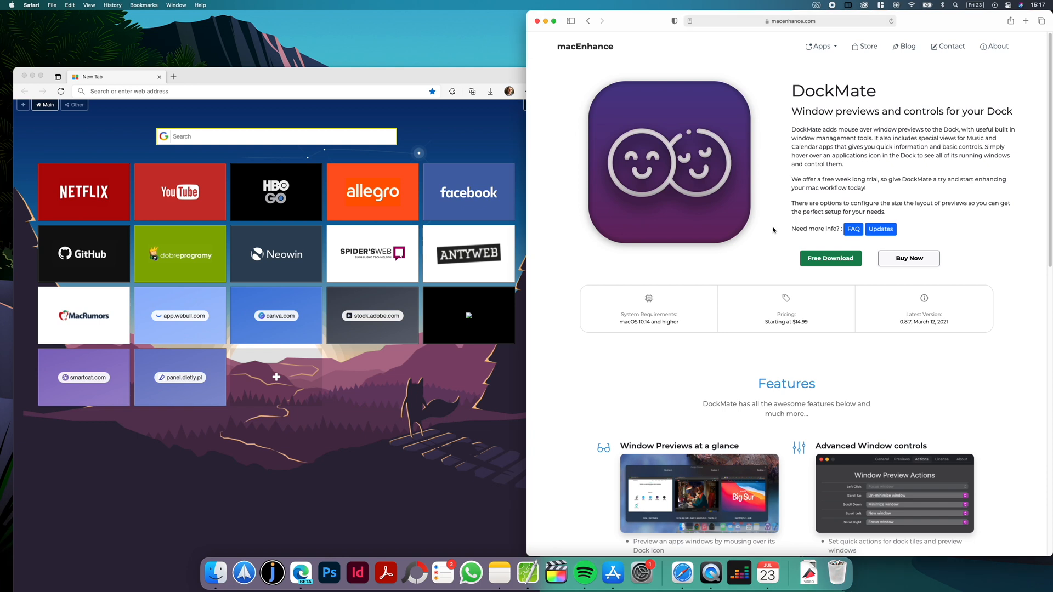
pyautogui.moveTo(734, 254)
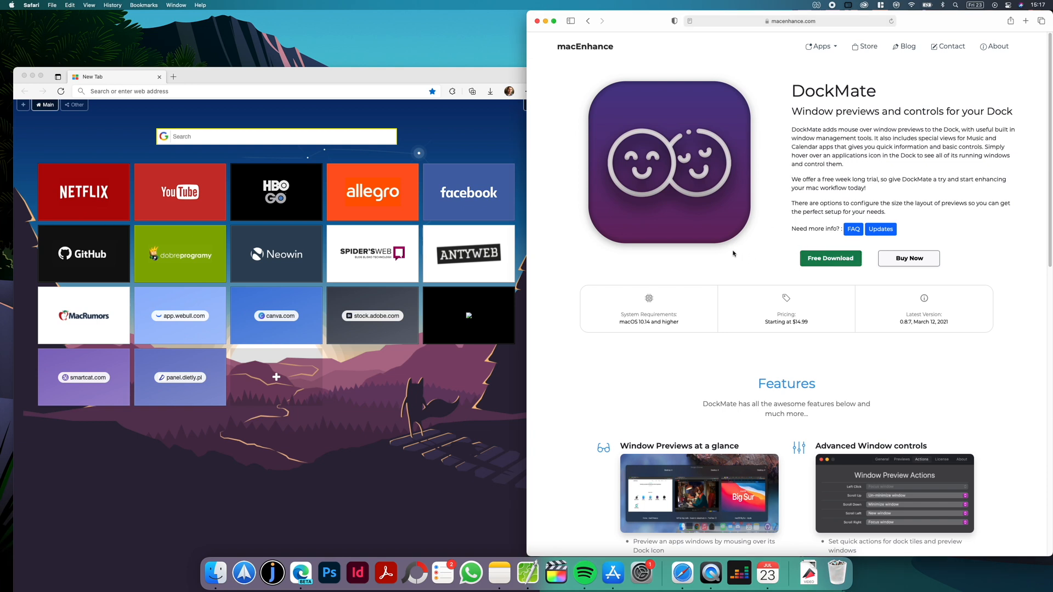
pyautogui.moveTo(766, 323)
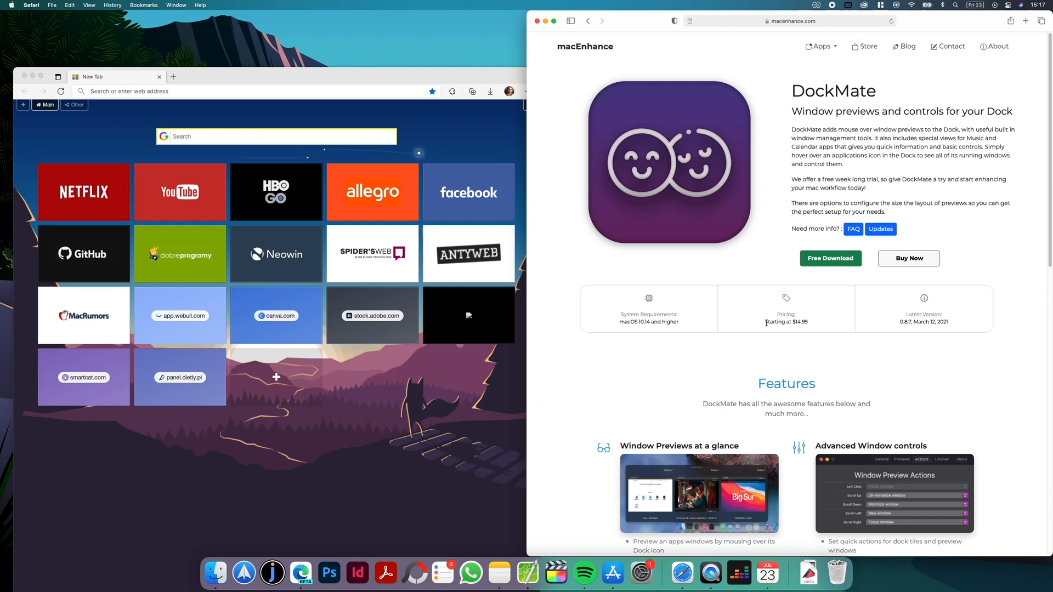
pyautogui.moveTo(756, 246)
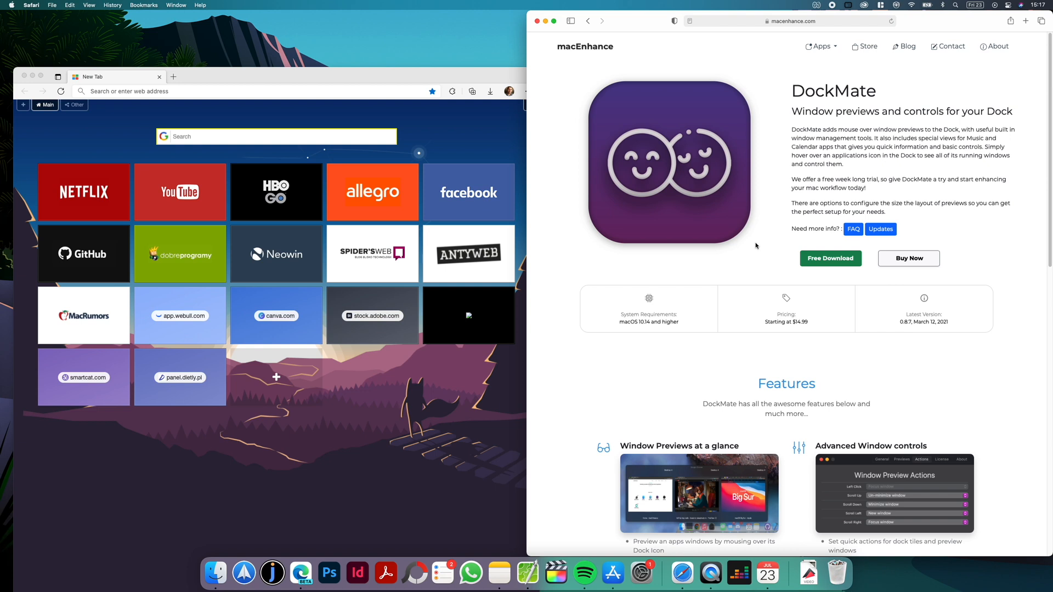
pyautogui.scroll(-3)
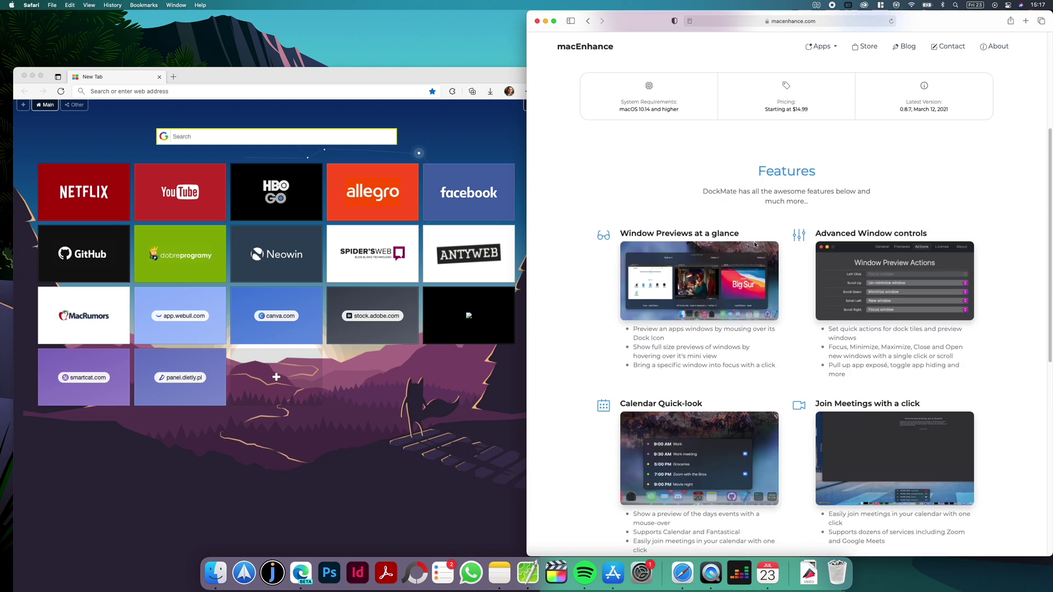
pyautogui.scroll(3)
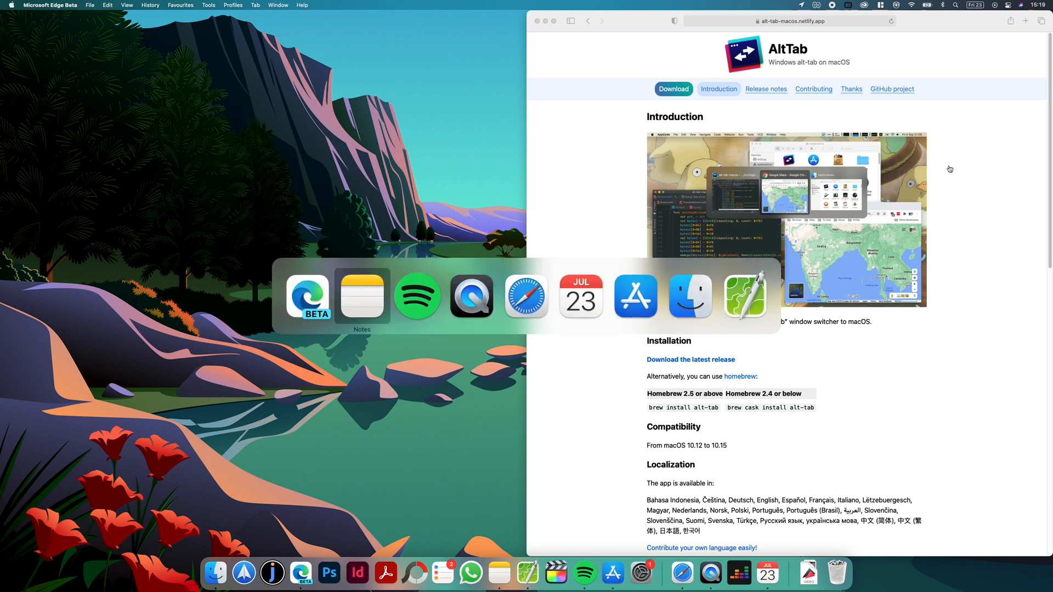
pyautogui.moveTo(635, 295)
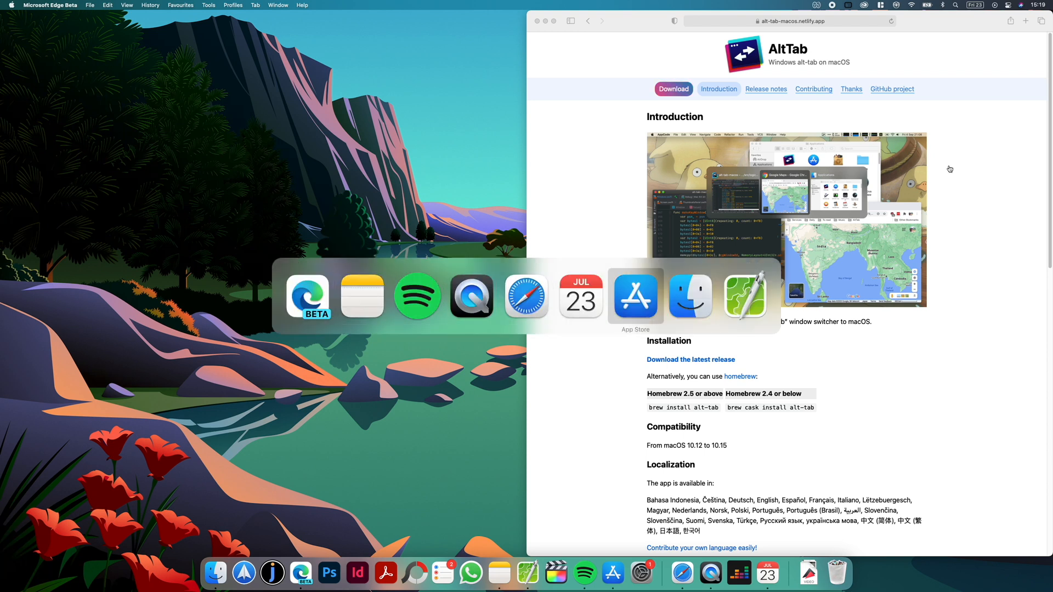
pyautogui.moveTo(526, 296)
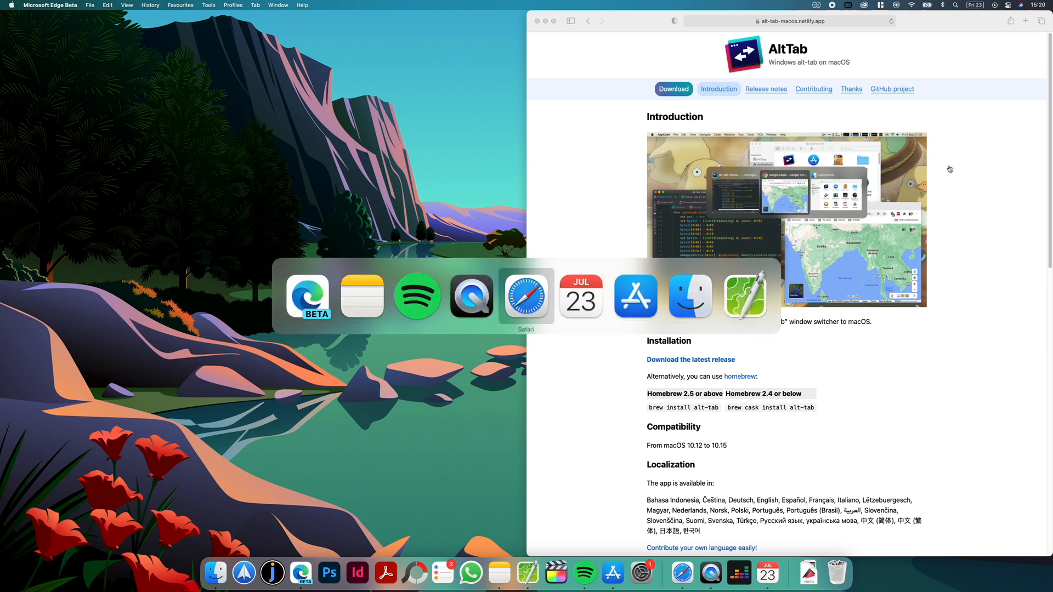
pyautogui.moveTo(635, 295)
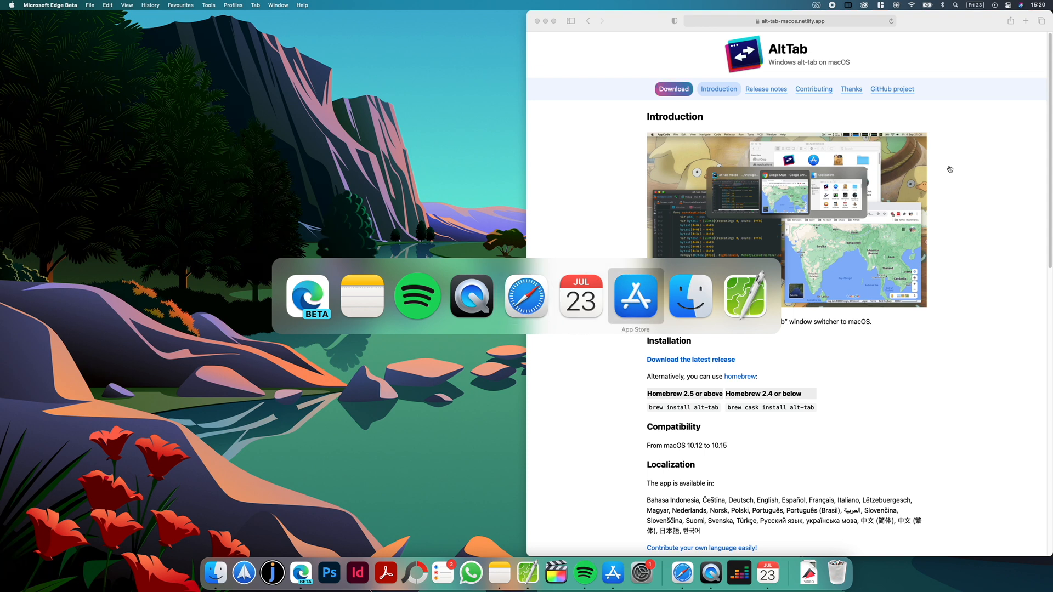
pyautogui.moveTo(307, 297)
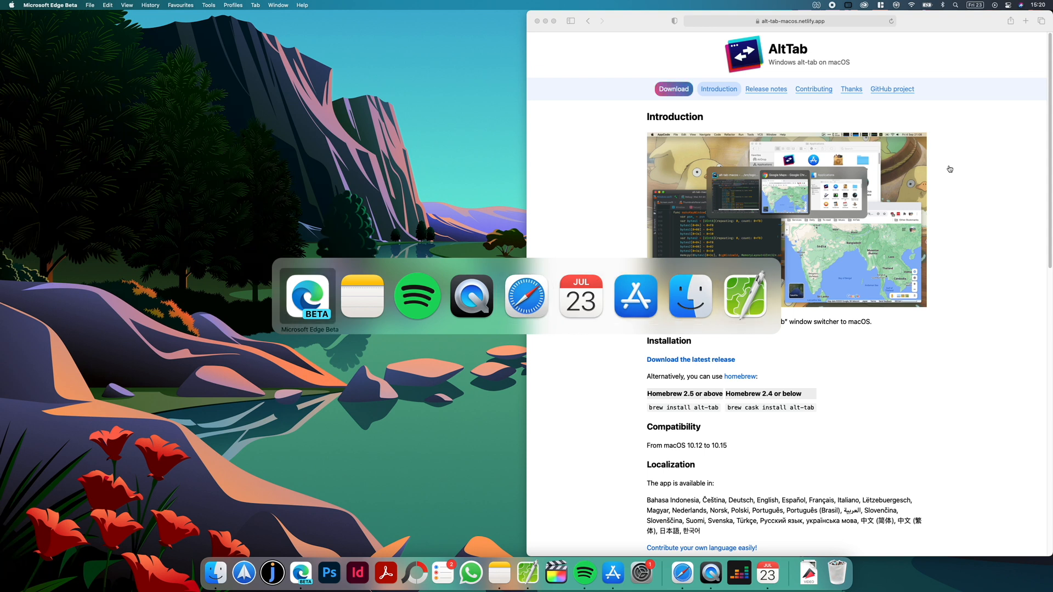
pyautogui.moveTo(950, 169)
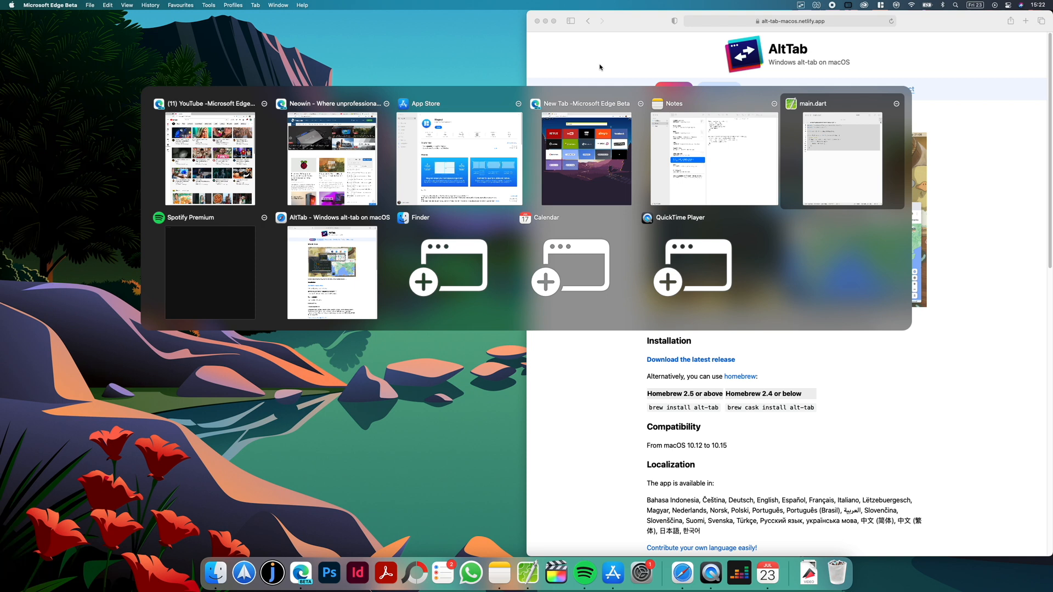
# Switch to the Edge Beta New Tab window from AltTab's Option+Tab switcher
pyautogui.click(584, 158)
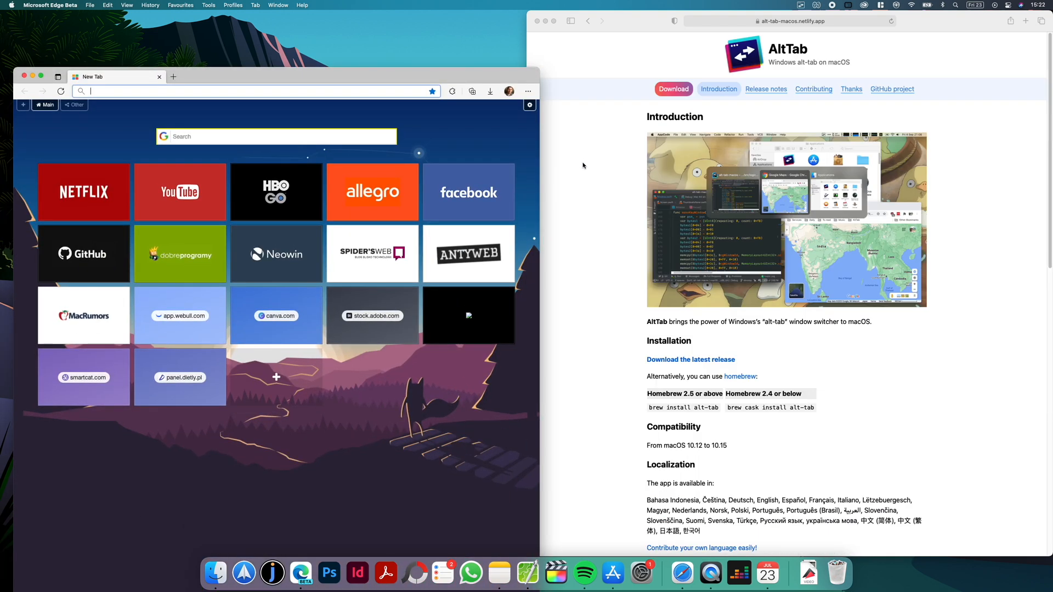
pyautogui.moveTo(826, 26)
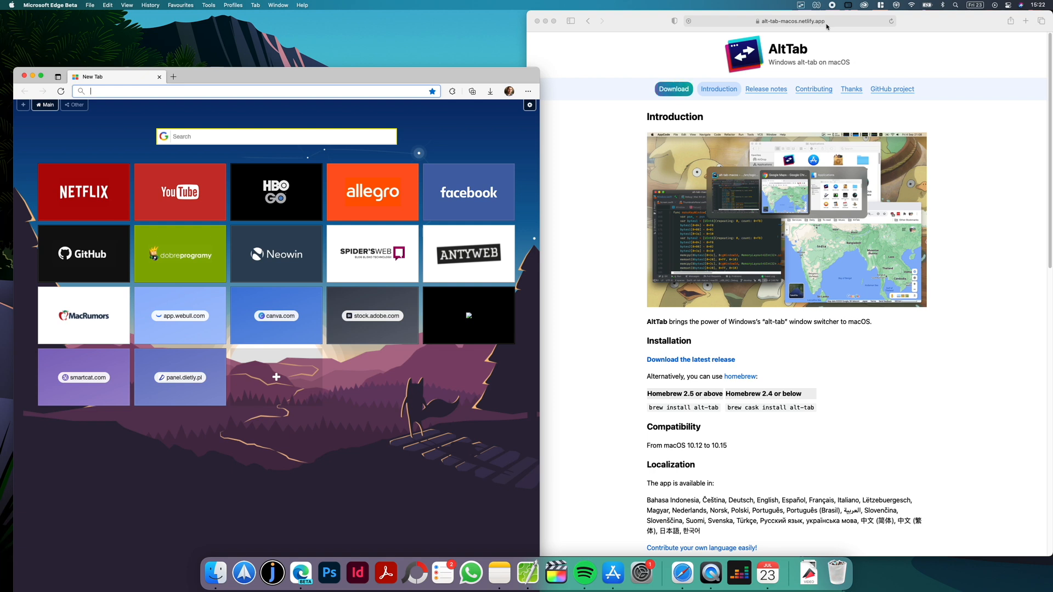
pyautogui.moveTo(1008, 161)
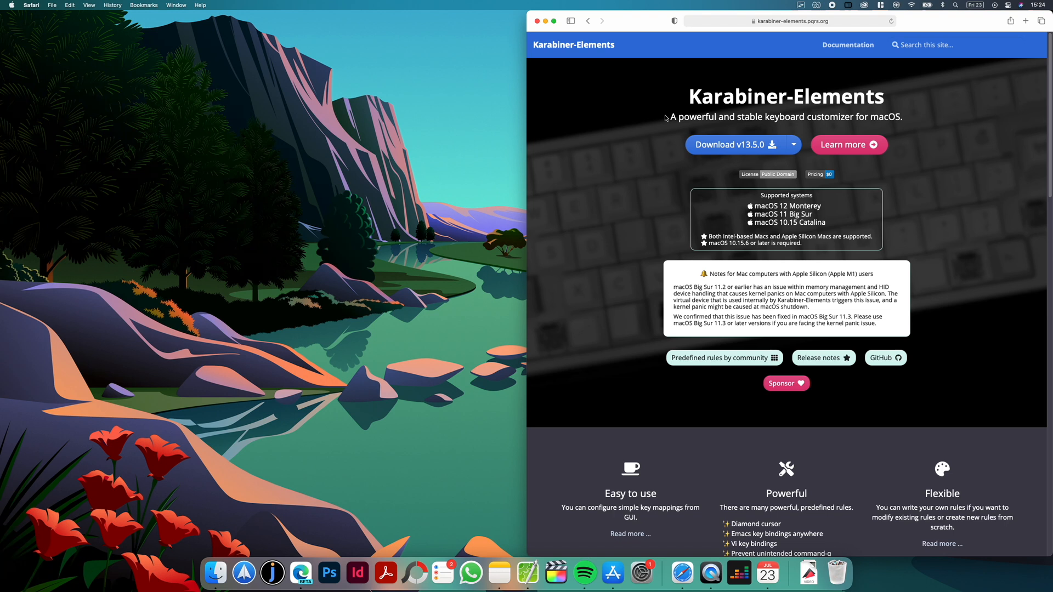
pyautogui.moveTo(669, 125)
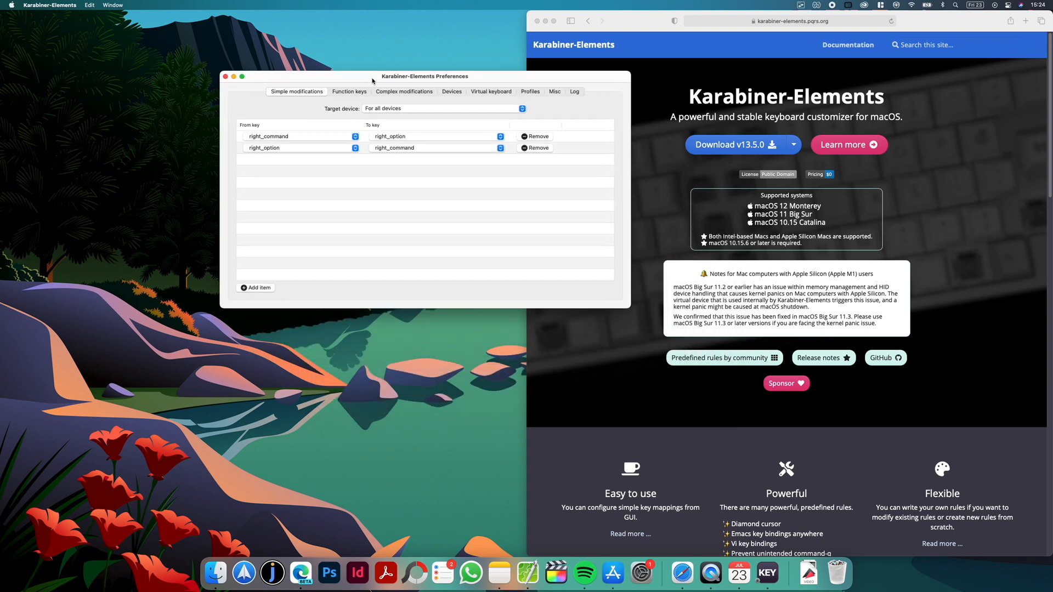
# Show the right_command/right_option swap in Simple modifications and nudge the window left
pyautogui.moveTo(424, 76); pyautogui.dragTo(420, 74)
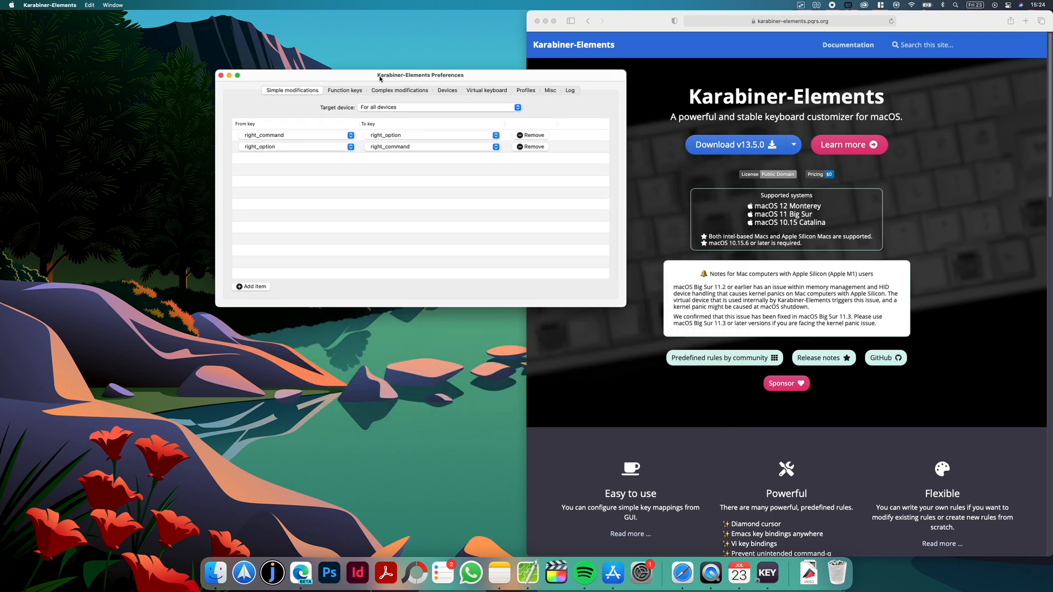
pyautogui.moveTo(310, 109)
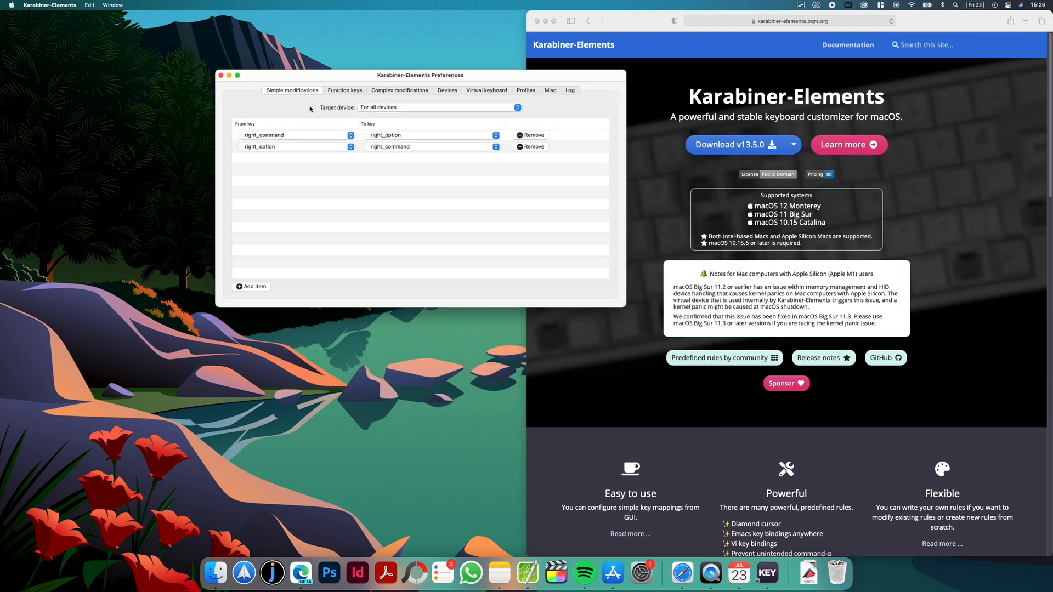
pyautogui.moveTo(360, 143)
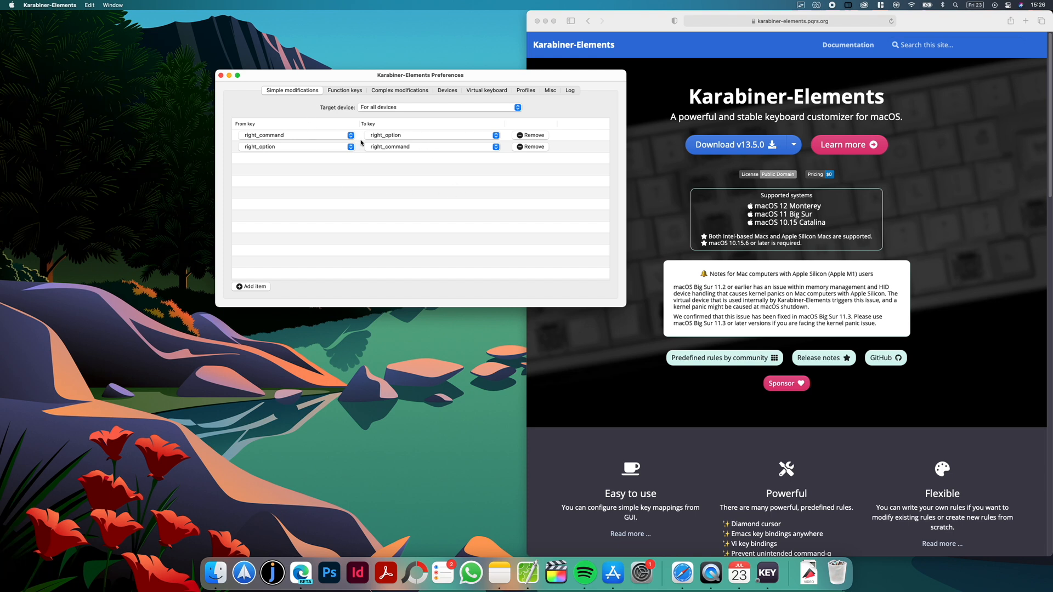
pyautogui.moveTo(385, 154)
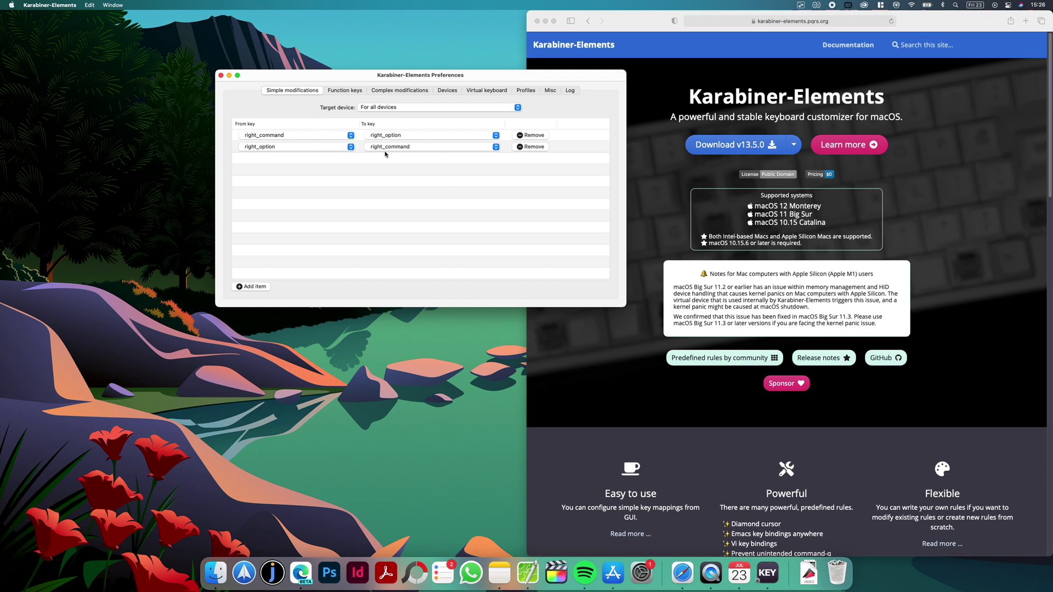
pyautogui.moveTo(354, 100)
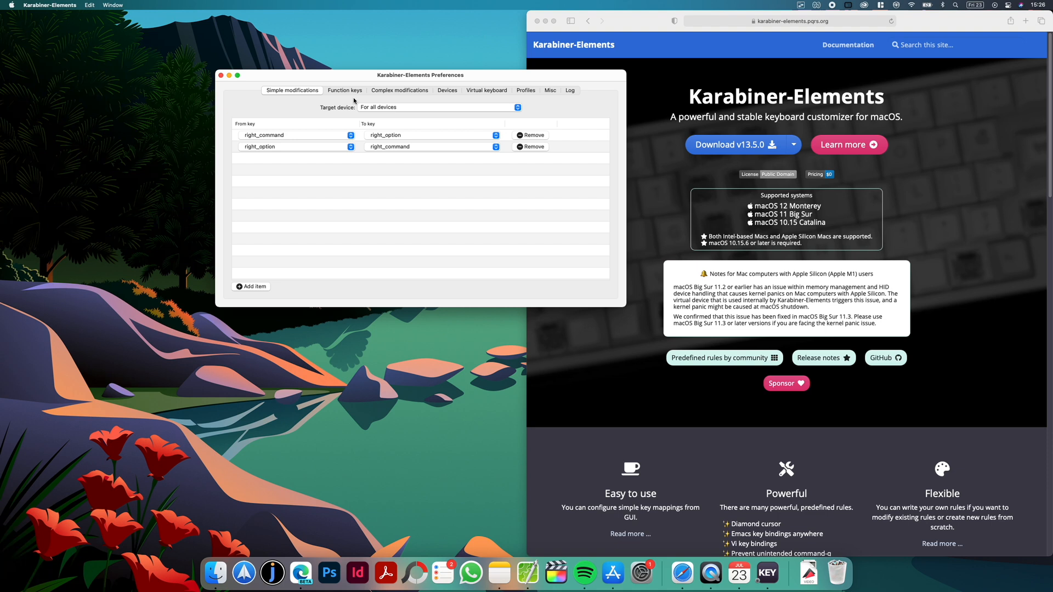
# Show the Function keys mappings assigning f1–f12 to brightness, media and volume
pyautogui.click(344, 89)
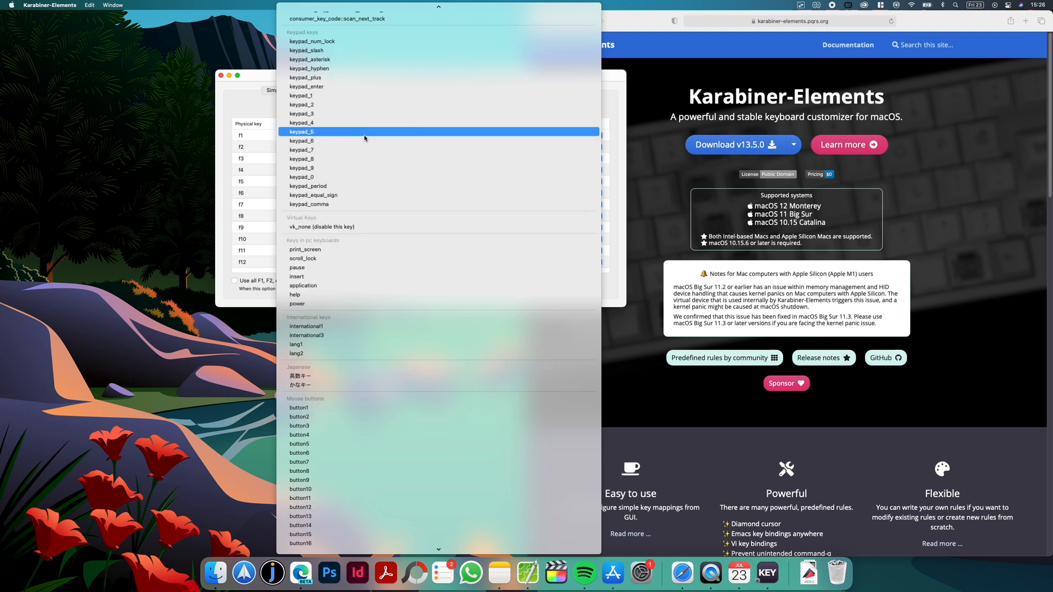
pyautogui.scroll(-3)
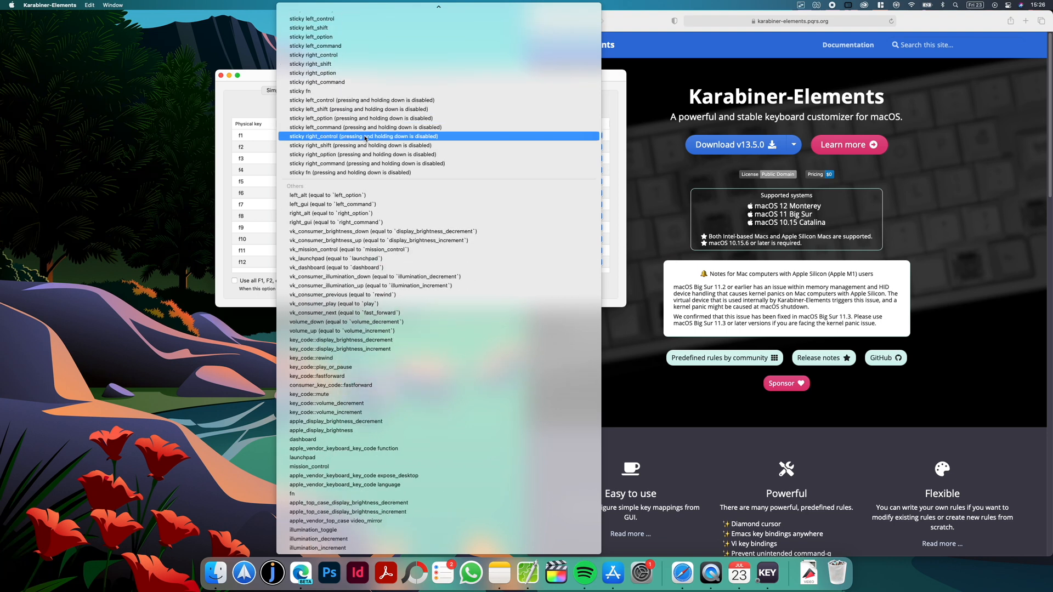
pyautogui.scroll(3)
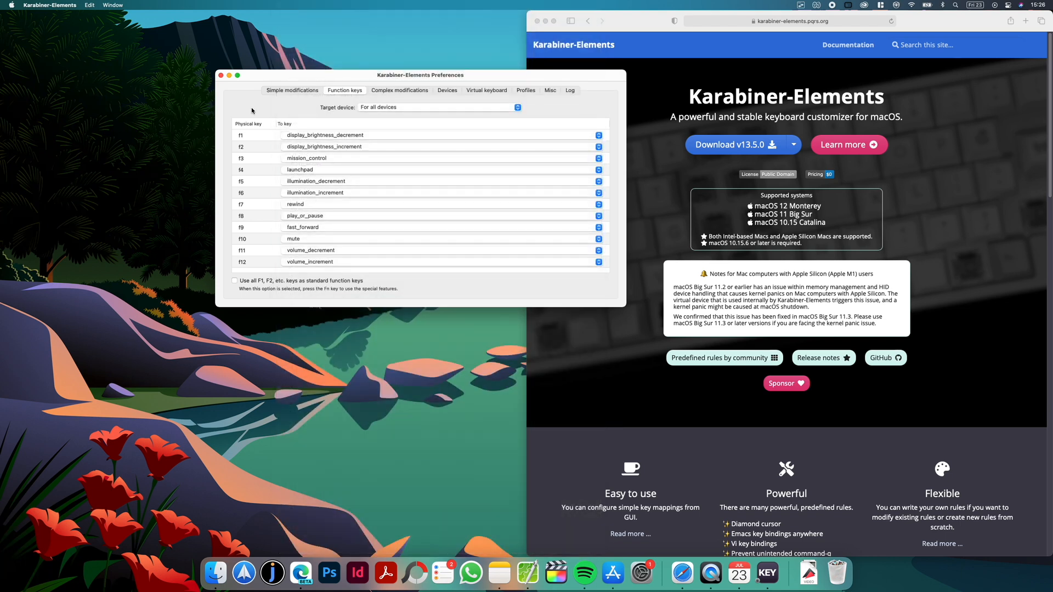
pyautogui.moveTo(274, 107)
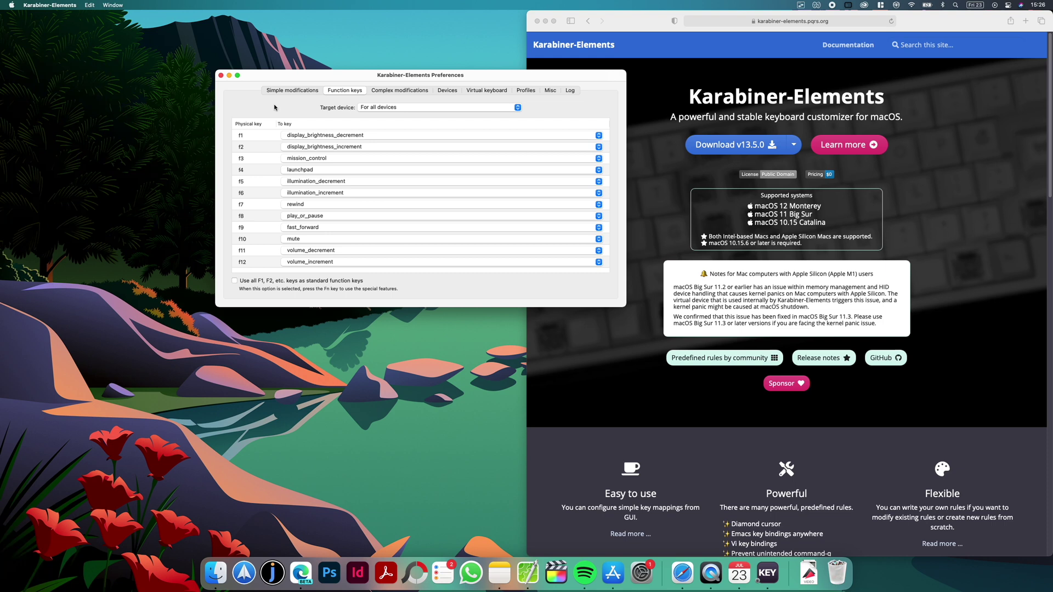
pyautogui.moveTo(396, 94)
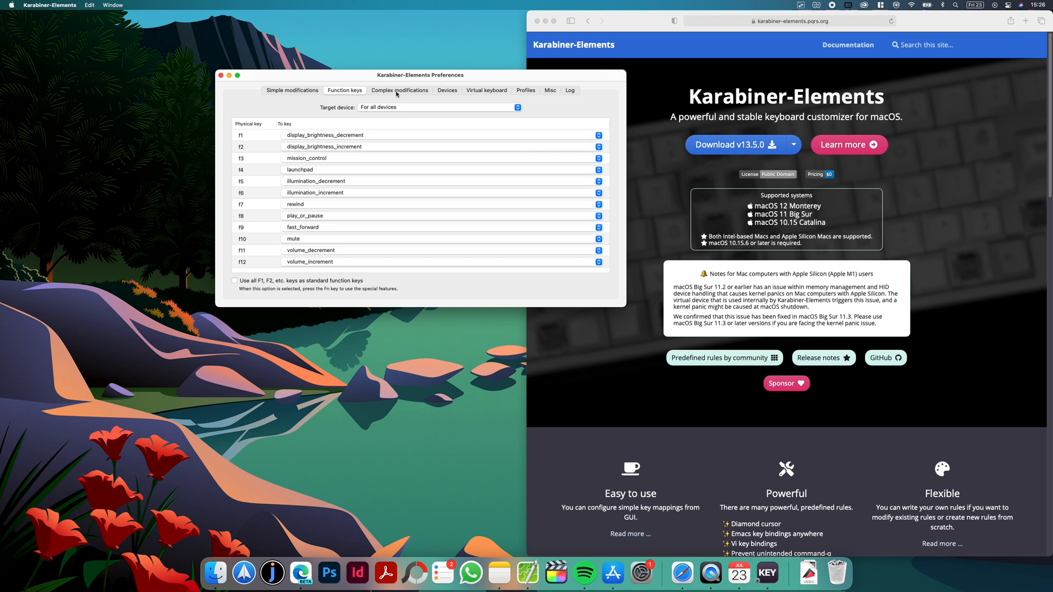
# From Complex modifications, start adding a rule and open the online importable-rules collection
pyautogui.click(400, 90)
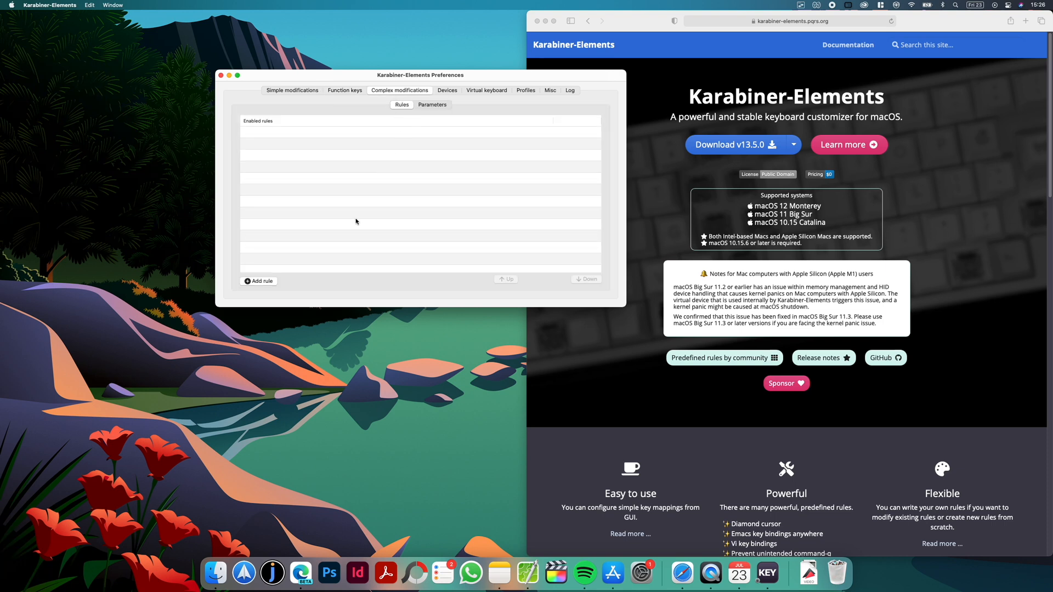
pyautogui.click(259, 280)
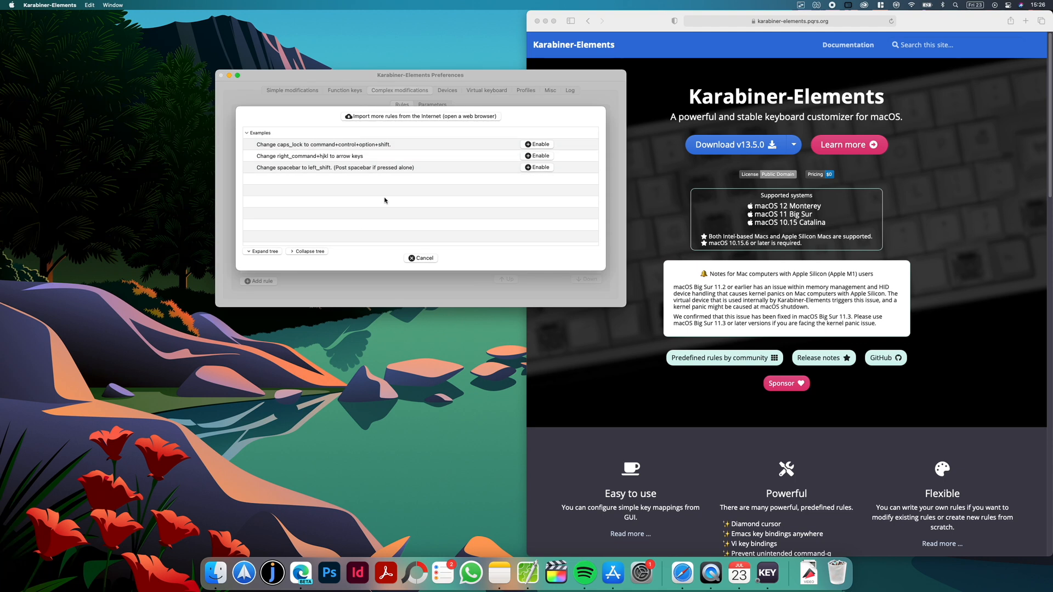
pyautogui.moveTo(390, 124)
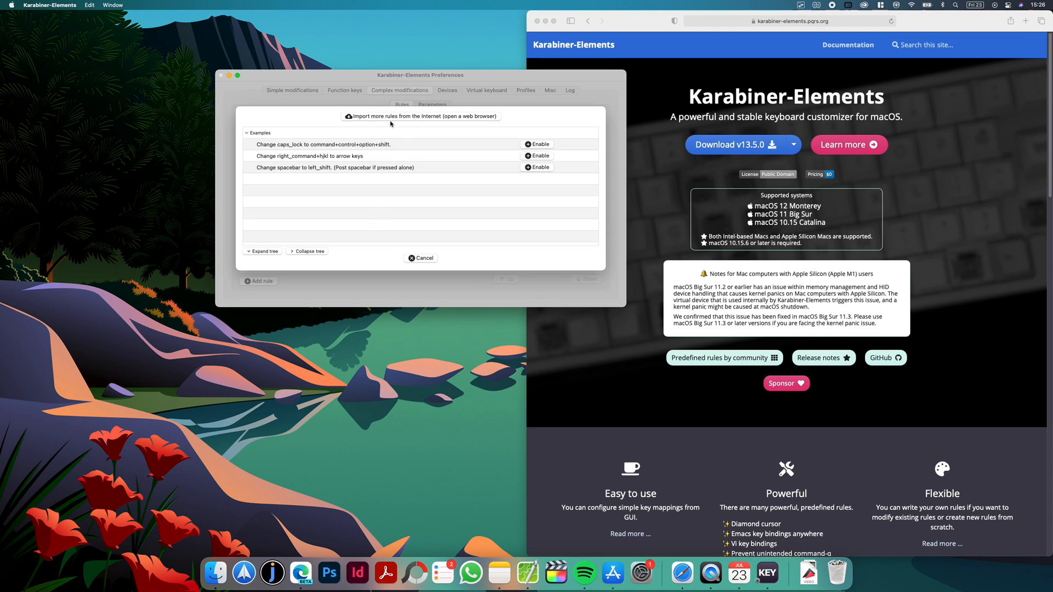
pyautogui.click(420, 116)
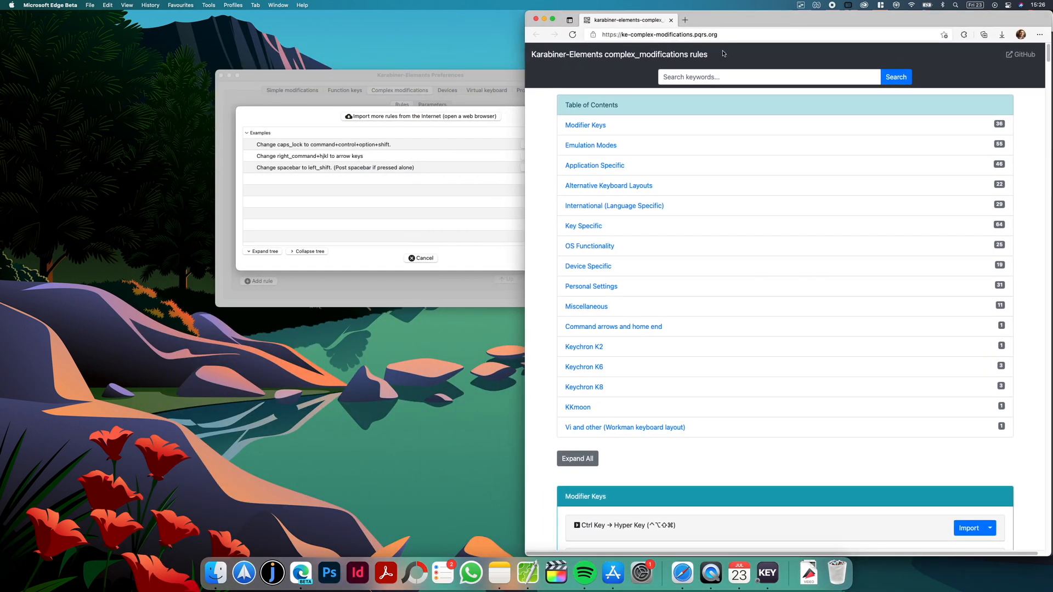
# Browse the community complex_modifications library page, then bring Karabiner's empty rules list back to front
pyautogui.scroll(-3)
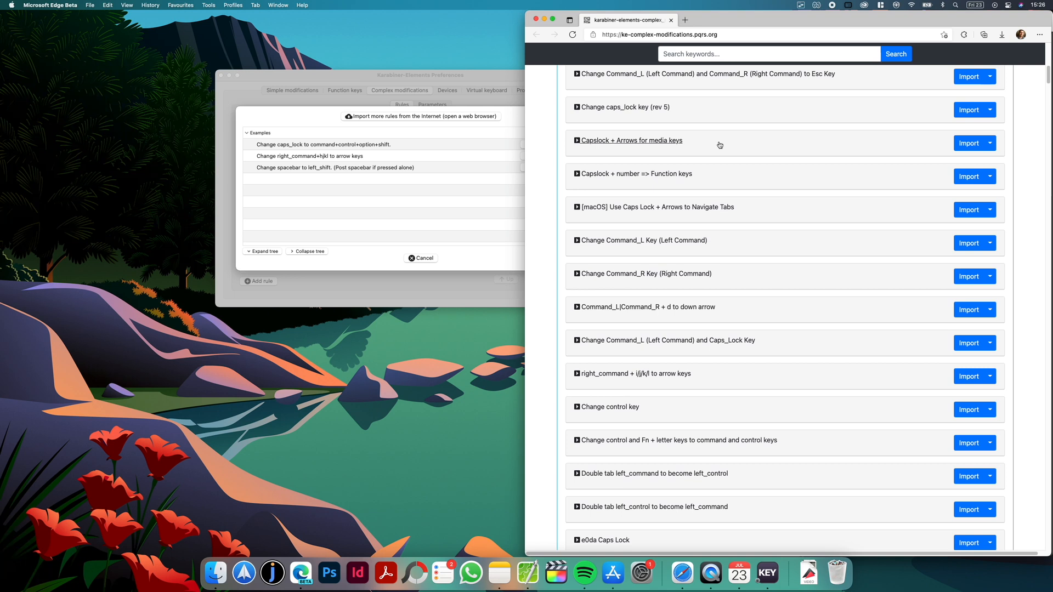
pyautogui.scroll(3)
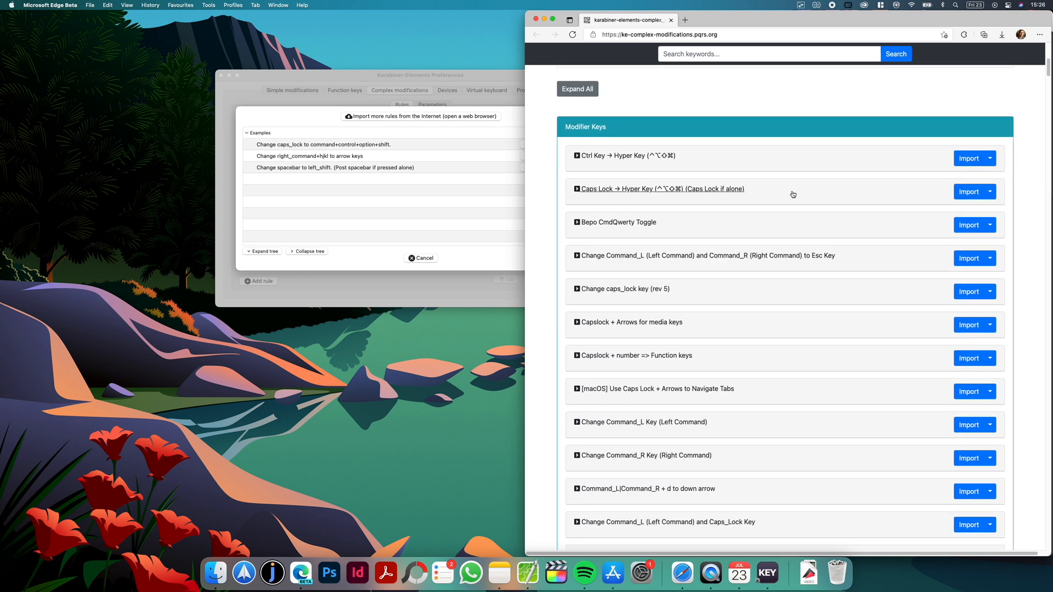
pyautogui.scroll(3)
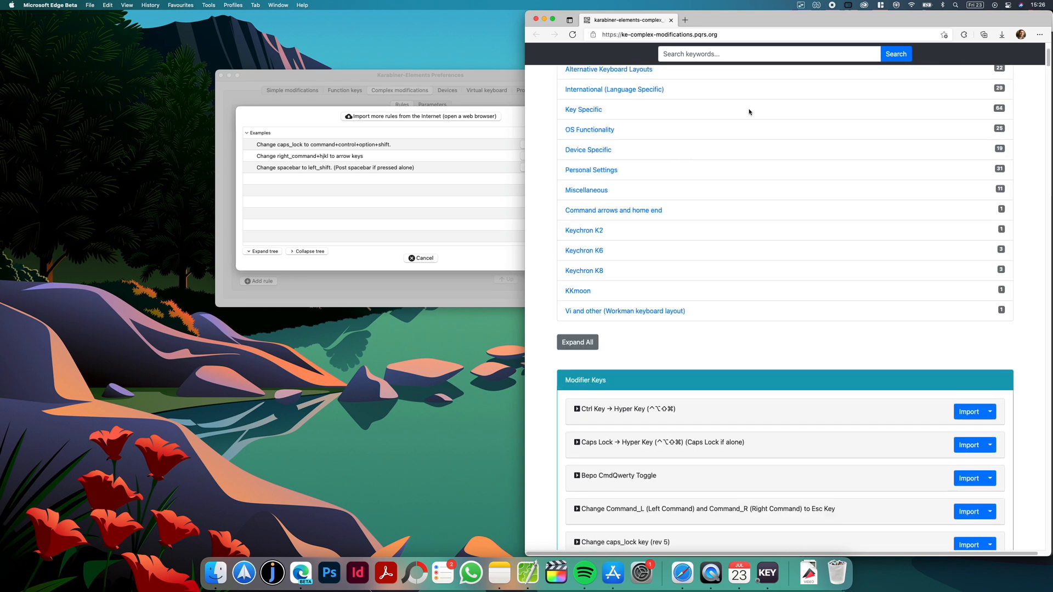
pyautogui.scroll(3)
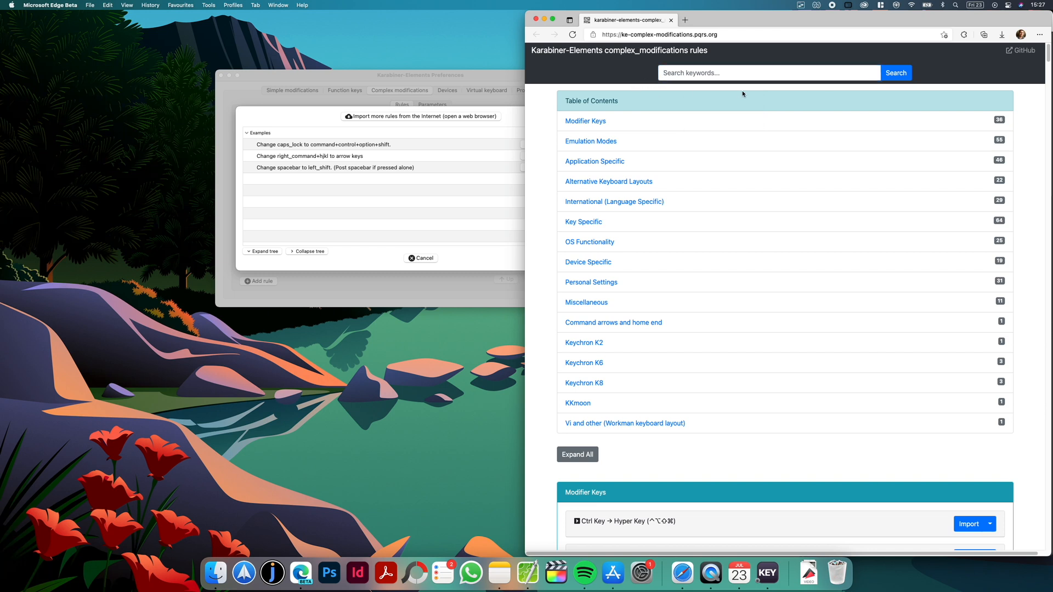
pyautogui.scroll(-3)
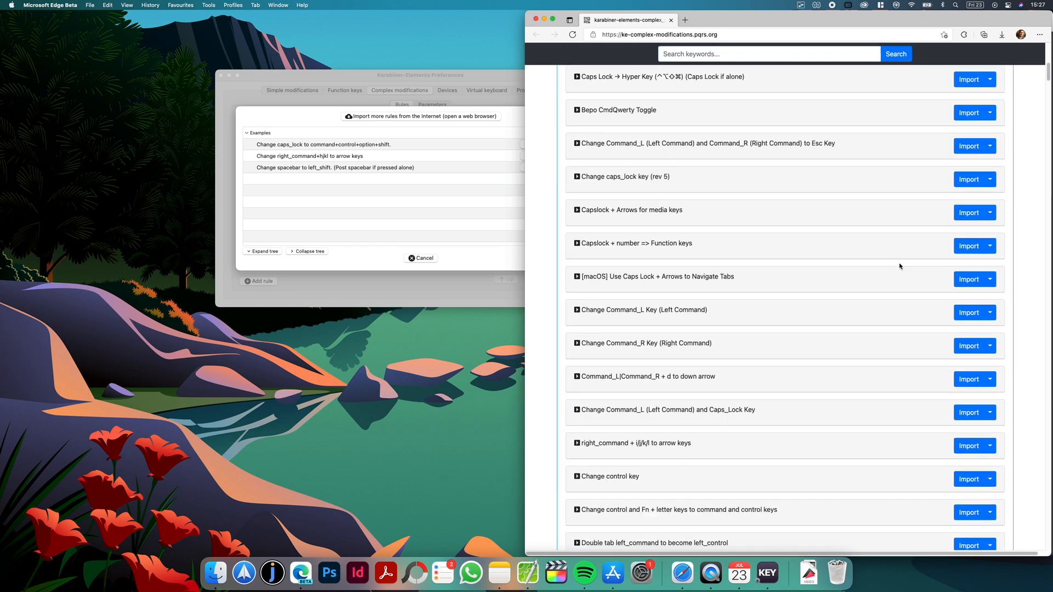
pyautogui.click(420, 258)
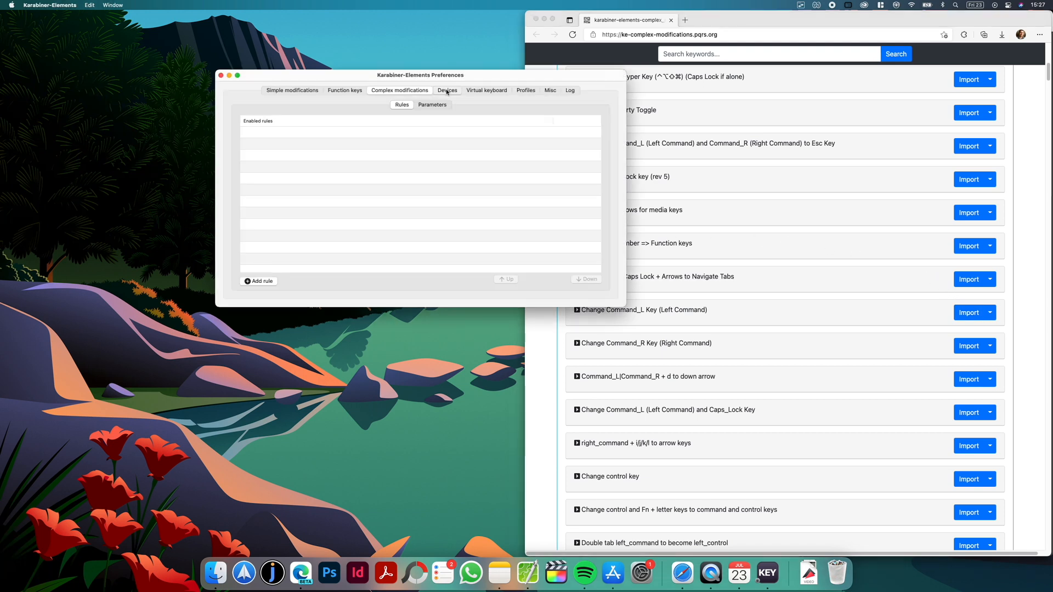
pyautogui.click(446, 90)
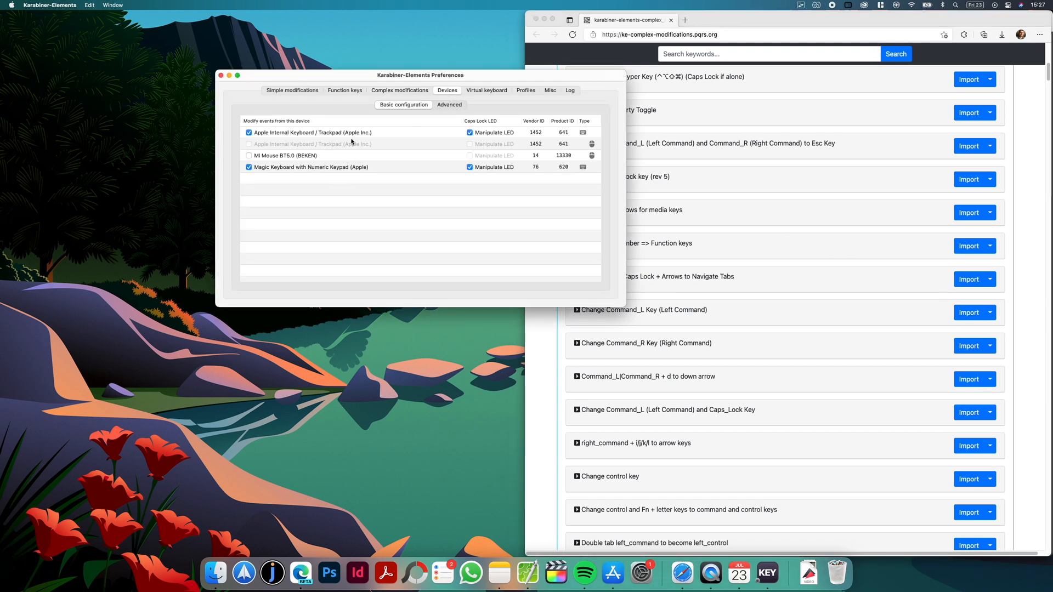
pyautogui.moveTo(433, 115)
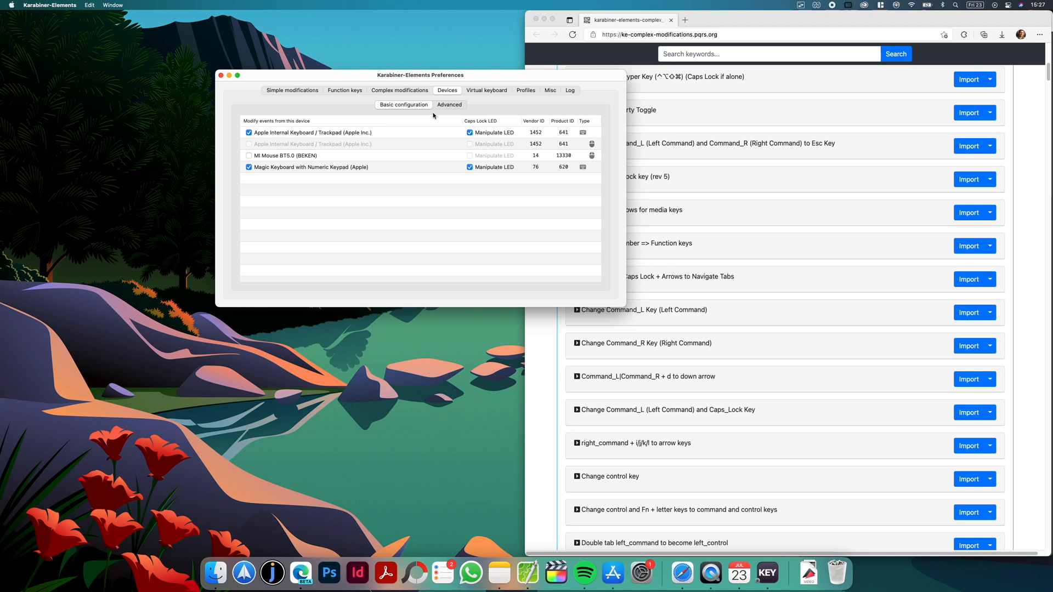
pyautogui.moveTo(409, 150)
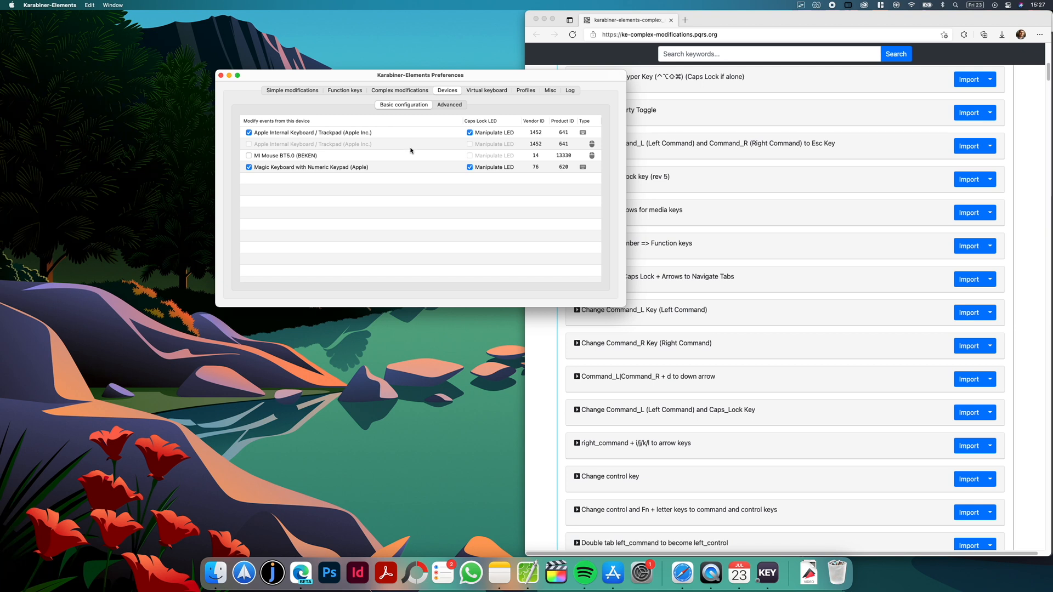
pyautogui.click(399, 90)
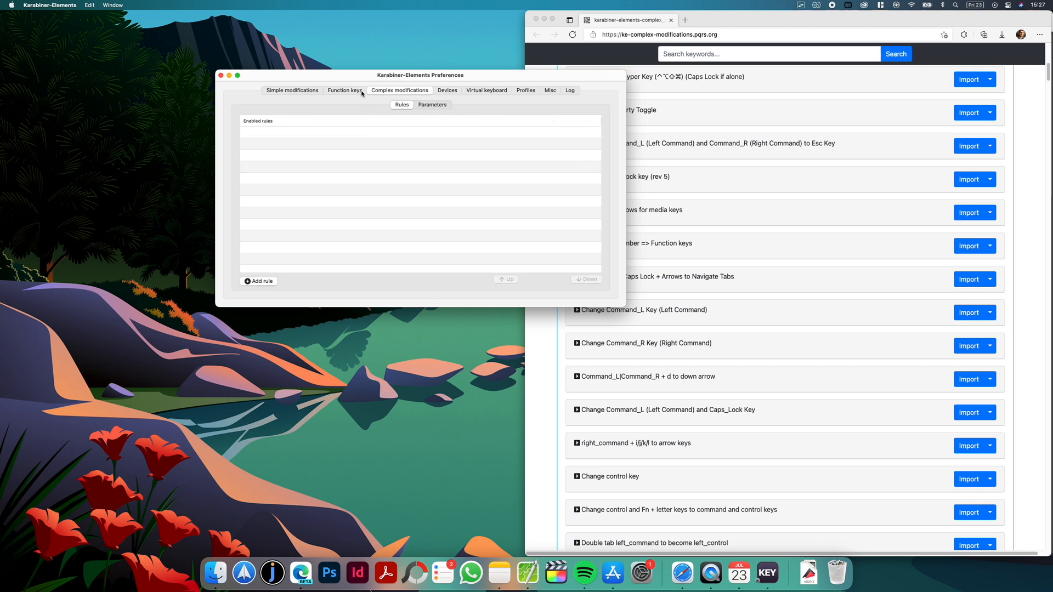
pyautogui.click(292, 90)
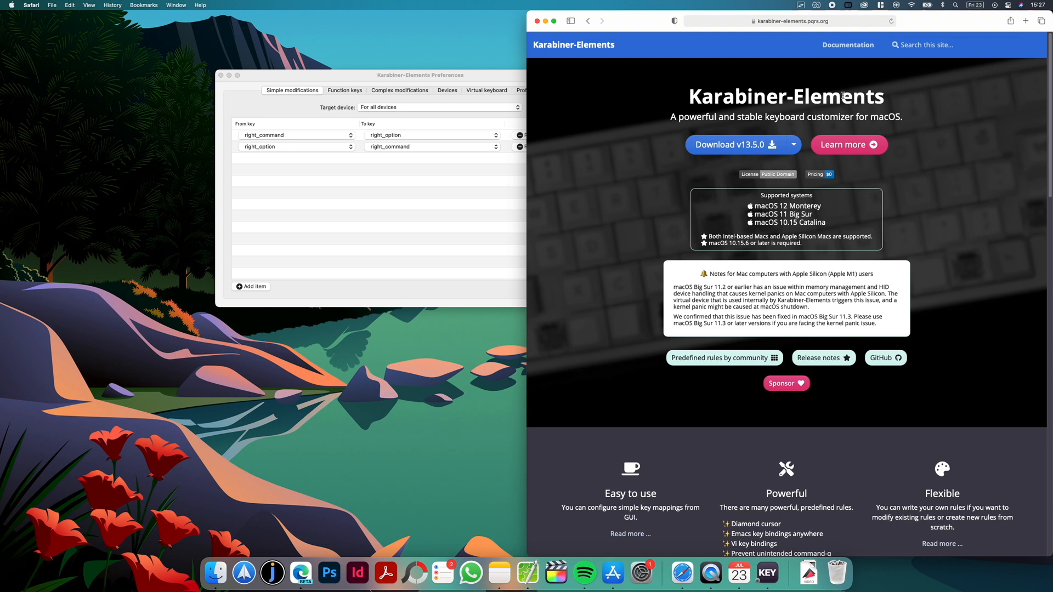
pyautogui.moveTo(988, 140)
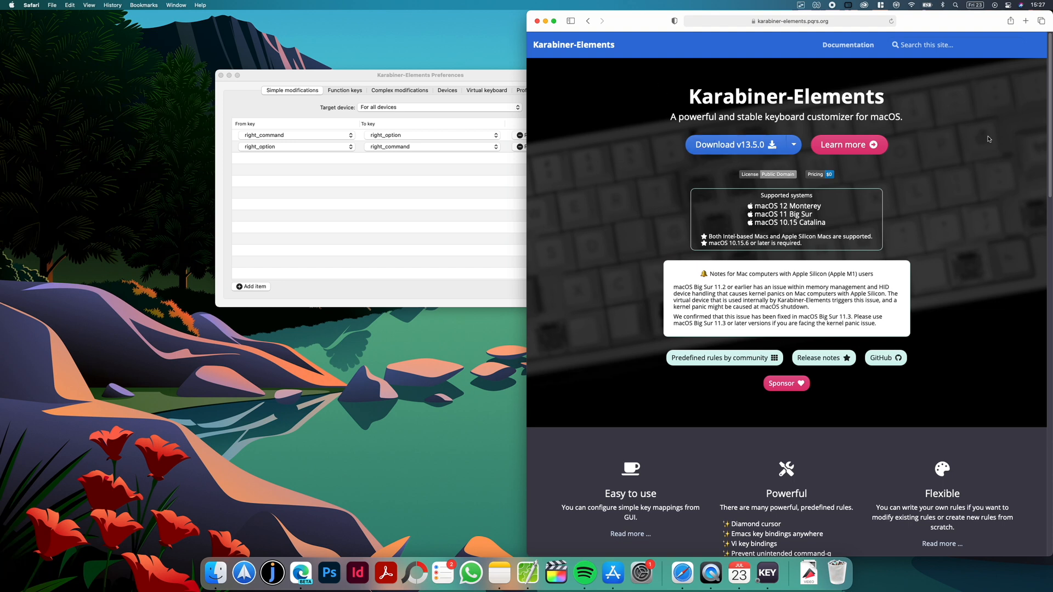
pyautogui.moveTo(792, 34)
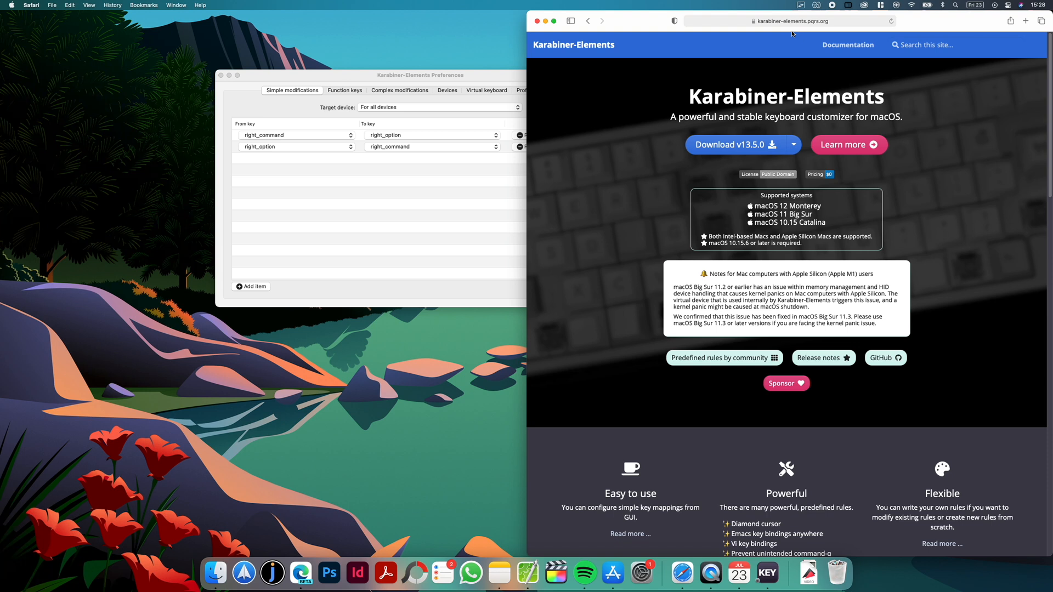
# Switch from Safari to the App Store showing its Work section
pyautogui.click(626, 574)
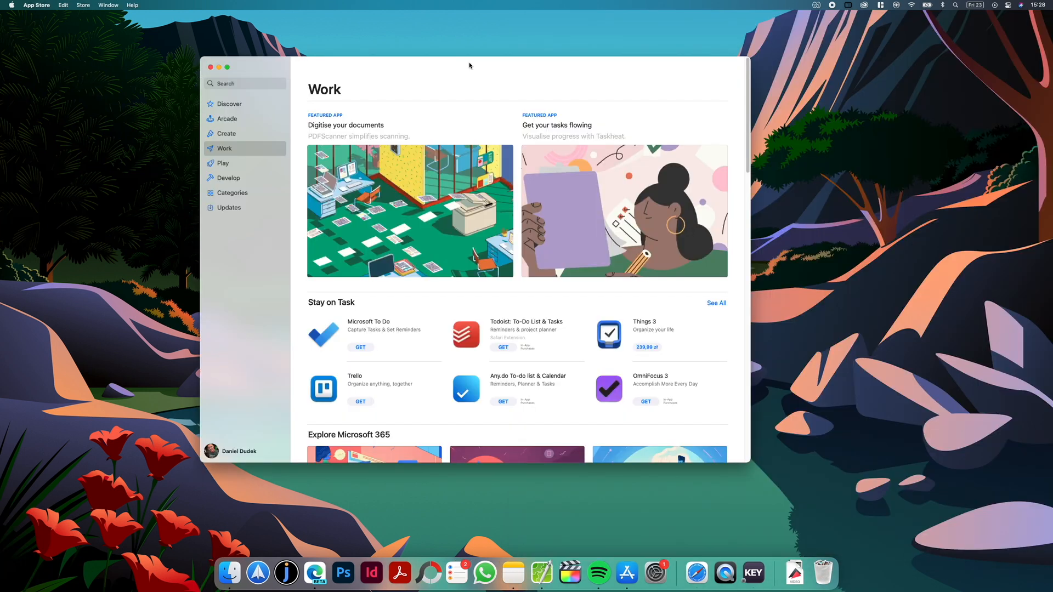
pyautogui.moveTo(271, 79)
pyautogui.write('elmedia')
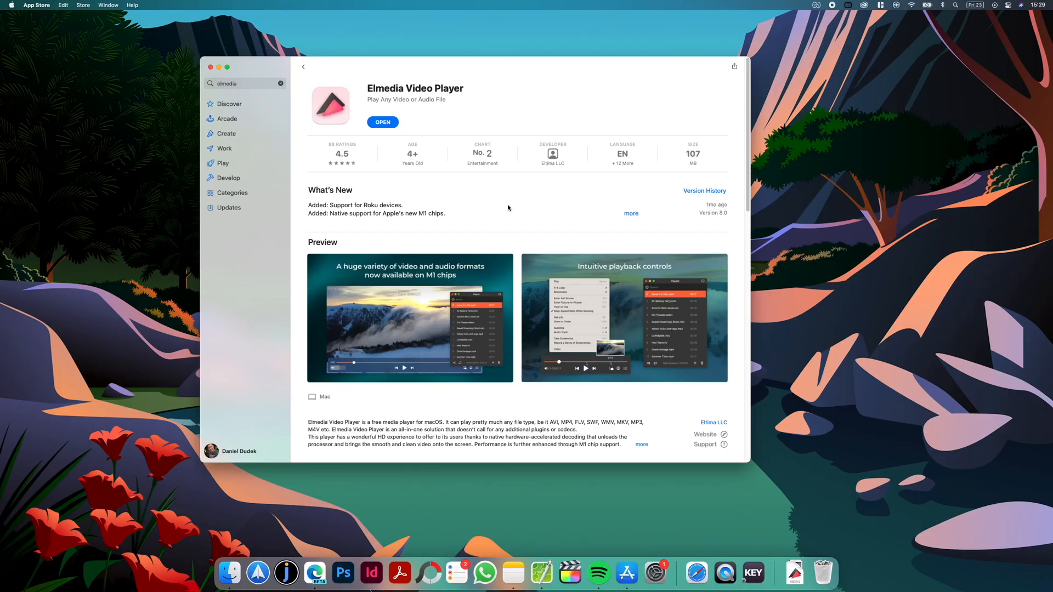
# Review the Elmedia Video Player store page and launch the player with the Stanley Tucci episode
pyautogui.scroll(-3)
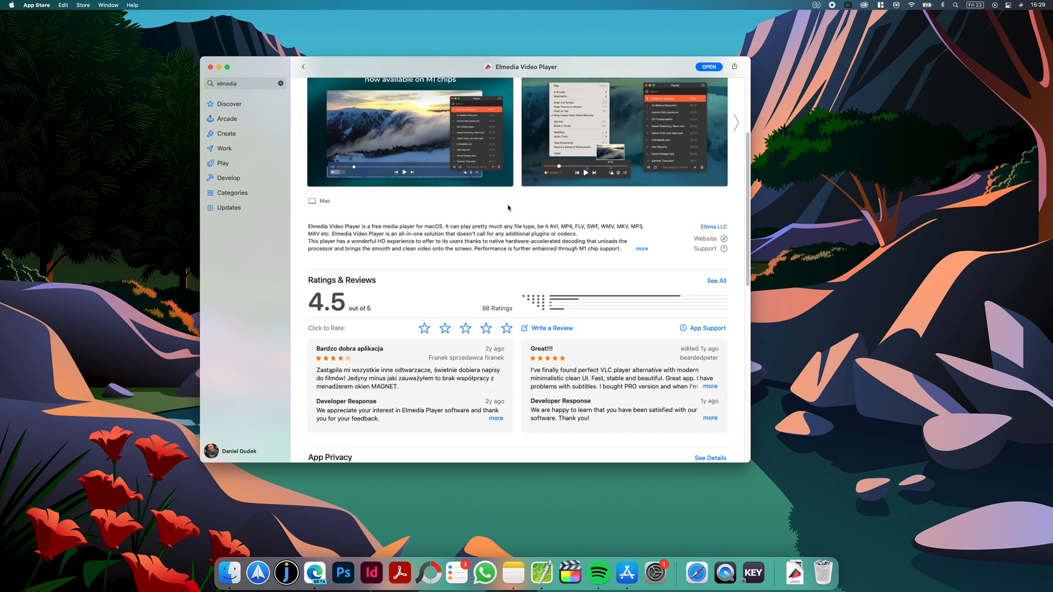
pyautogui.scroll(3)
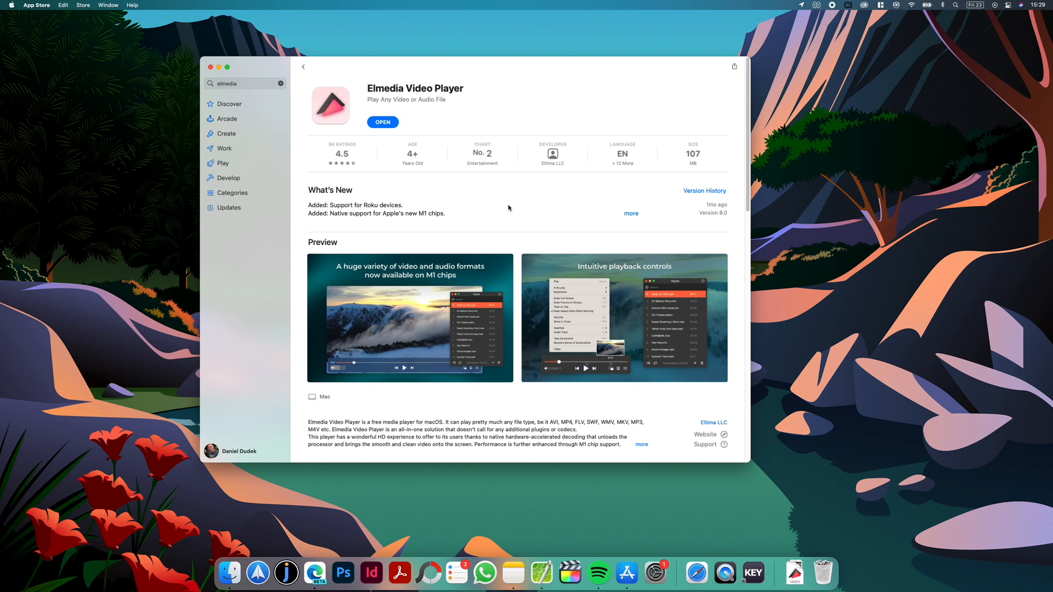
pyautogui.click(383, 122)
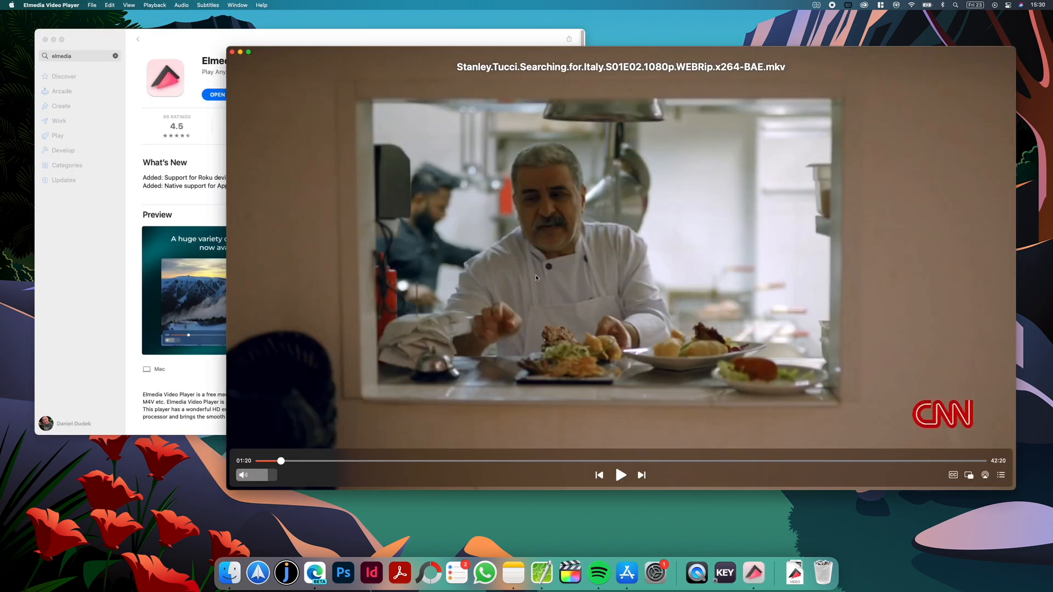
pyautogui.moveTo(884, 477)
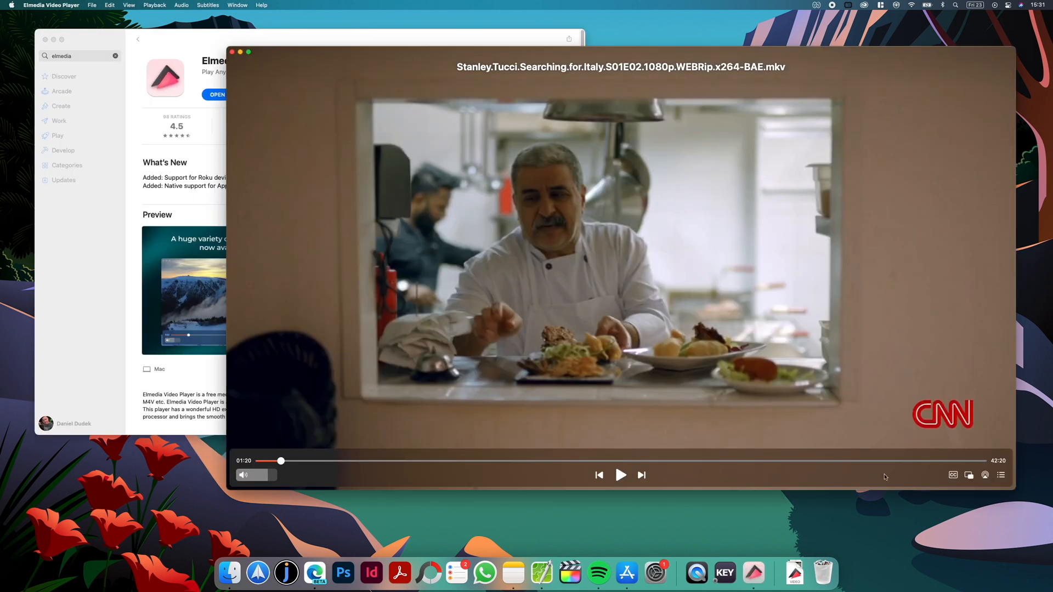
# Enable the 'Stream 1: eng' subtitle track from the video's Subtitles menu
pyautogui.rightClick(604, 154)
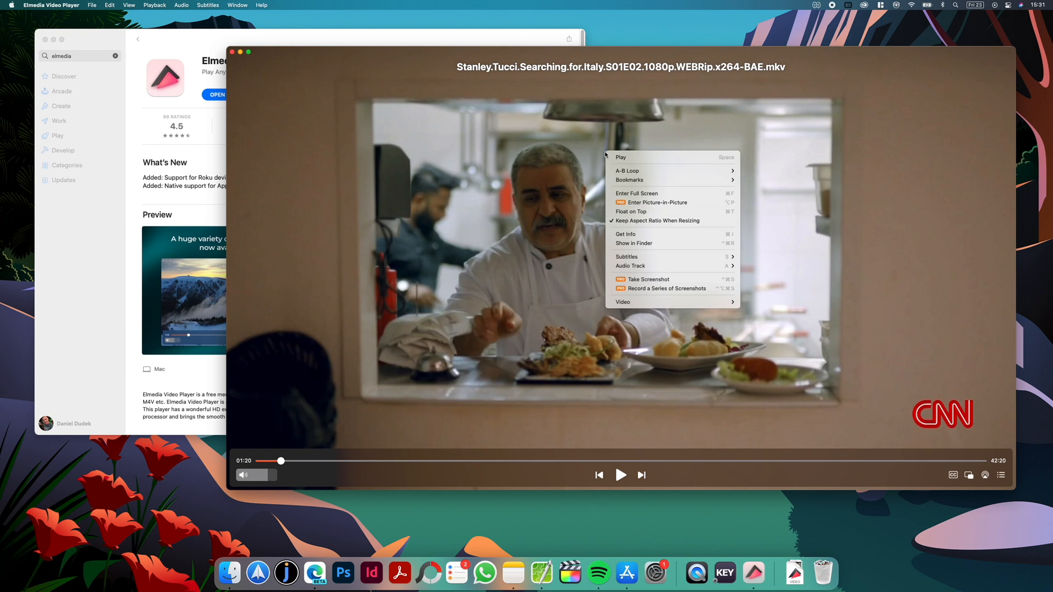
pyautogui.moveTo(671, 257)
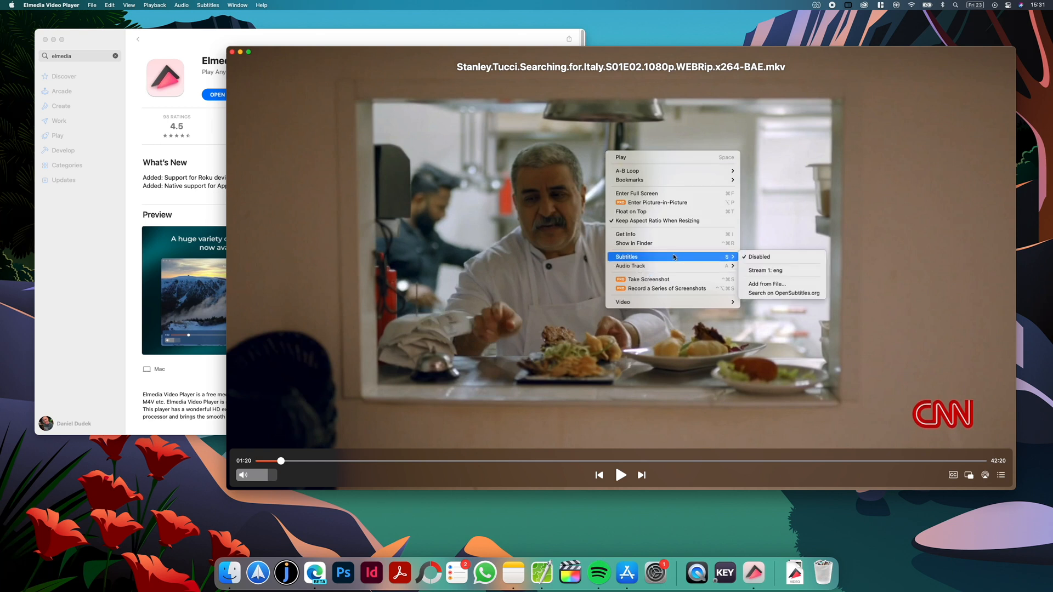
pyautogui.moveTo(766, 283)
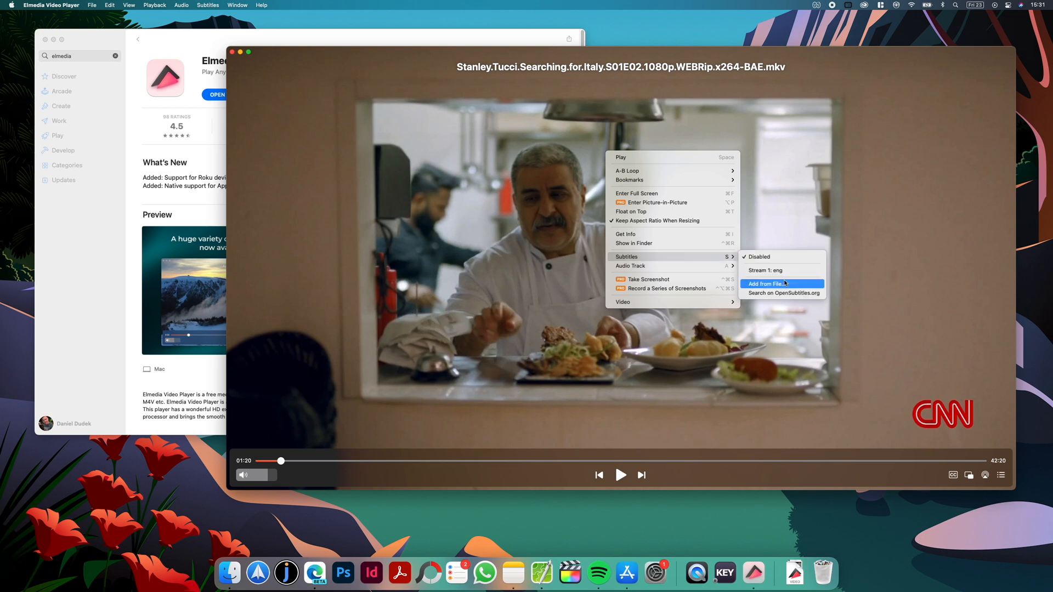
pyautogui.moveTo(783, 292)
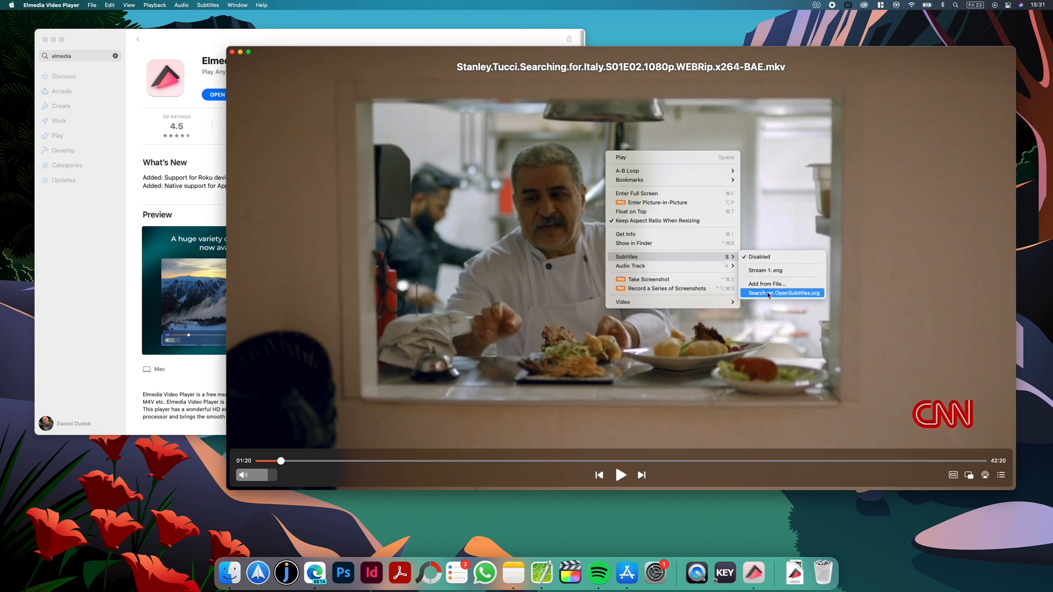
pyautogui.moveTo(781, 270)
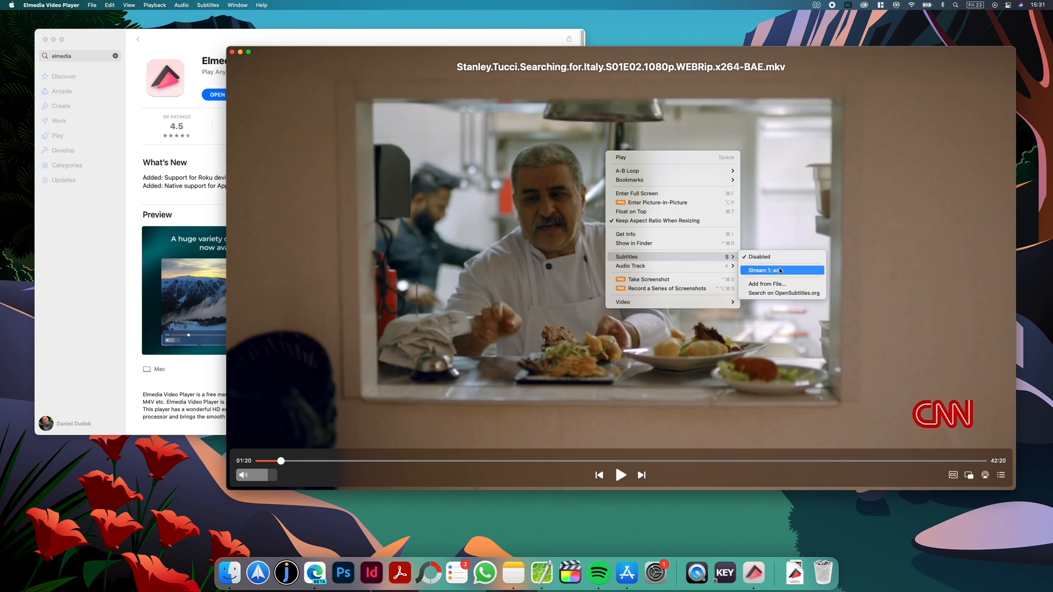
pyautogui.moveTo(787, 273)
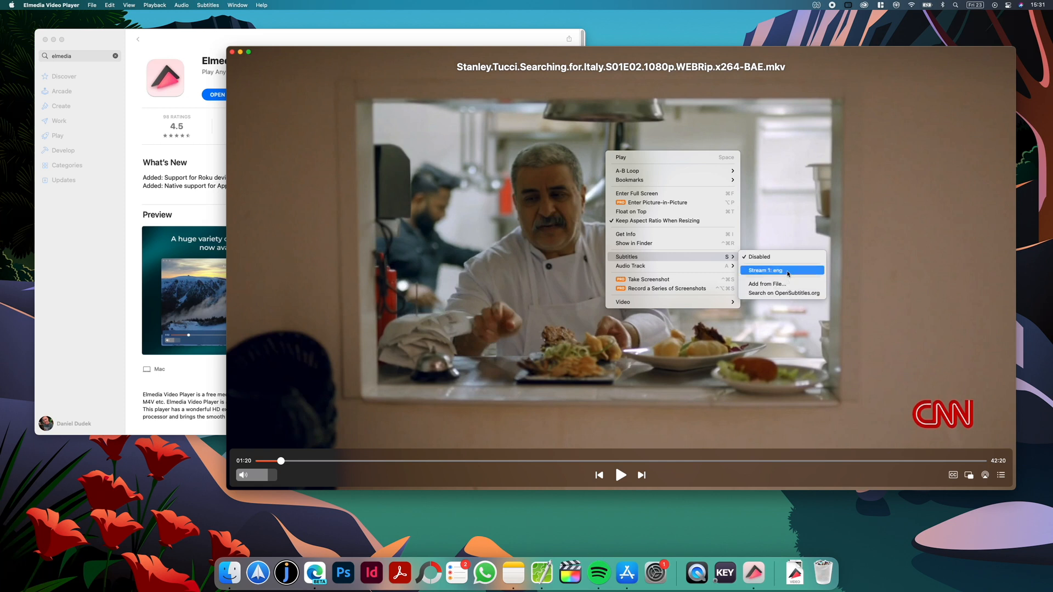
pyautogui.moveTo(851, 230)
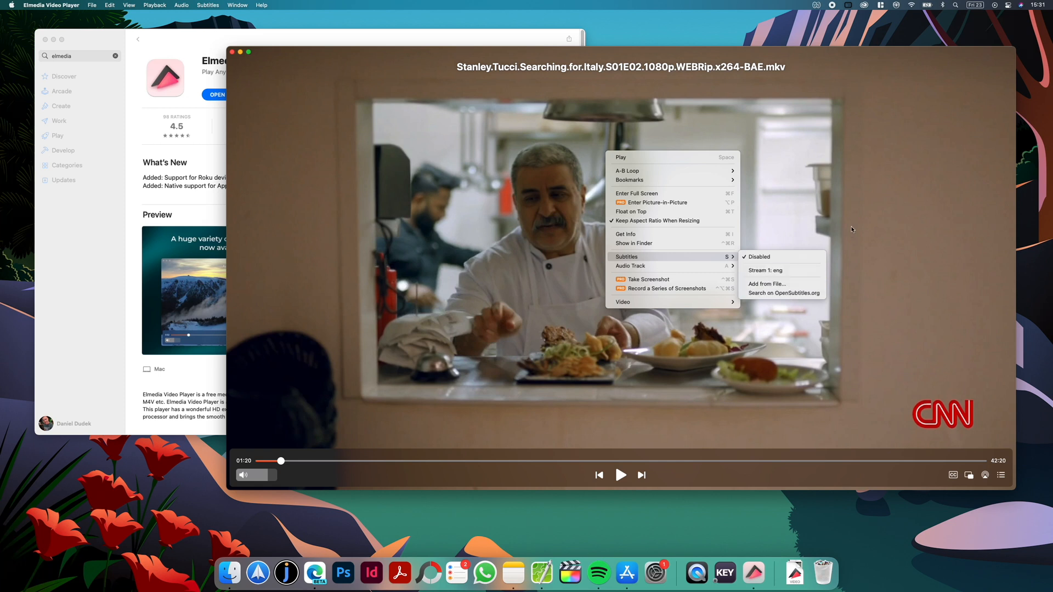
pyautogui.click(851, 230)
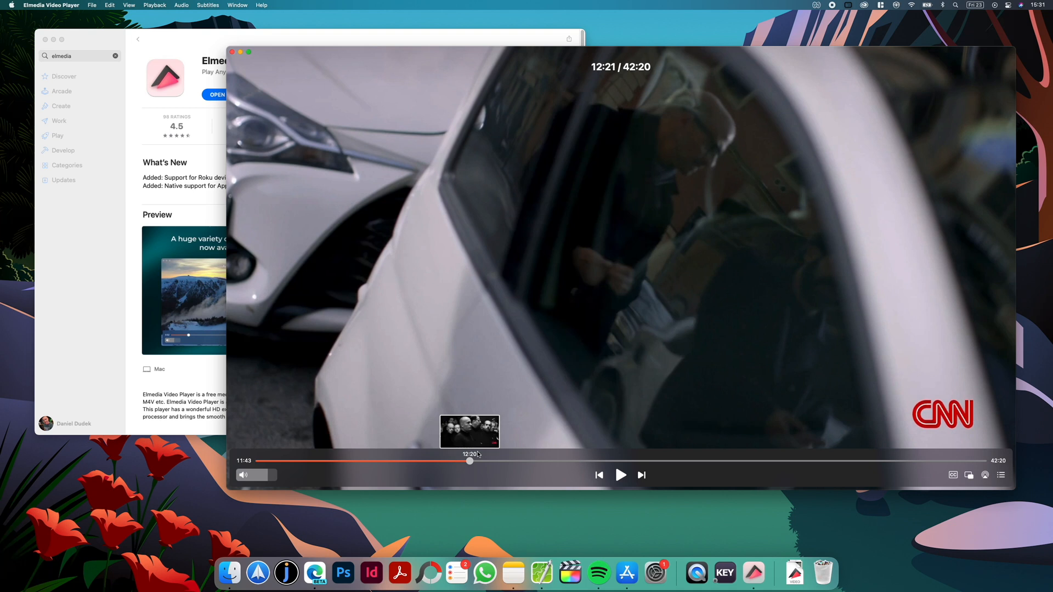
# Seek the episode forward to about 15:01 so English subtitles appear
pyautogui.click(516, 461)
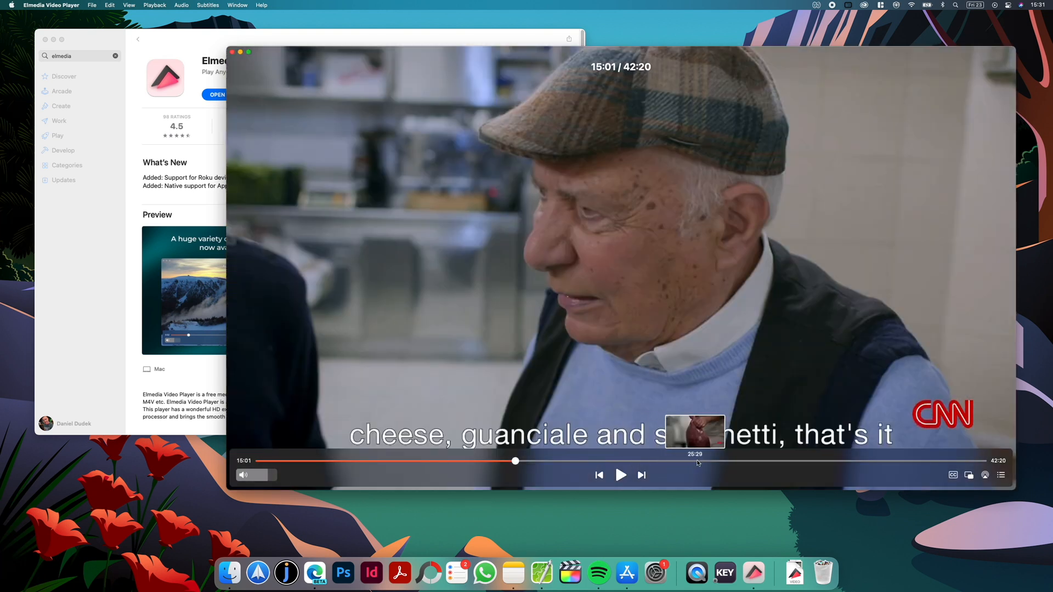
pyautogui.moveTo(487, 461)
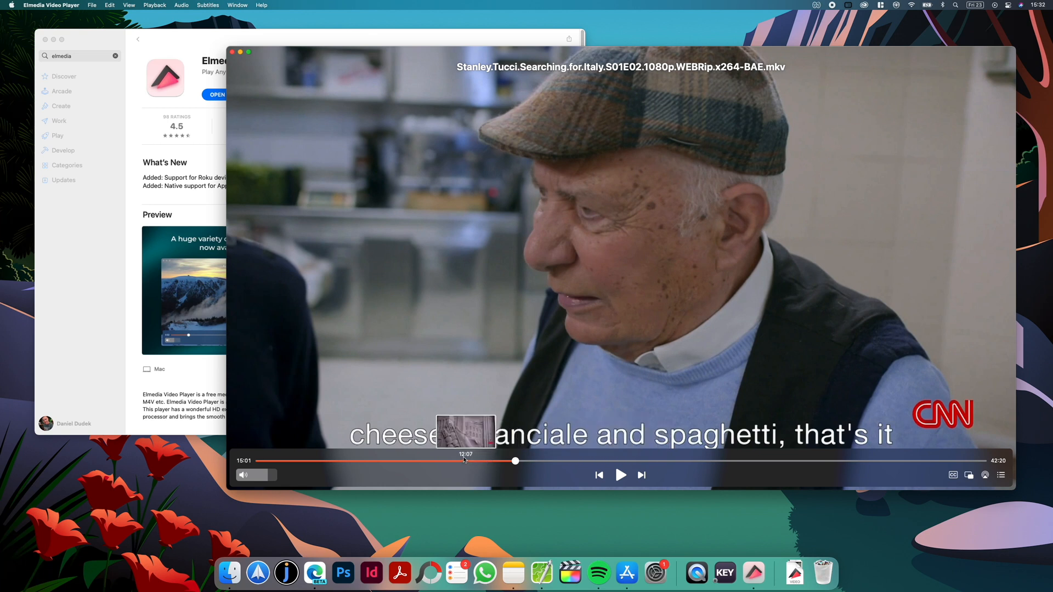
pyautogui.moveTo(616, 326)
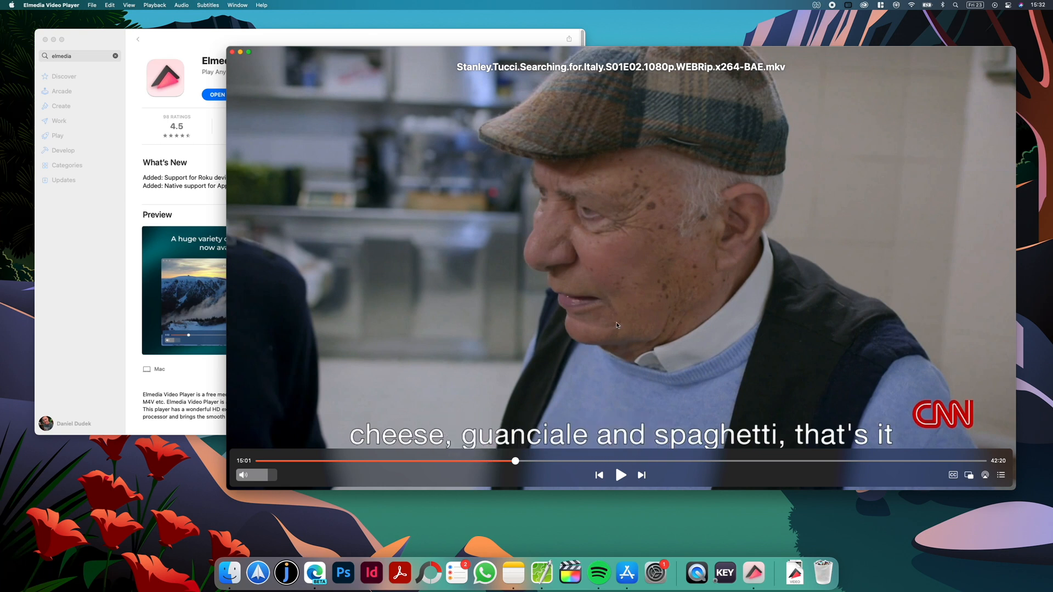
pyautogui.moveTo(578, 324)
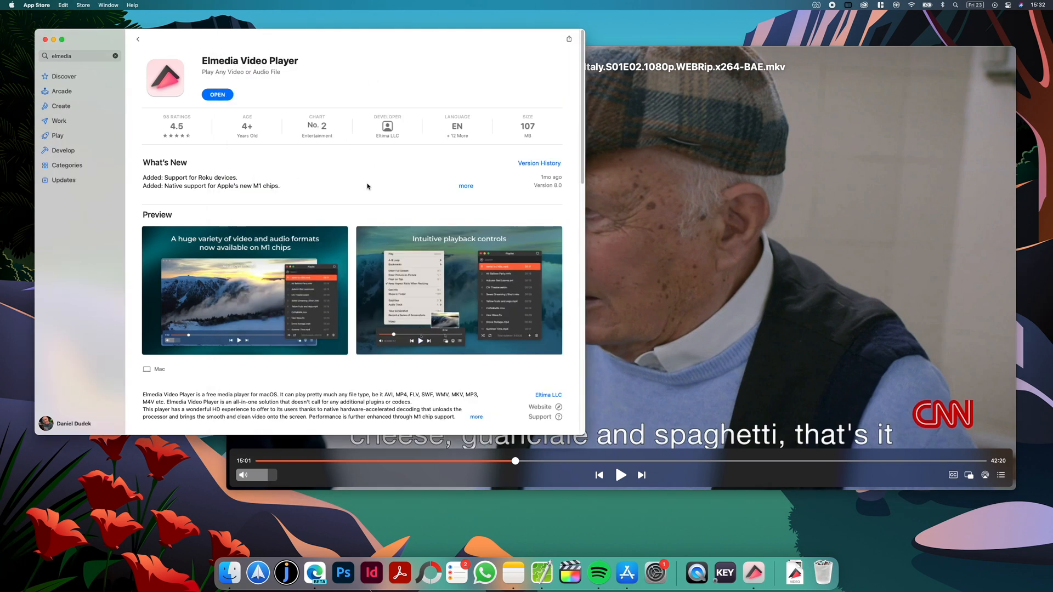
# Scroll through the Elmedia Video Player App Store page and its What's New list
pyautogui.scroll(-3)
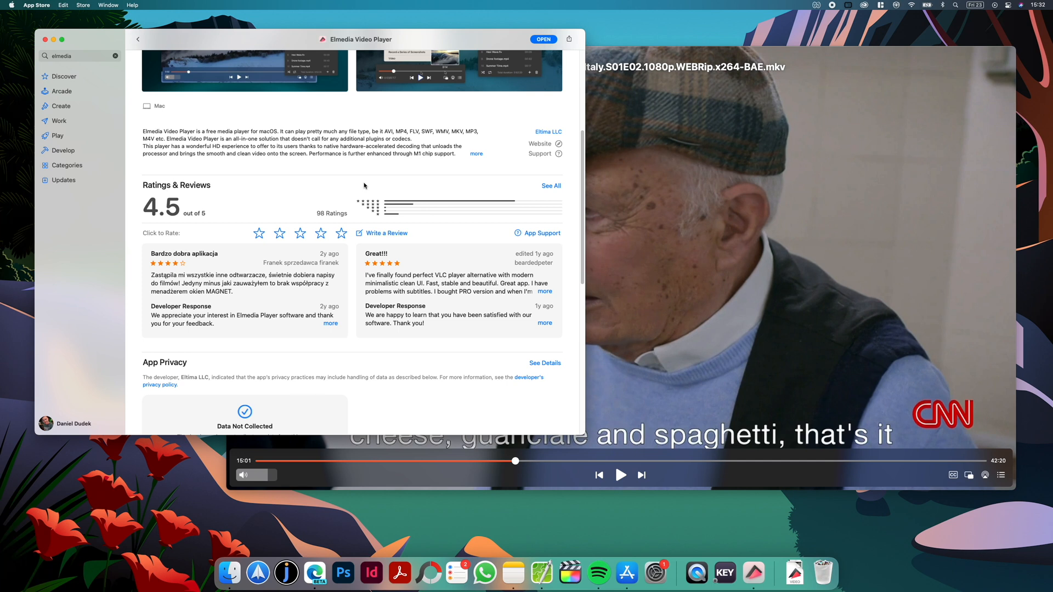
pyautogui.scroll(3)
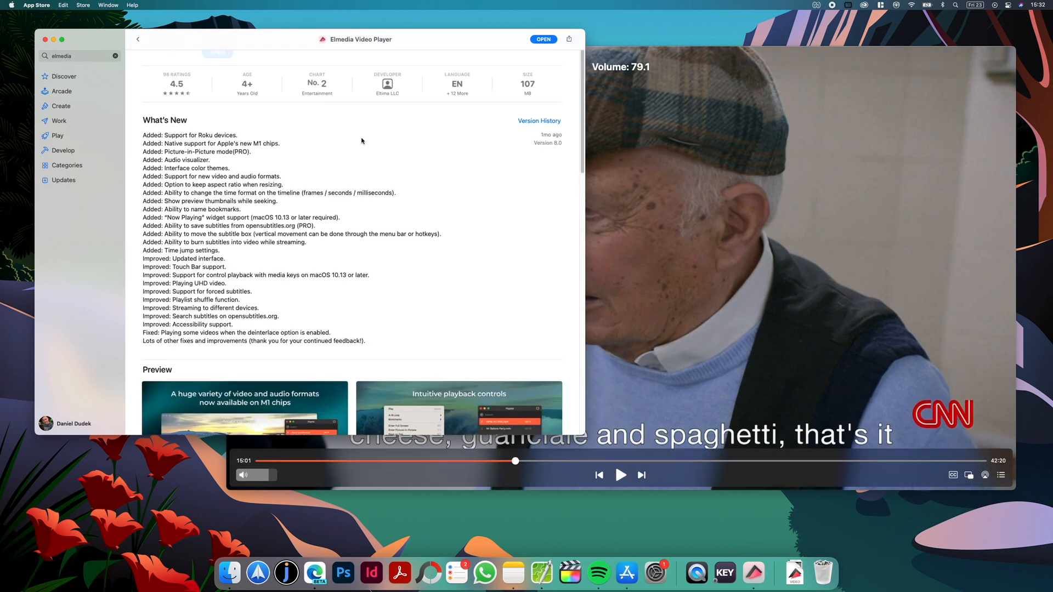
pyautogui.scroll(-3)
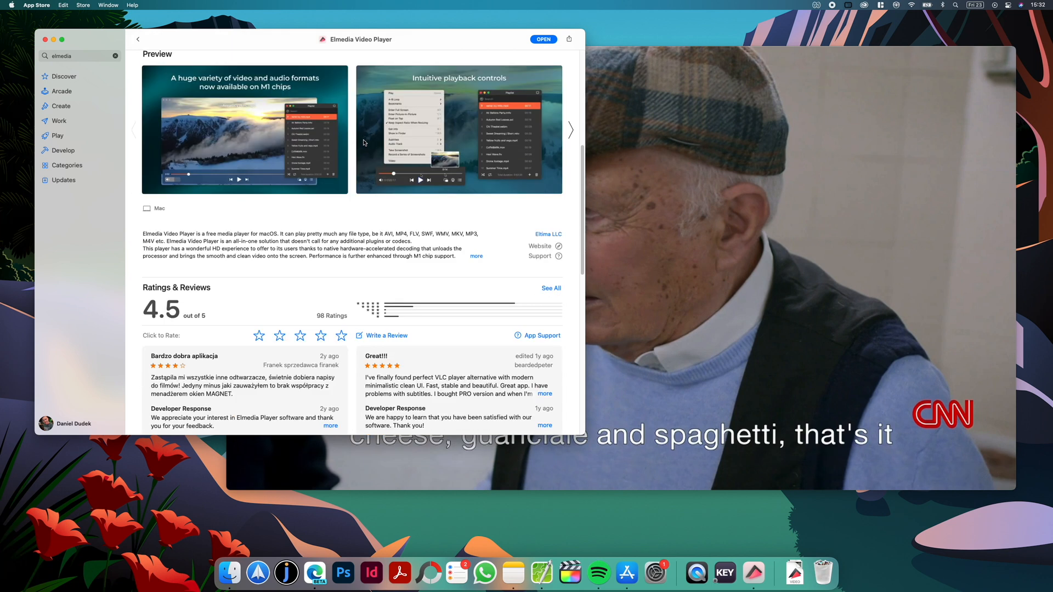
pyautogui.scroll(-3)
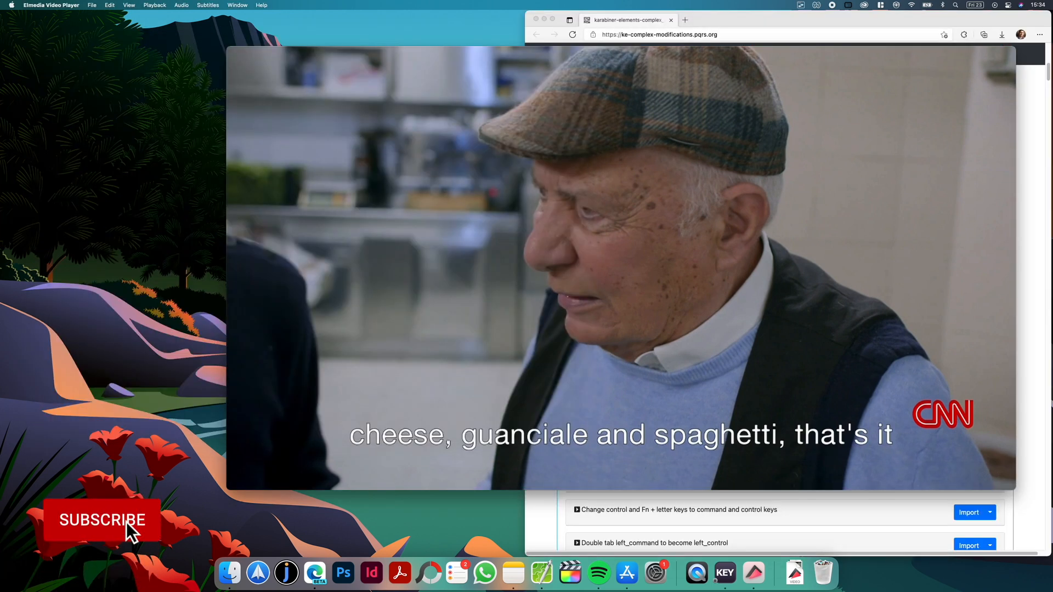
pyautogui.click(102, 519)
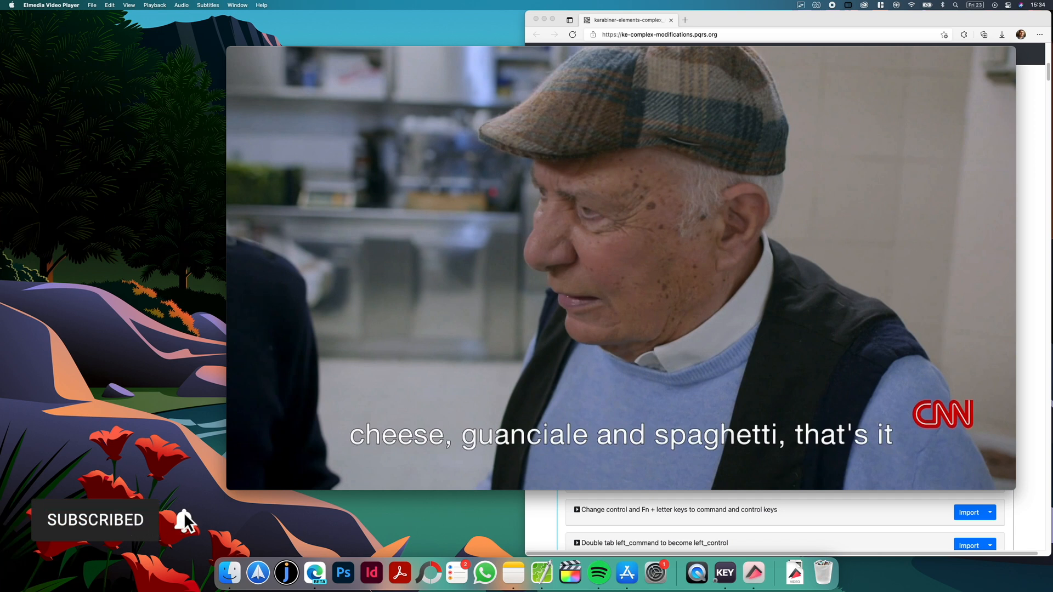
pyautogui.moveTo(183, 520)
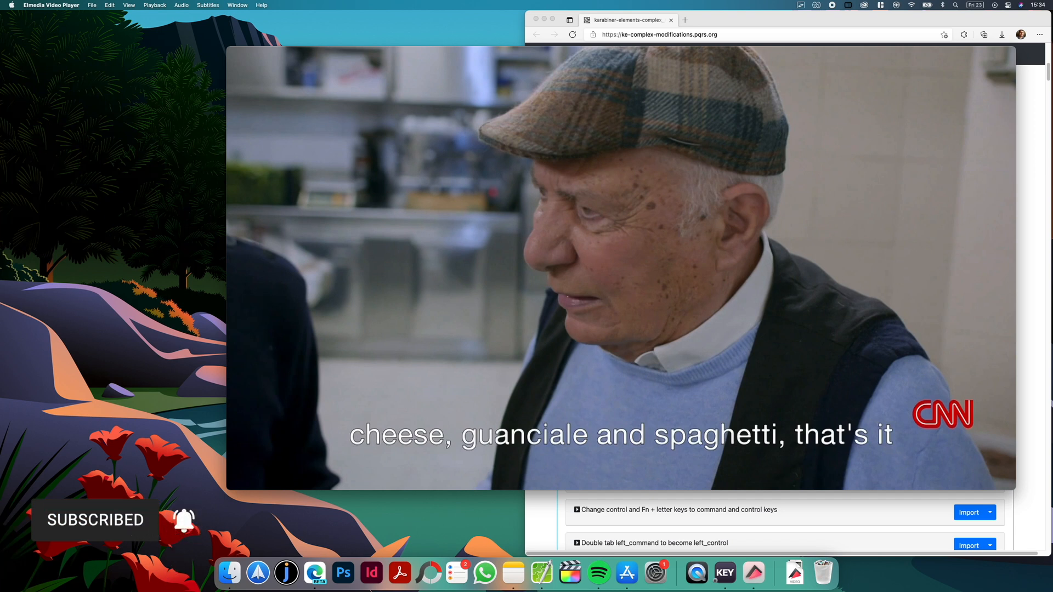